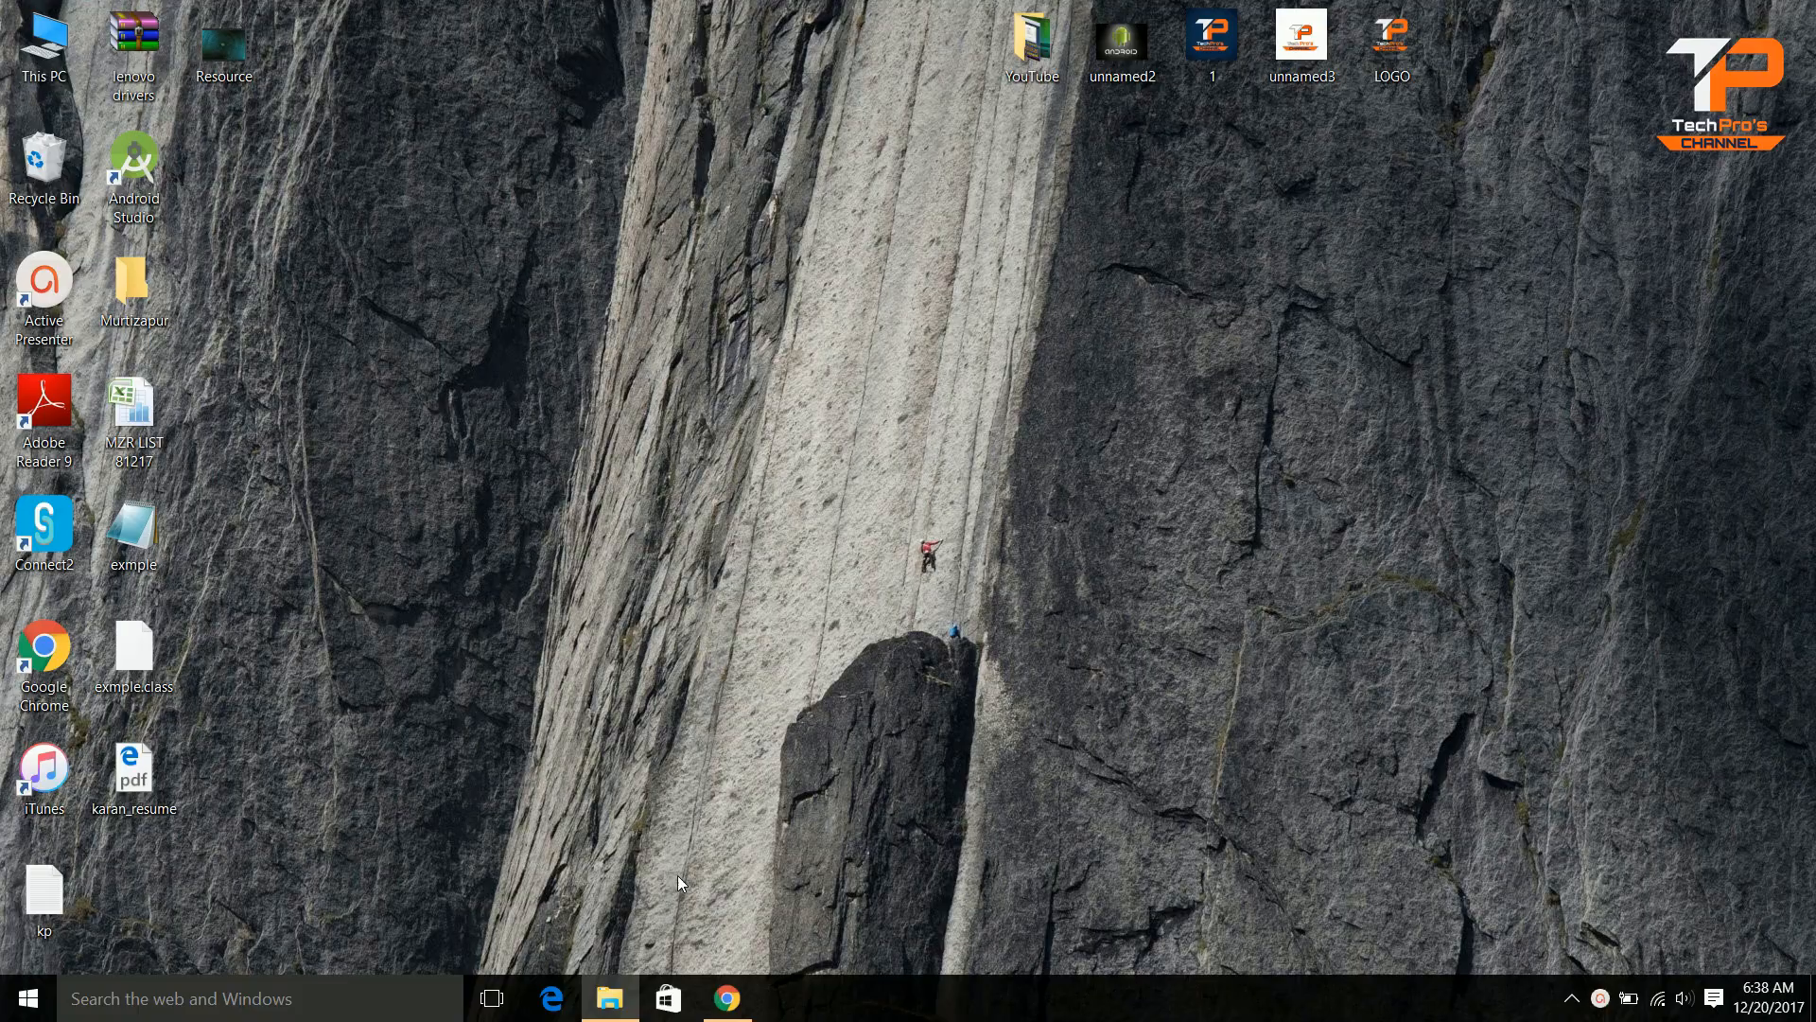
- Bring up the NetBeans IDE 8.2 download page and review the All bundle's download size
left_click(726, 997)
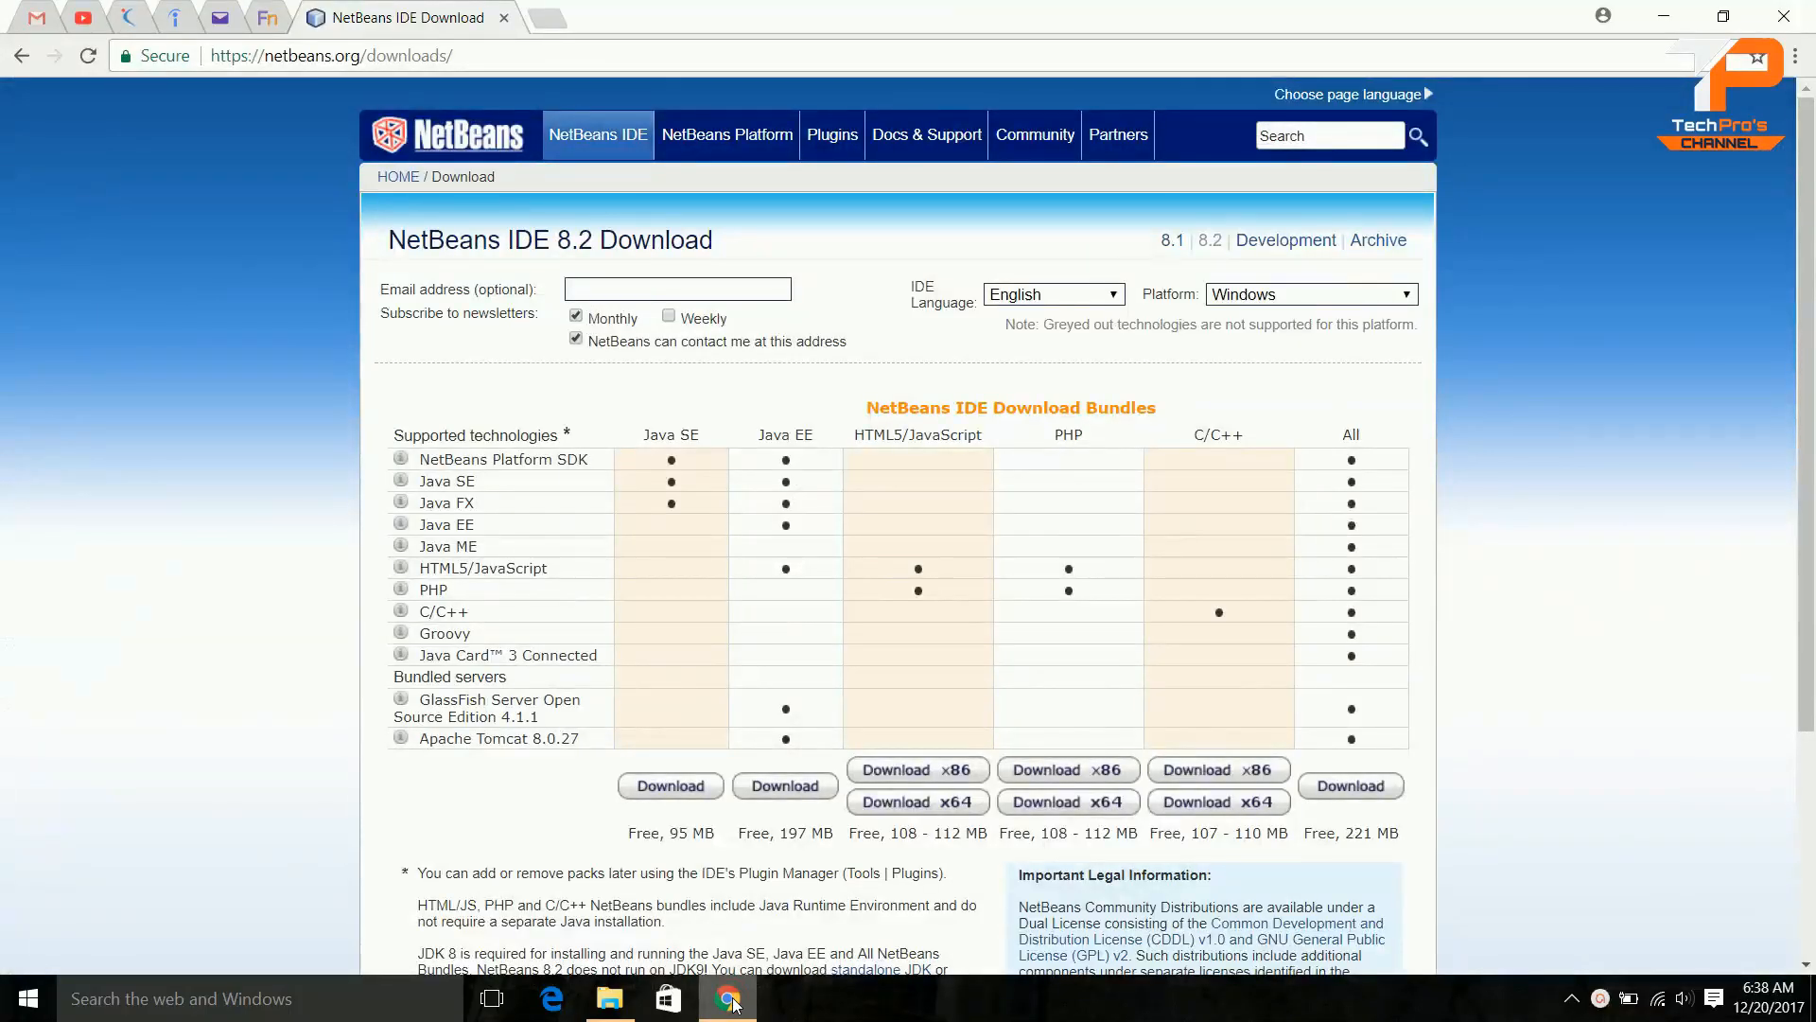
mouse_move(1209, 662)
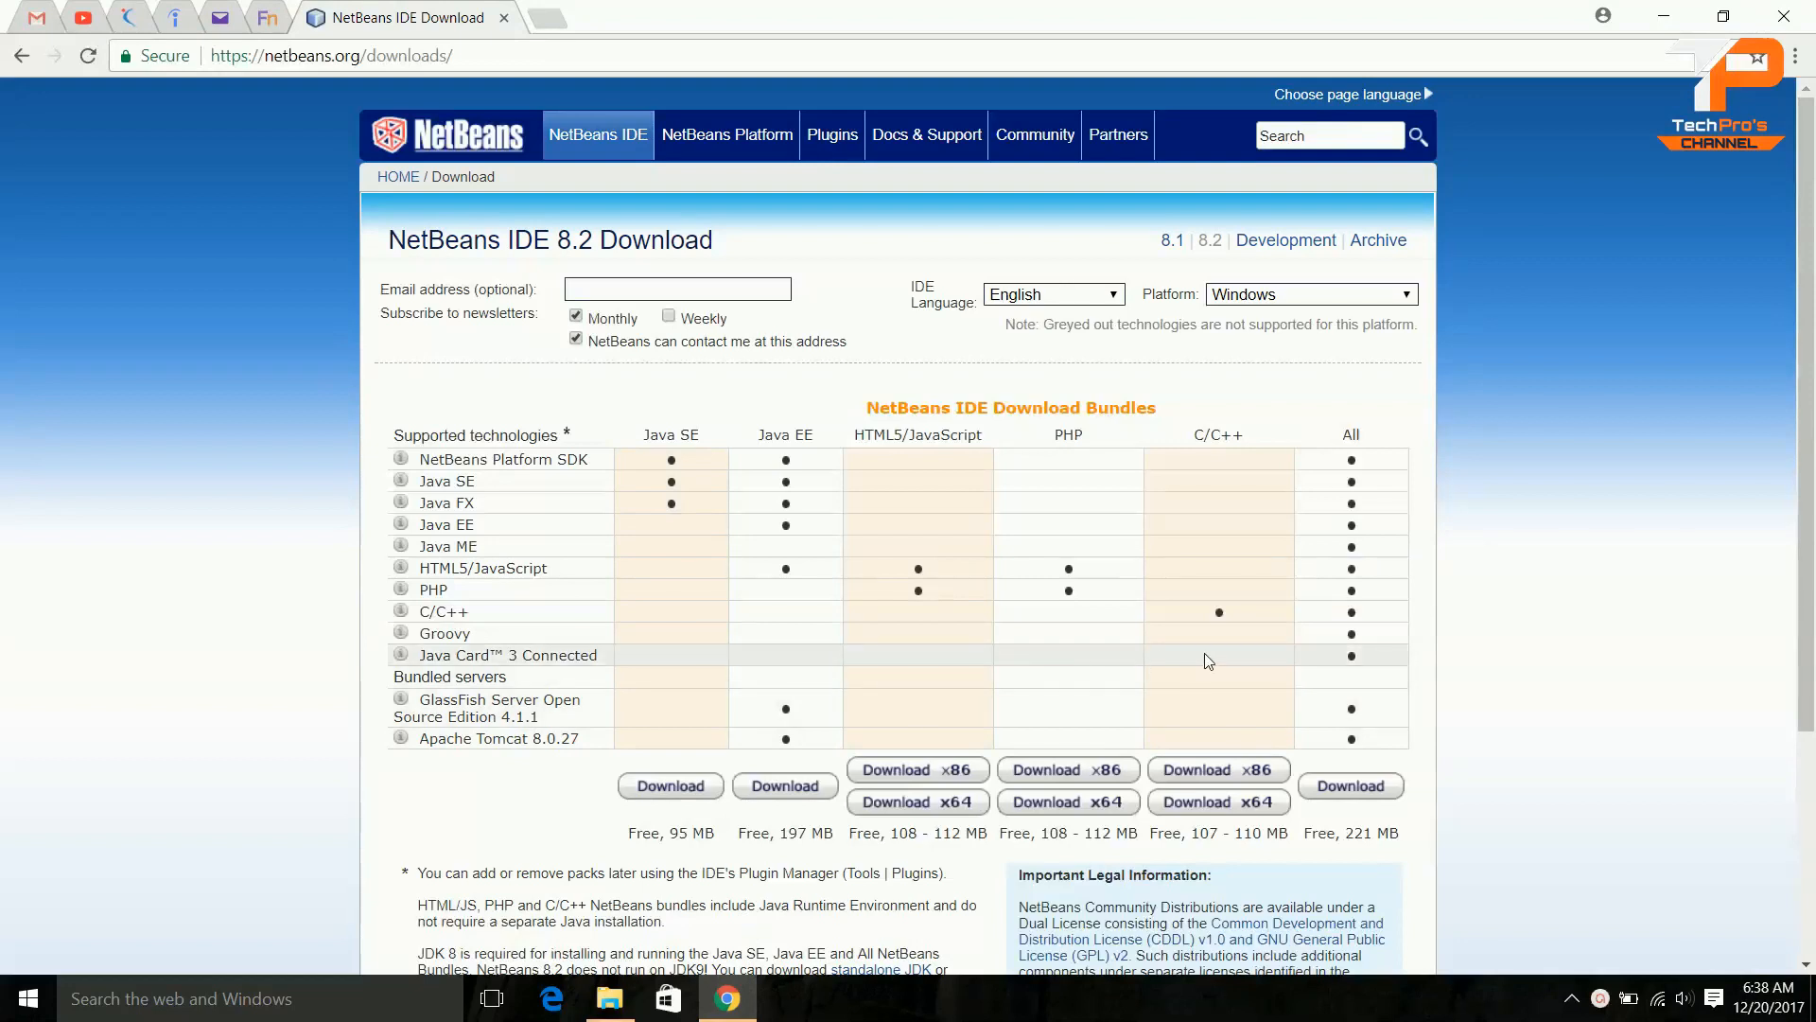
mouse_move(1346, 706)
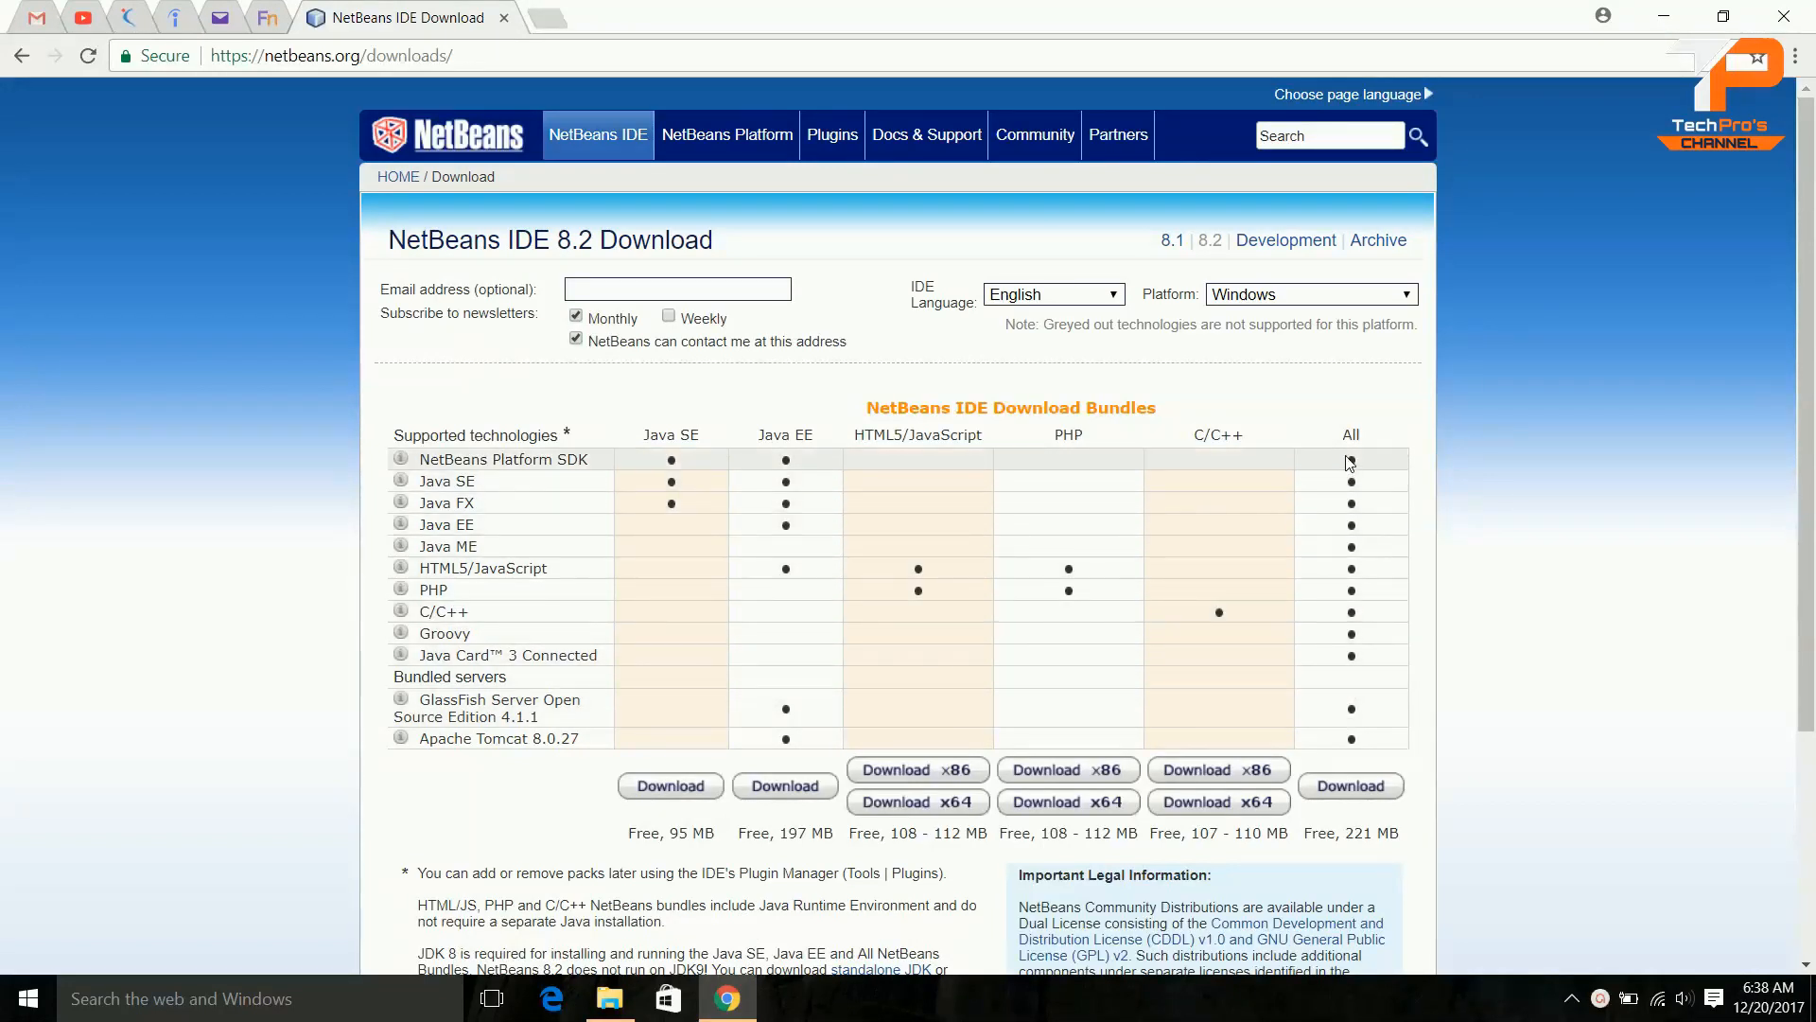
mouse_move(1358, 555)
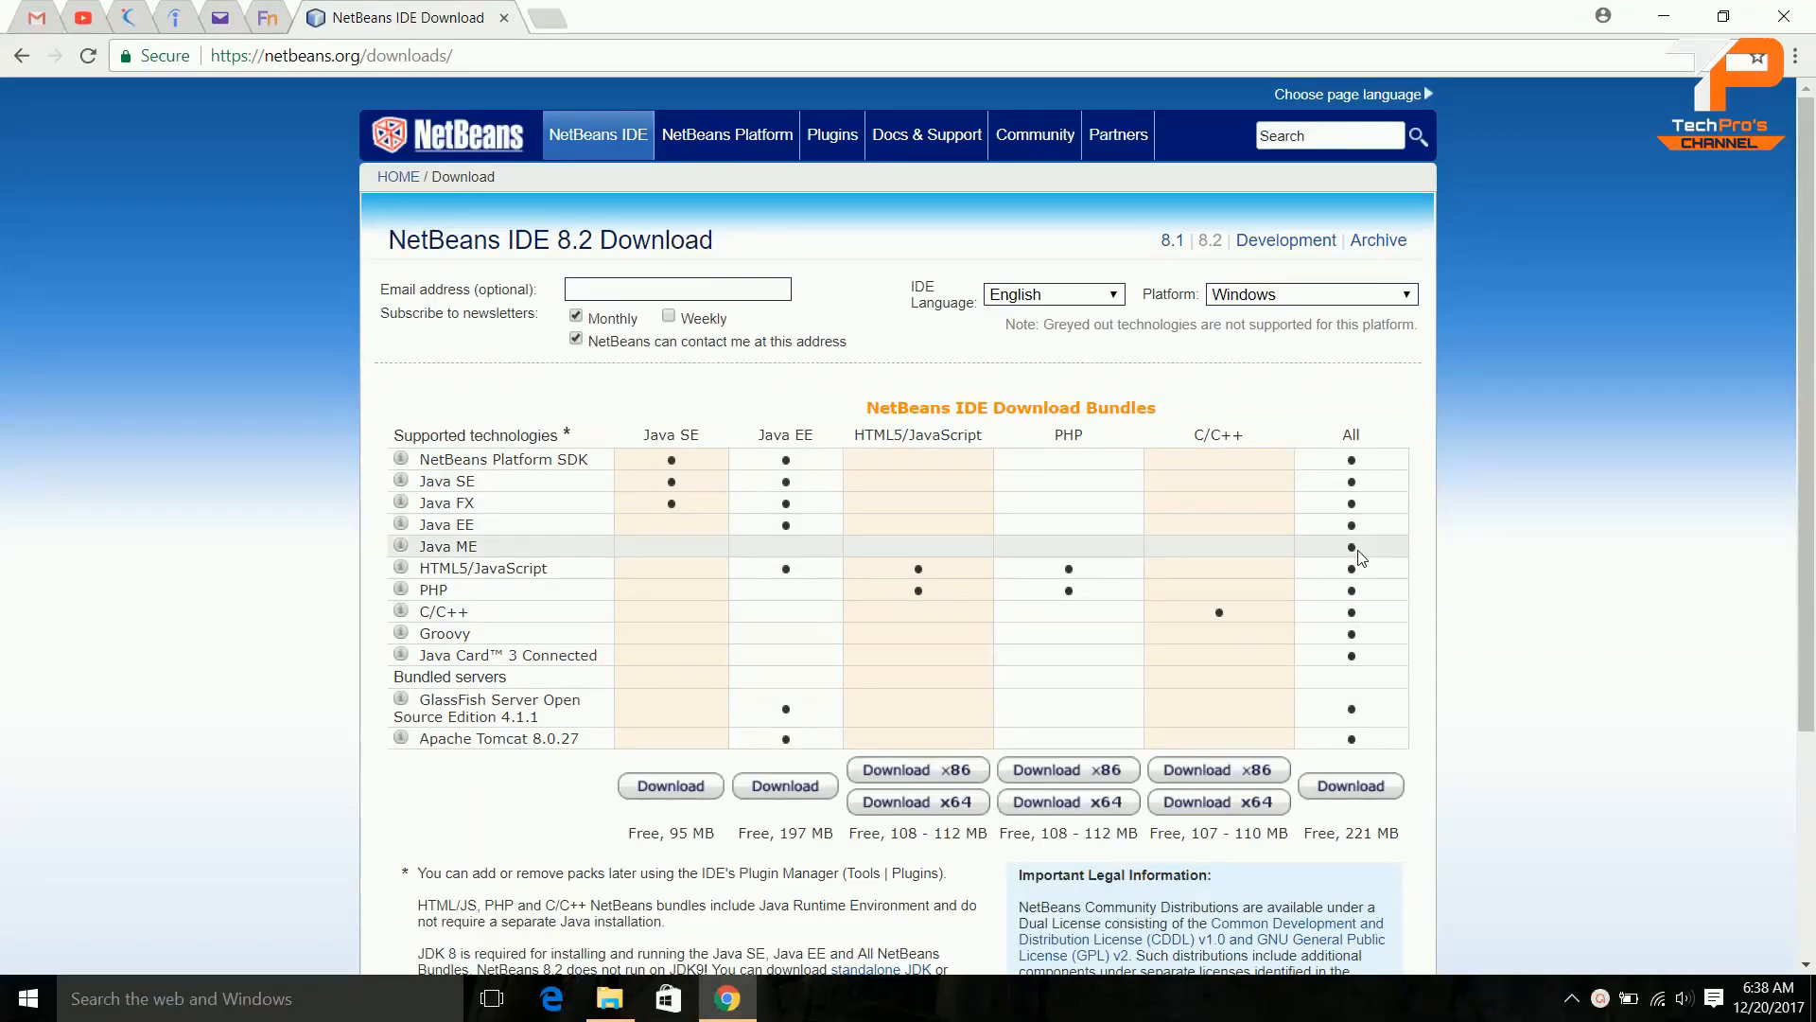
mouse_move(1349, 660)
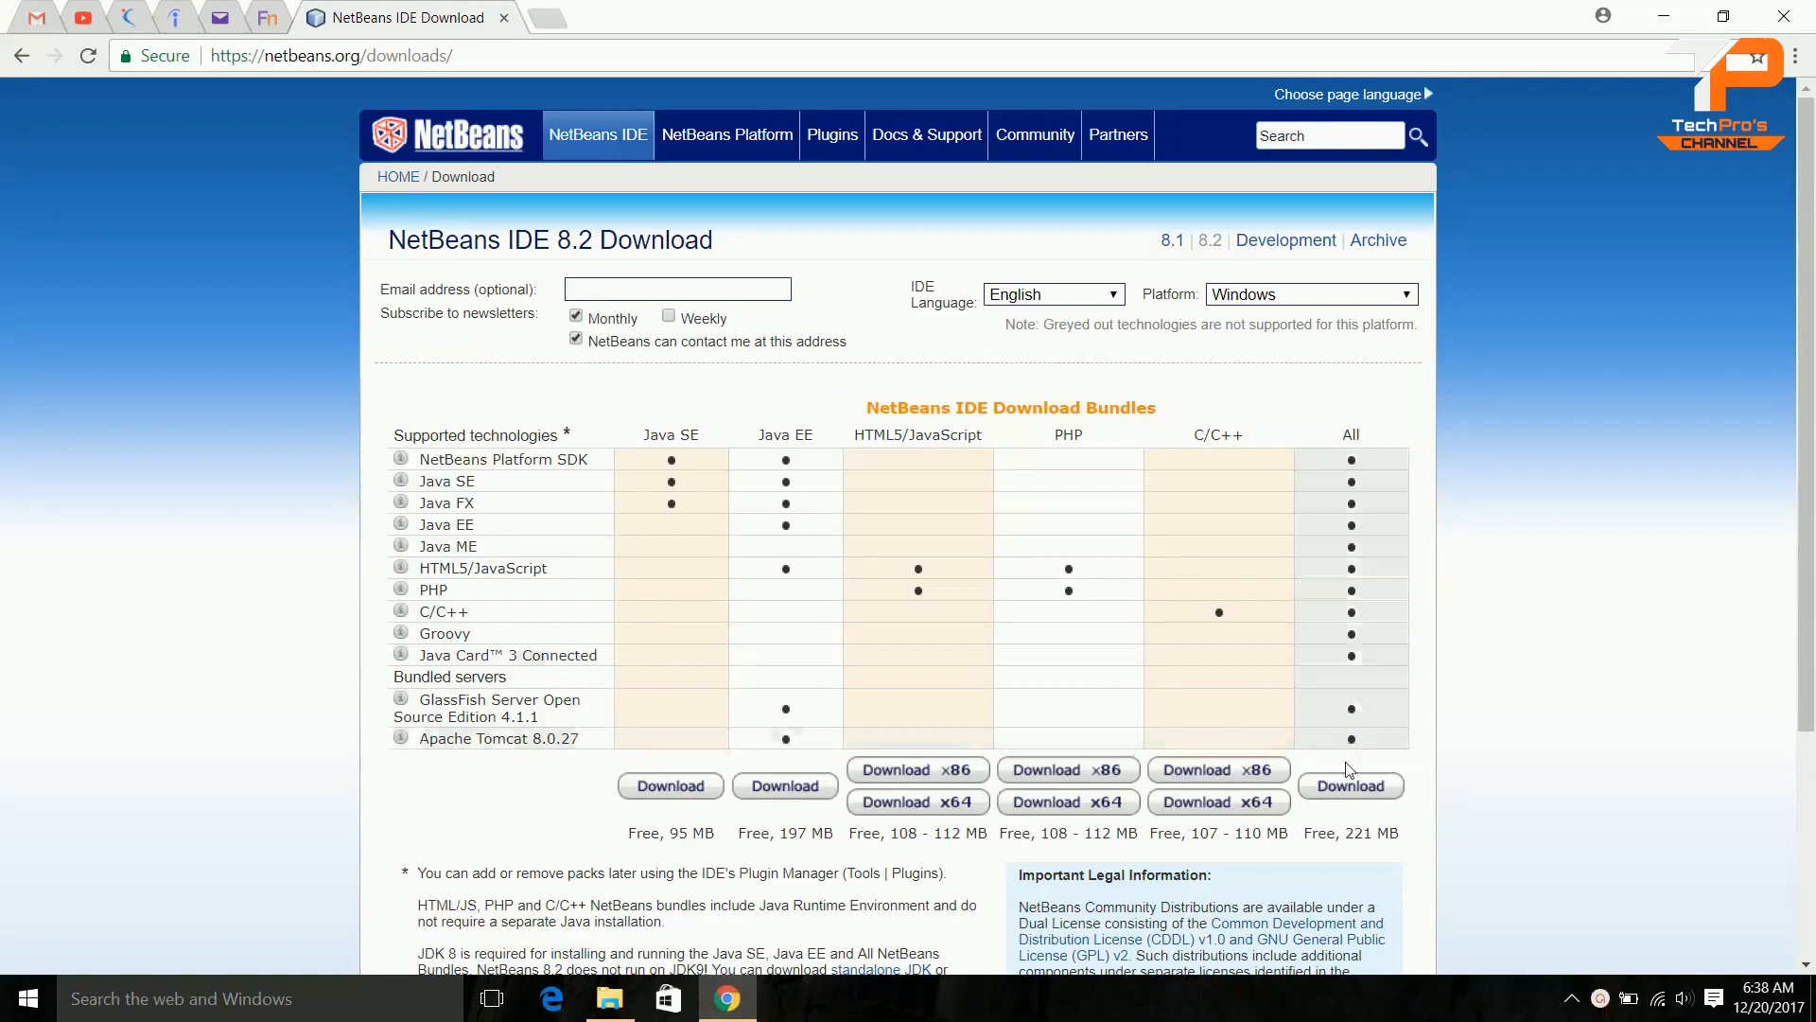
mouse_move(1369, 851)
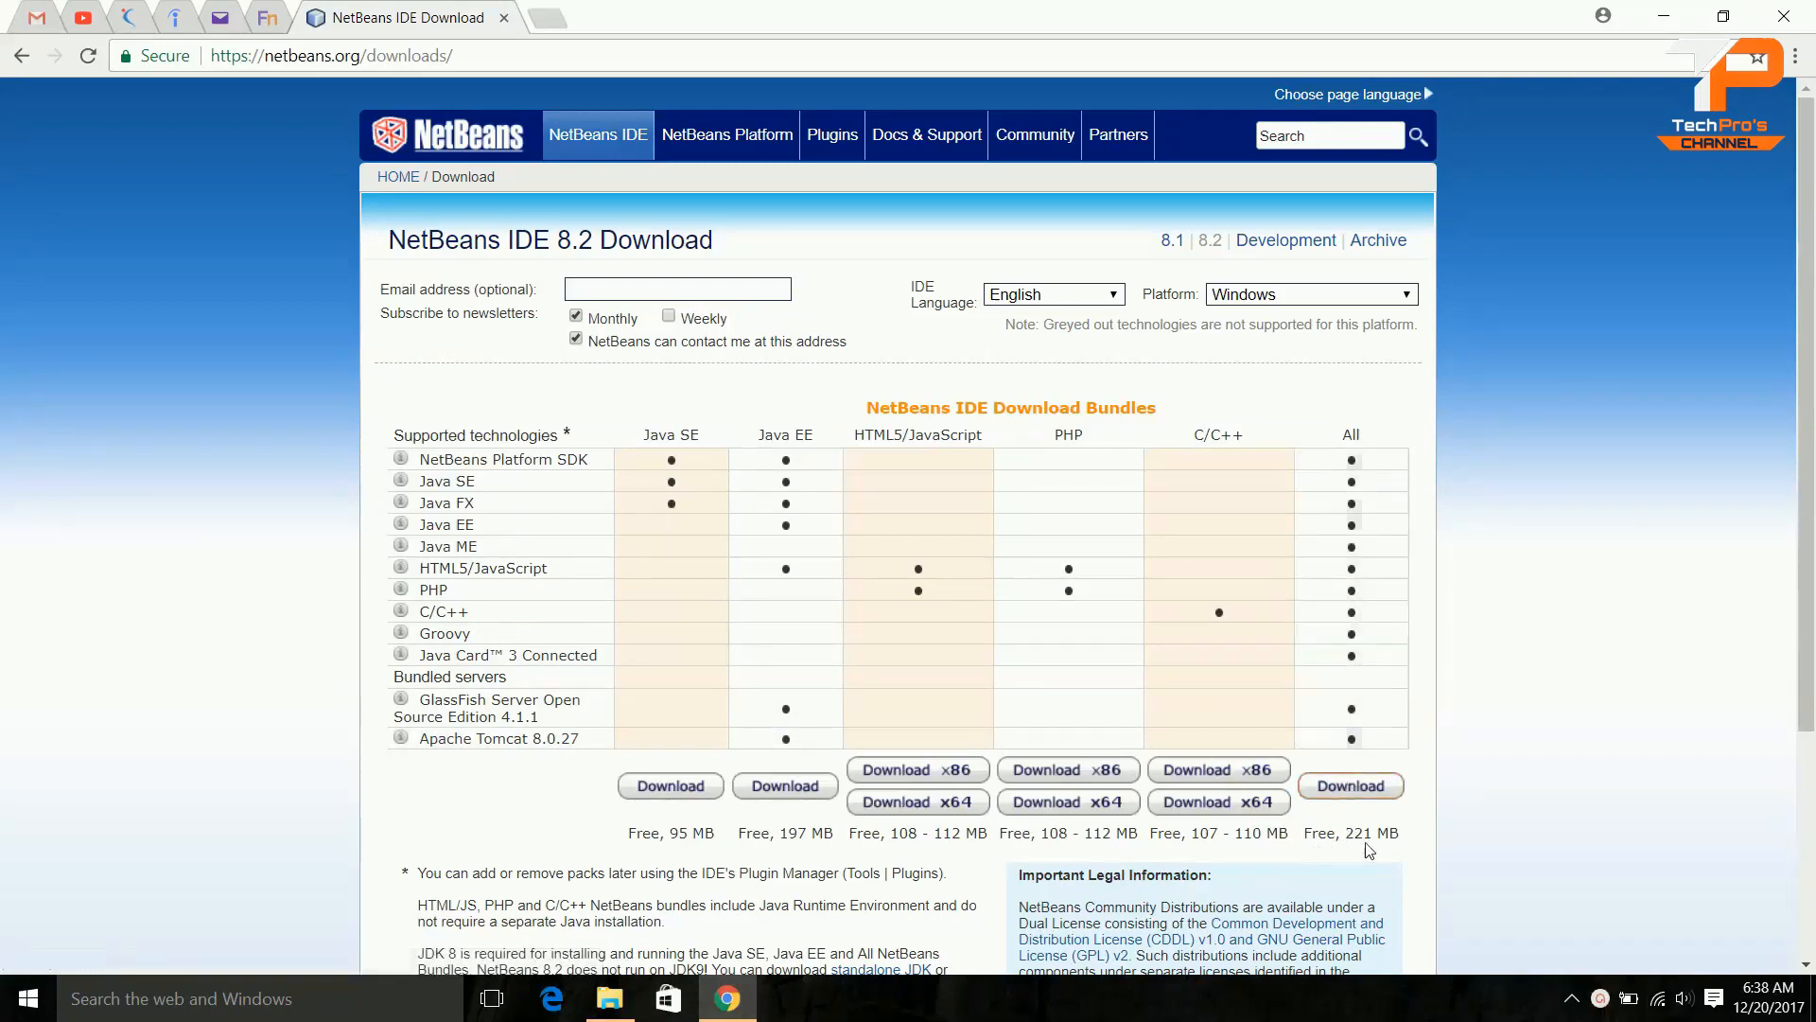
double_click(1317, 832)
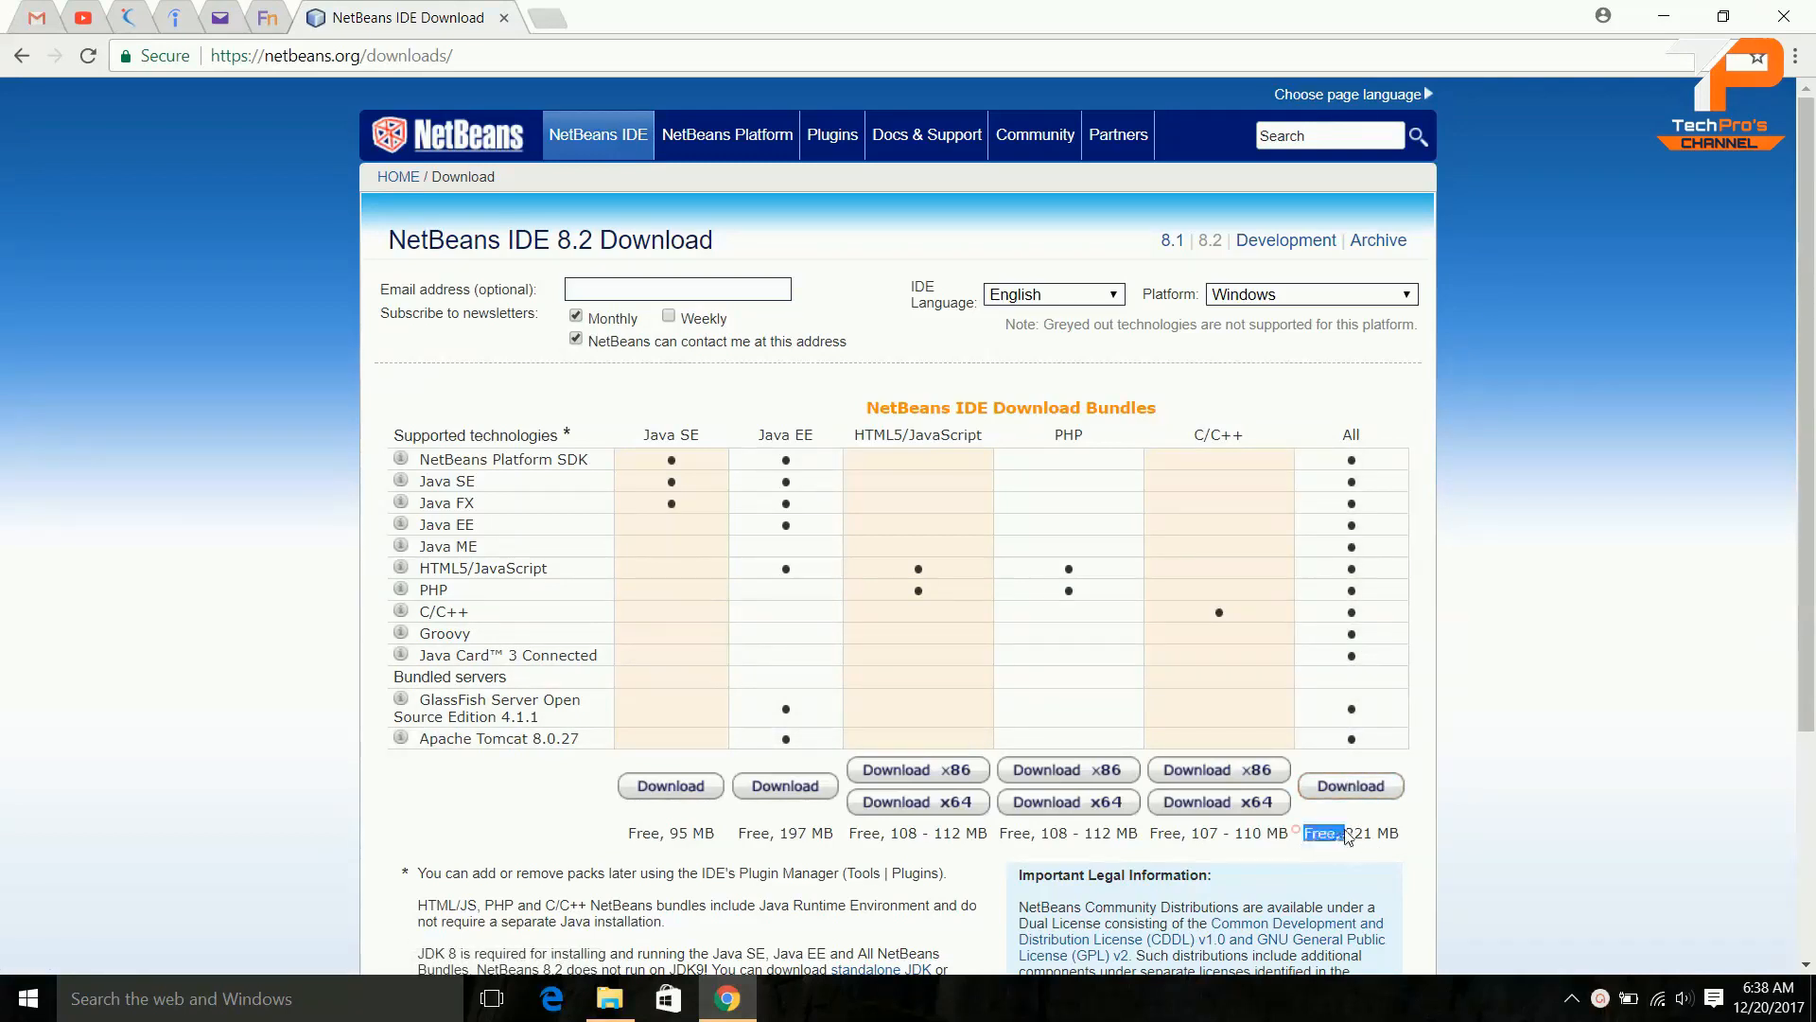
scroll("down", 3)
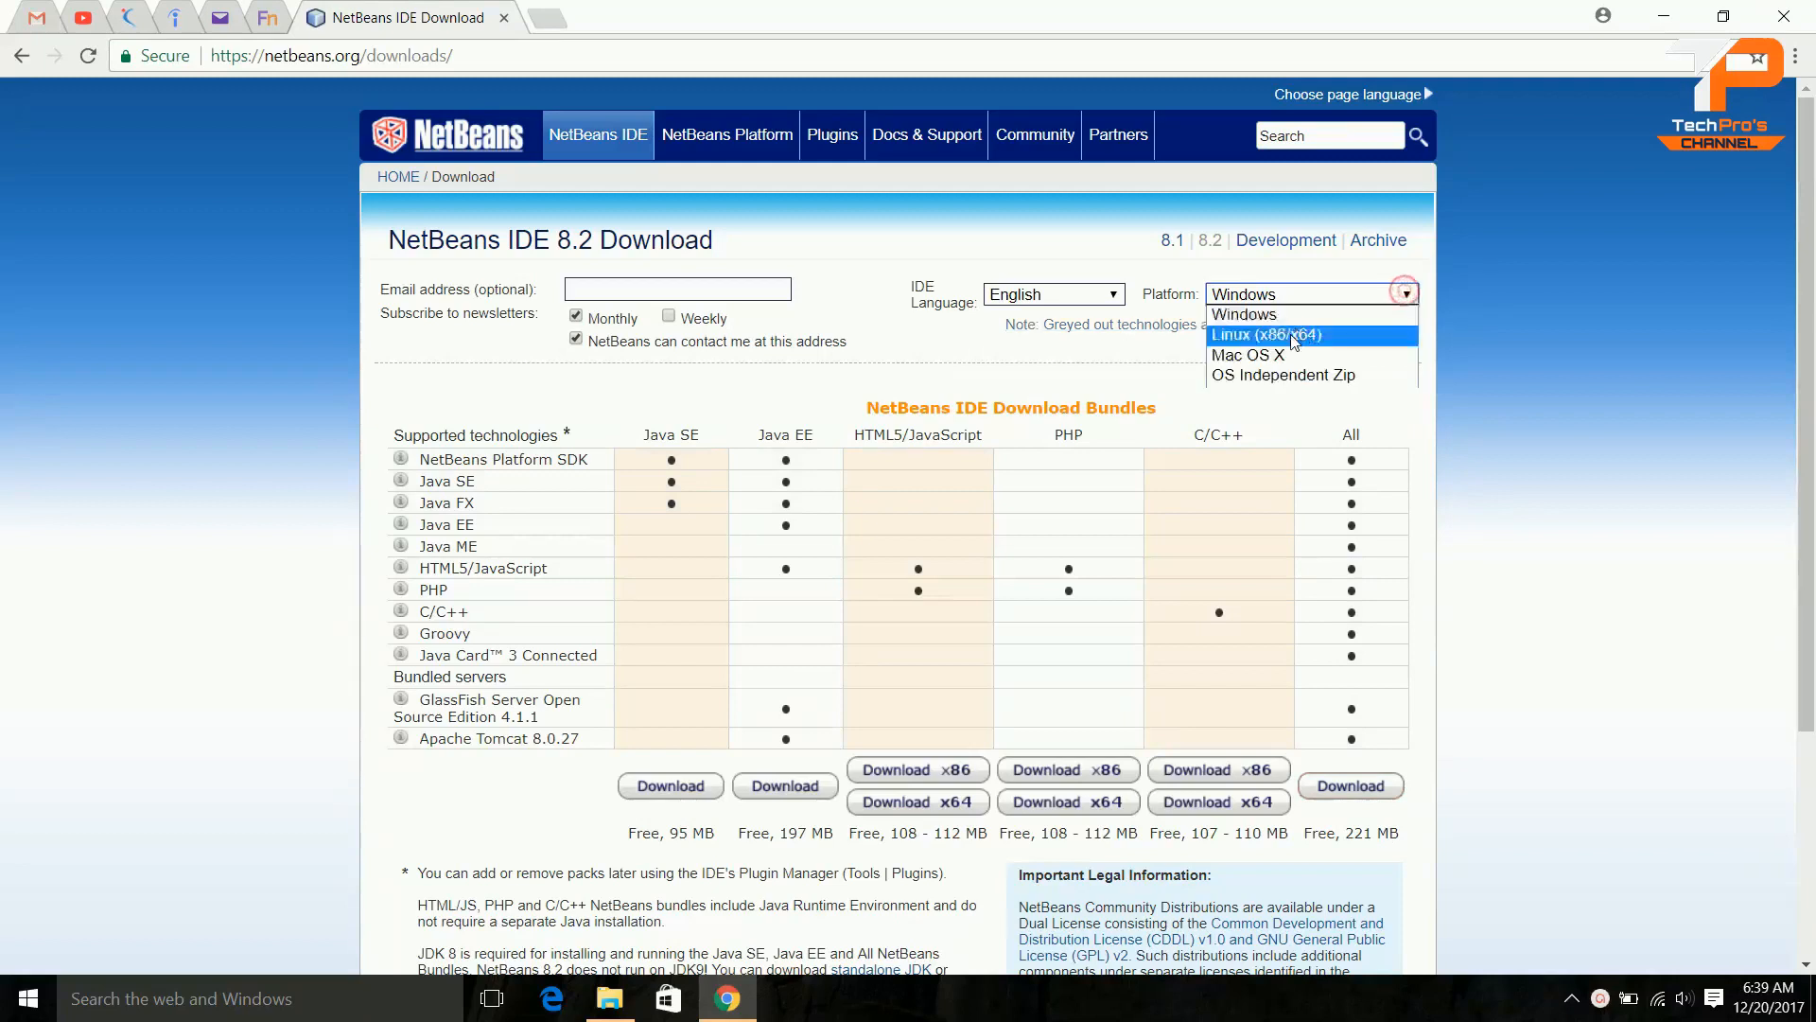
mouse_move(1283, 374)
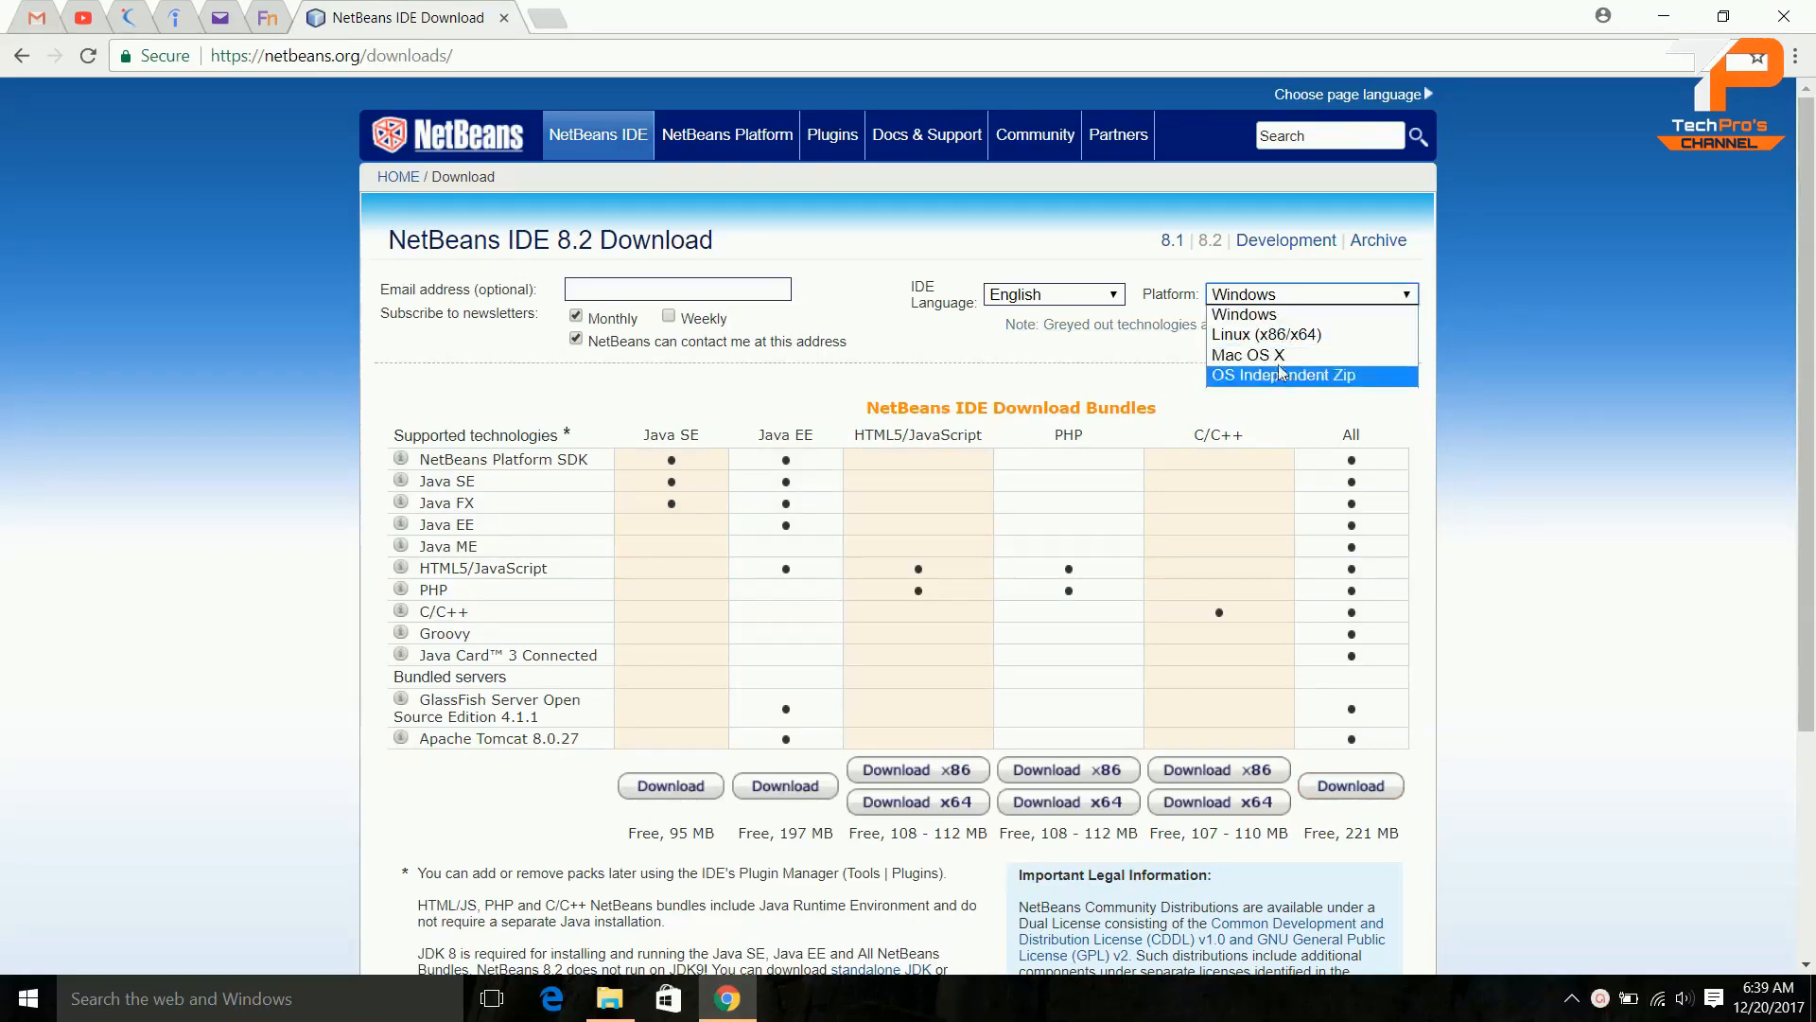
left_click(1309, 293)
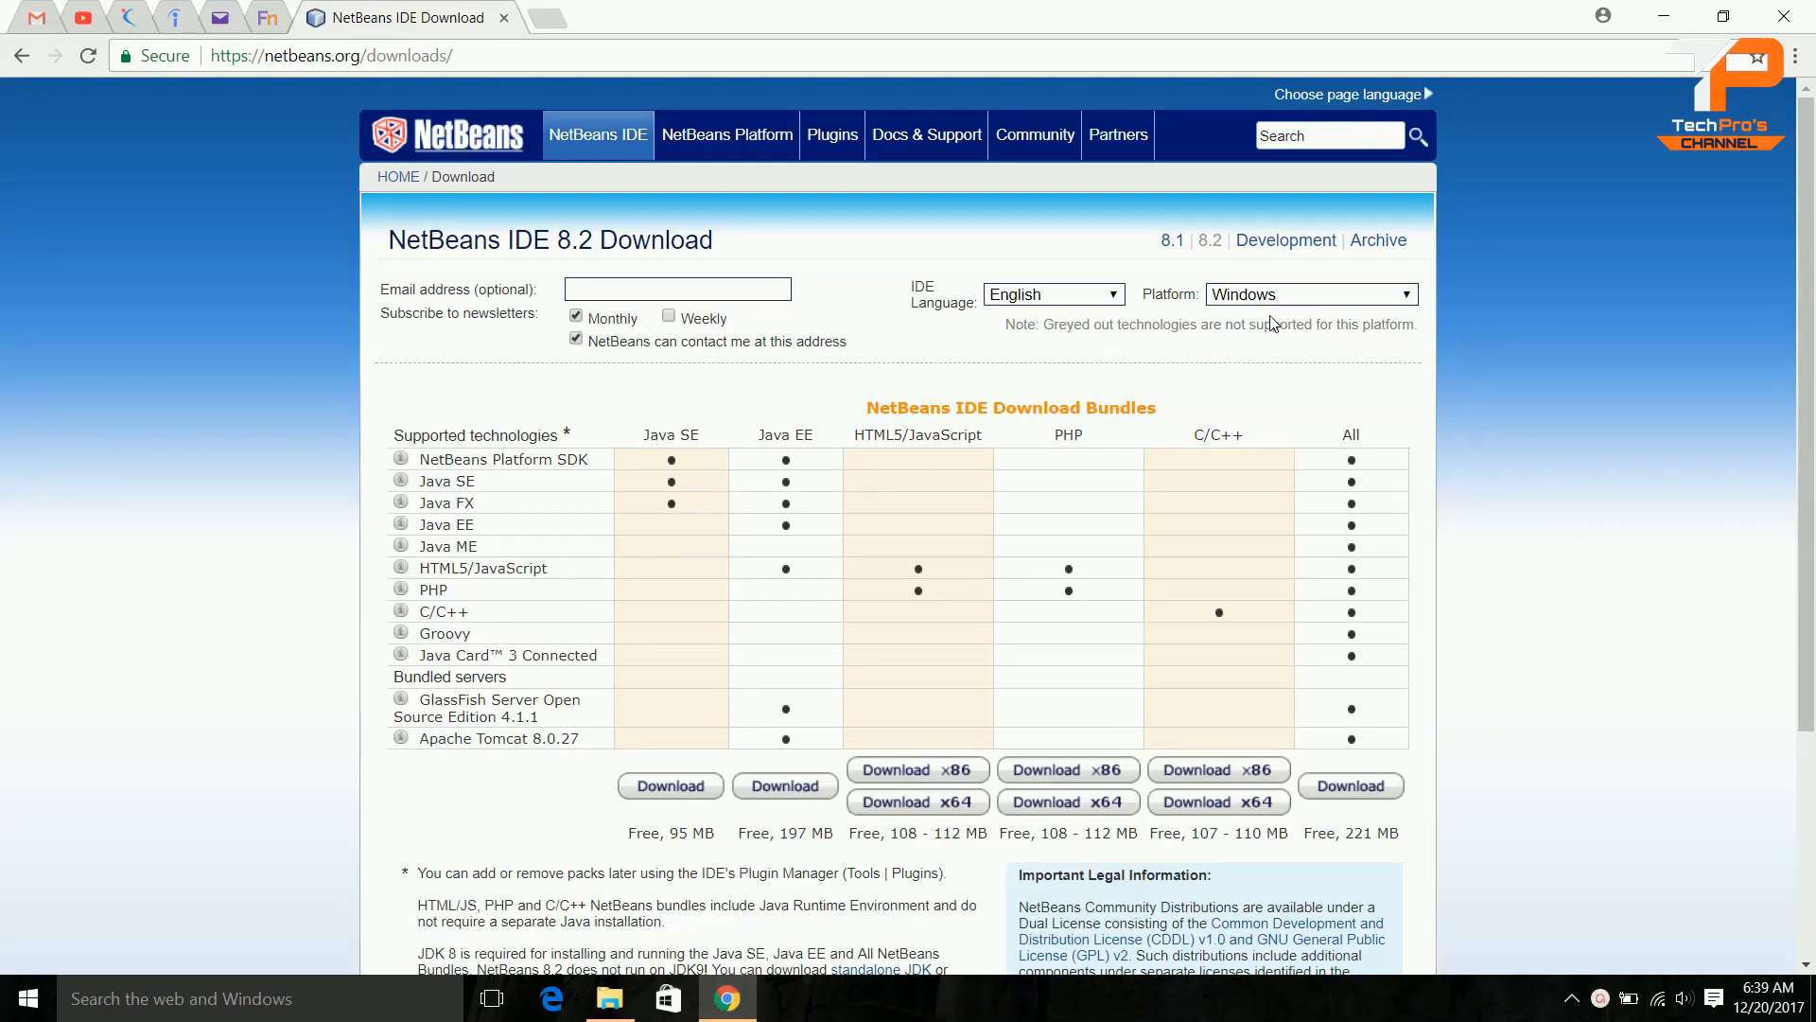
mouse_move(1354, 615)
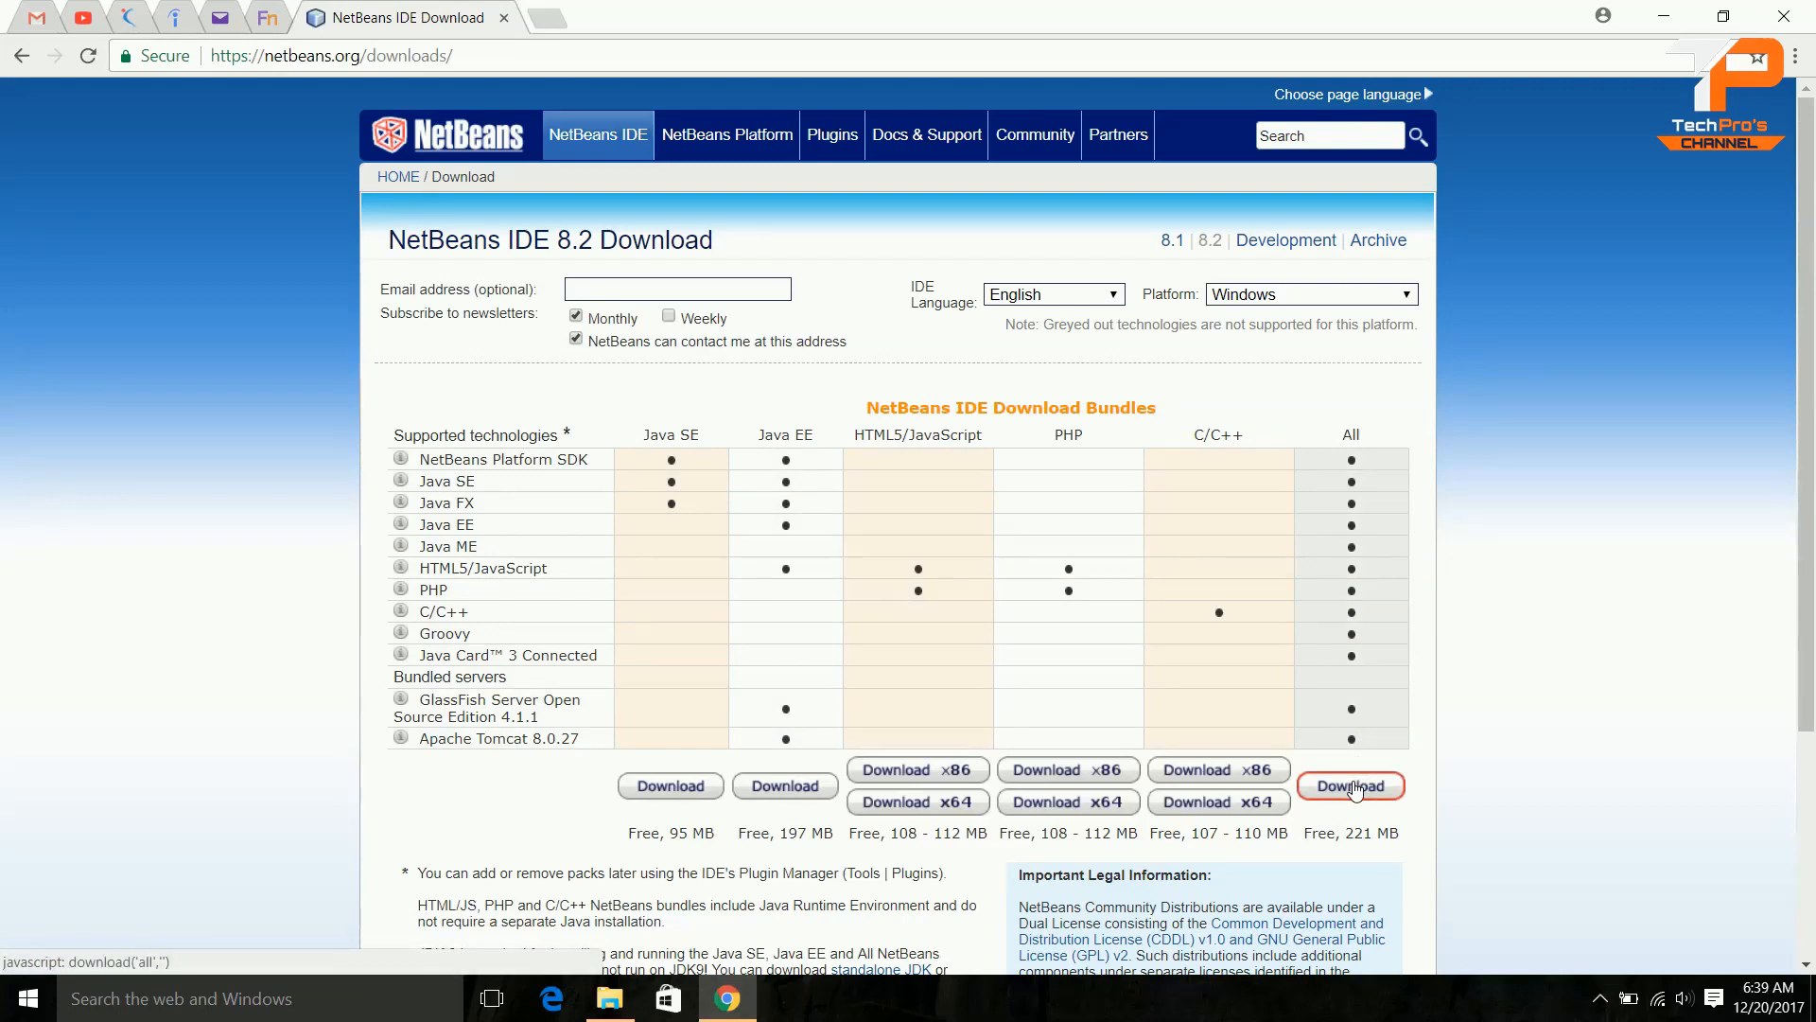
- Download the All bundle for Windows, netbeans-8.2-windows.exe, set to open once finished
left_click(1350, 785)
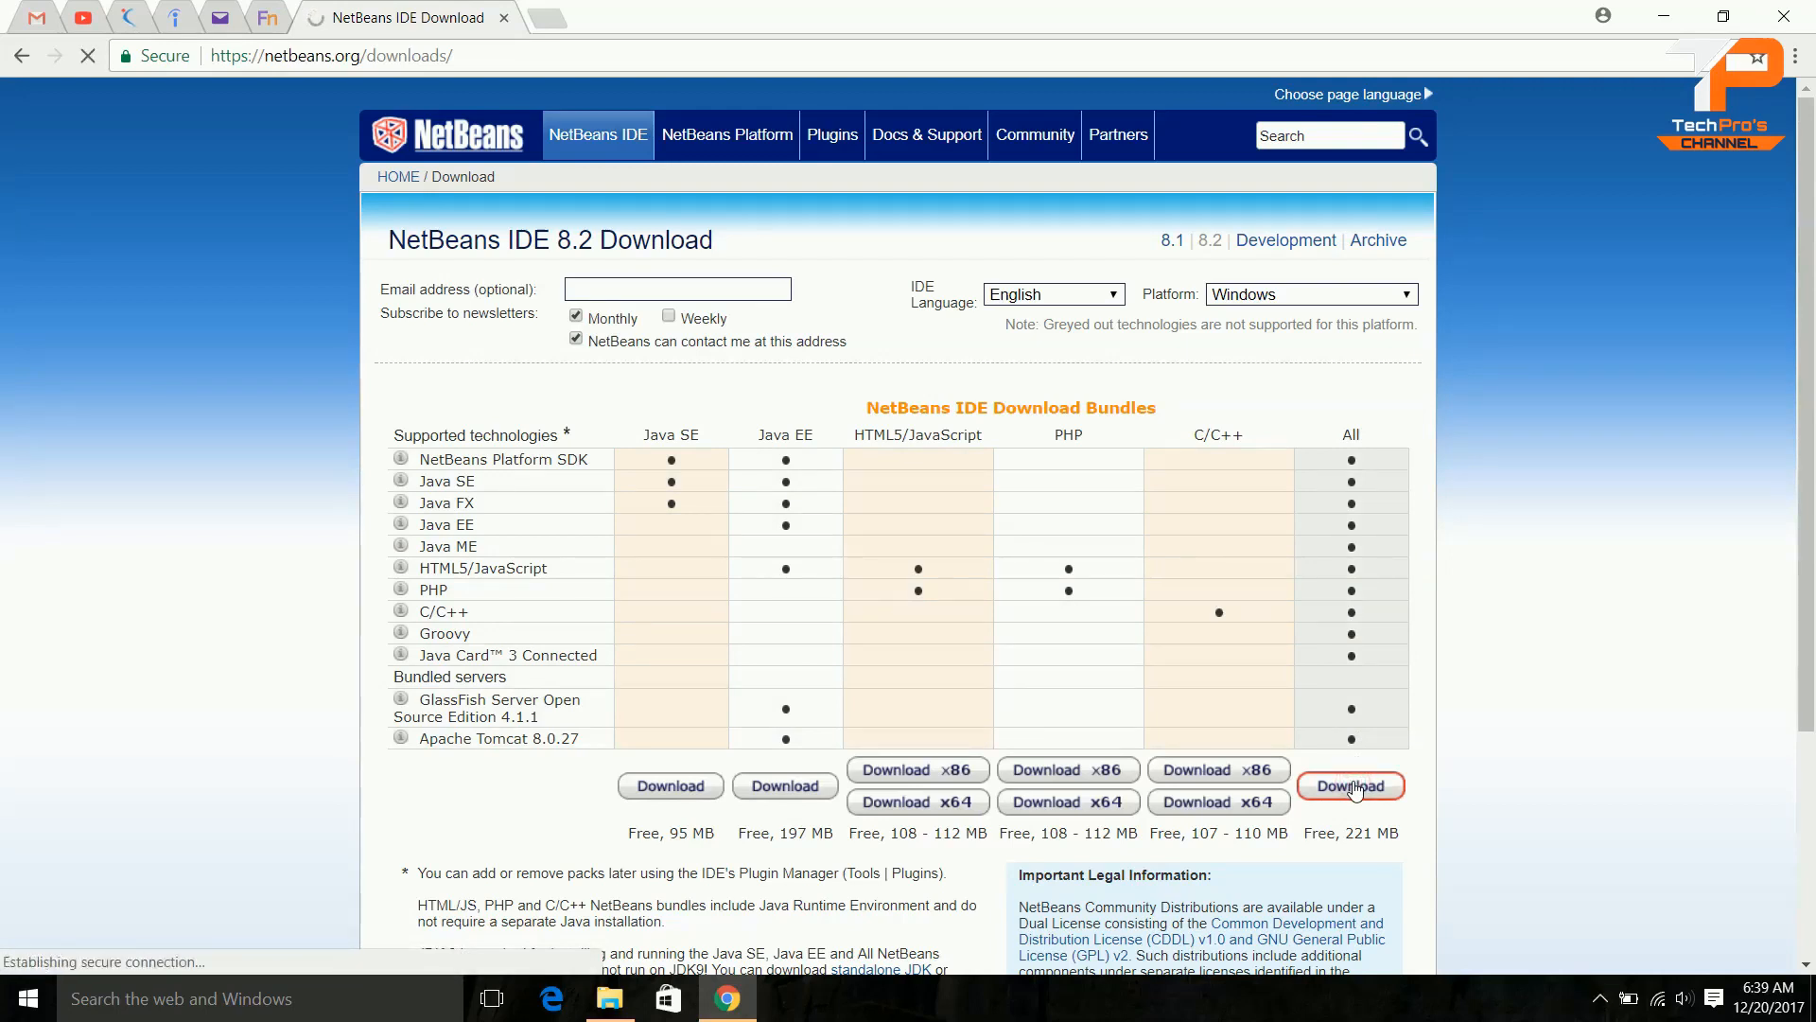
left_click(1348, 785)
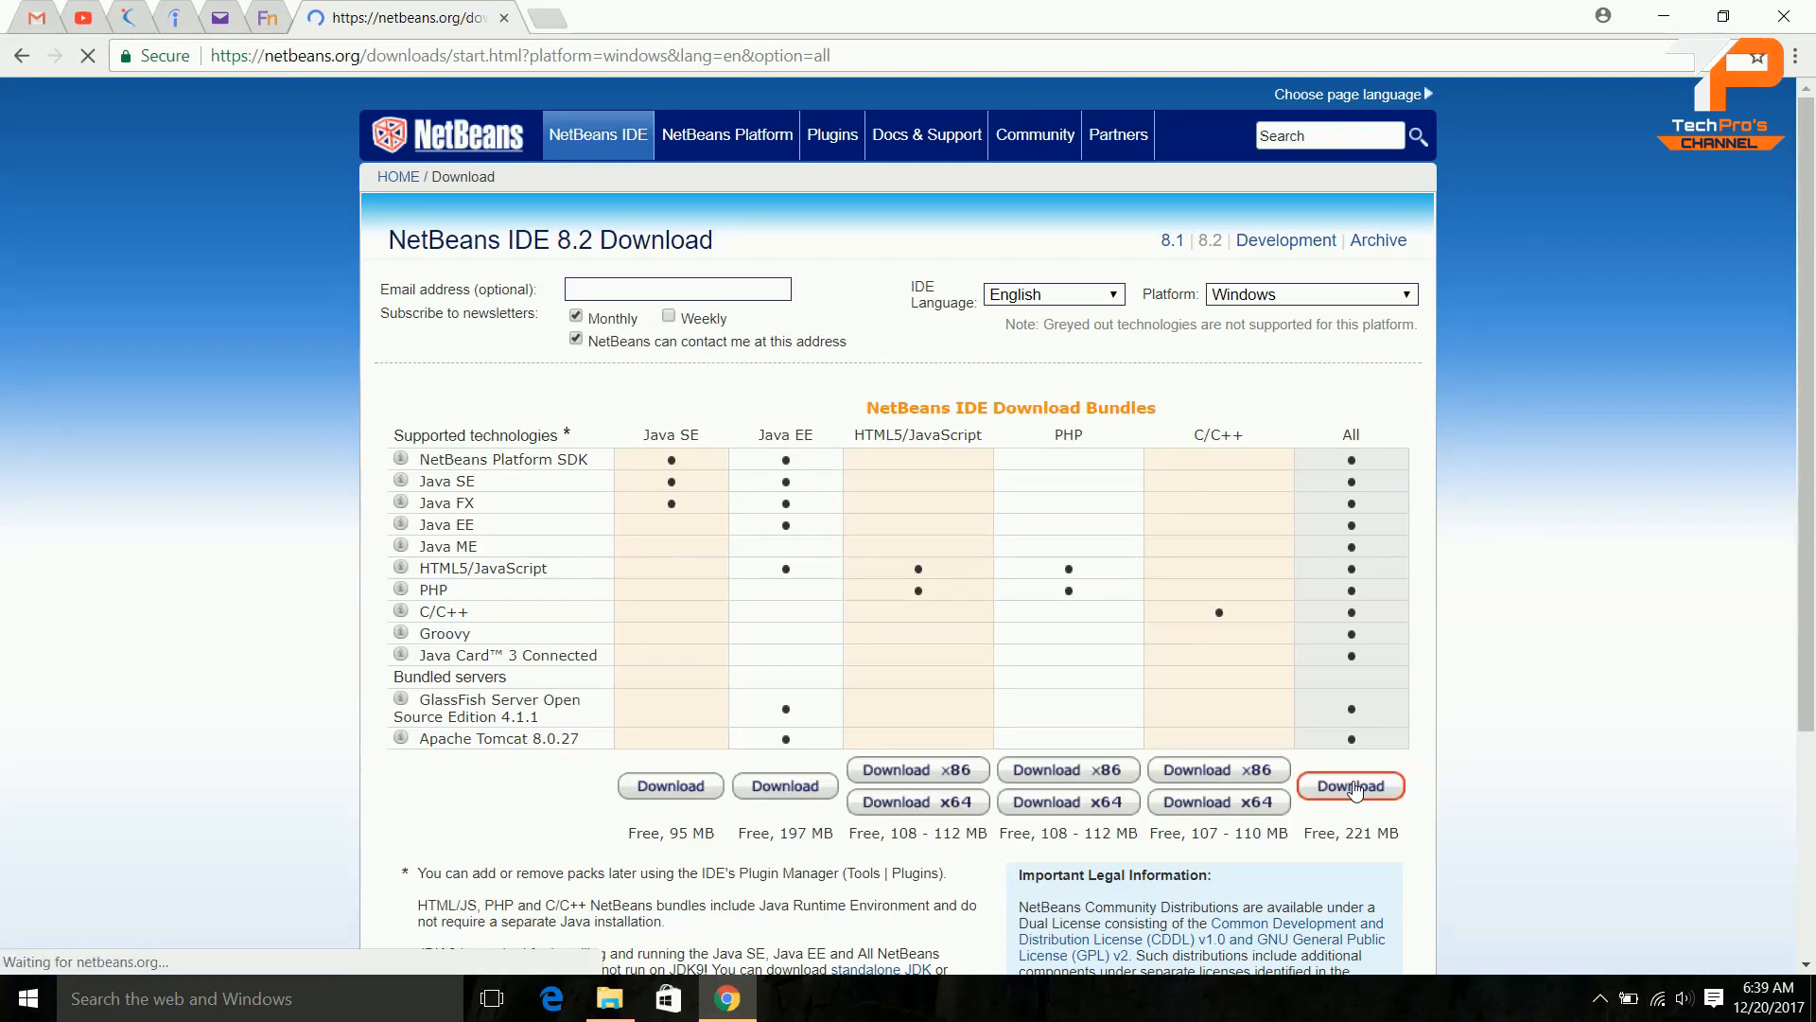
left_click(1350, 785)
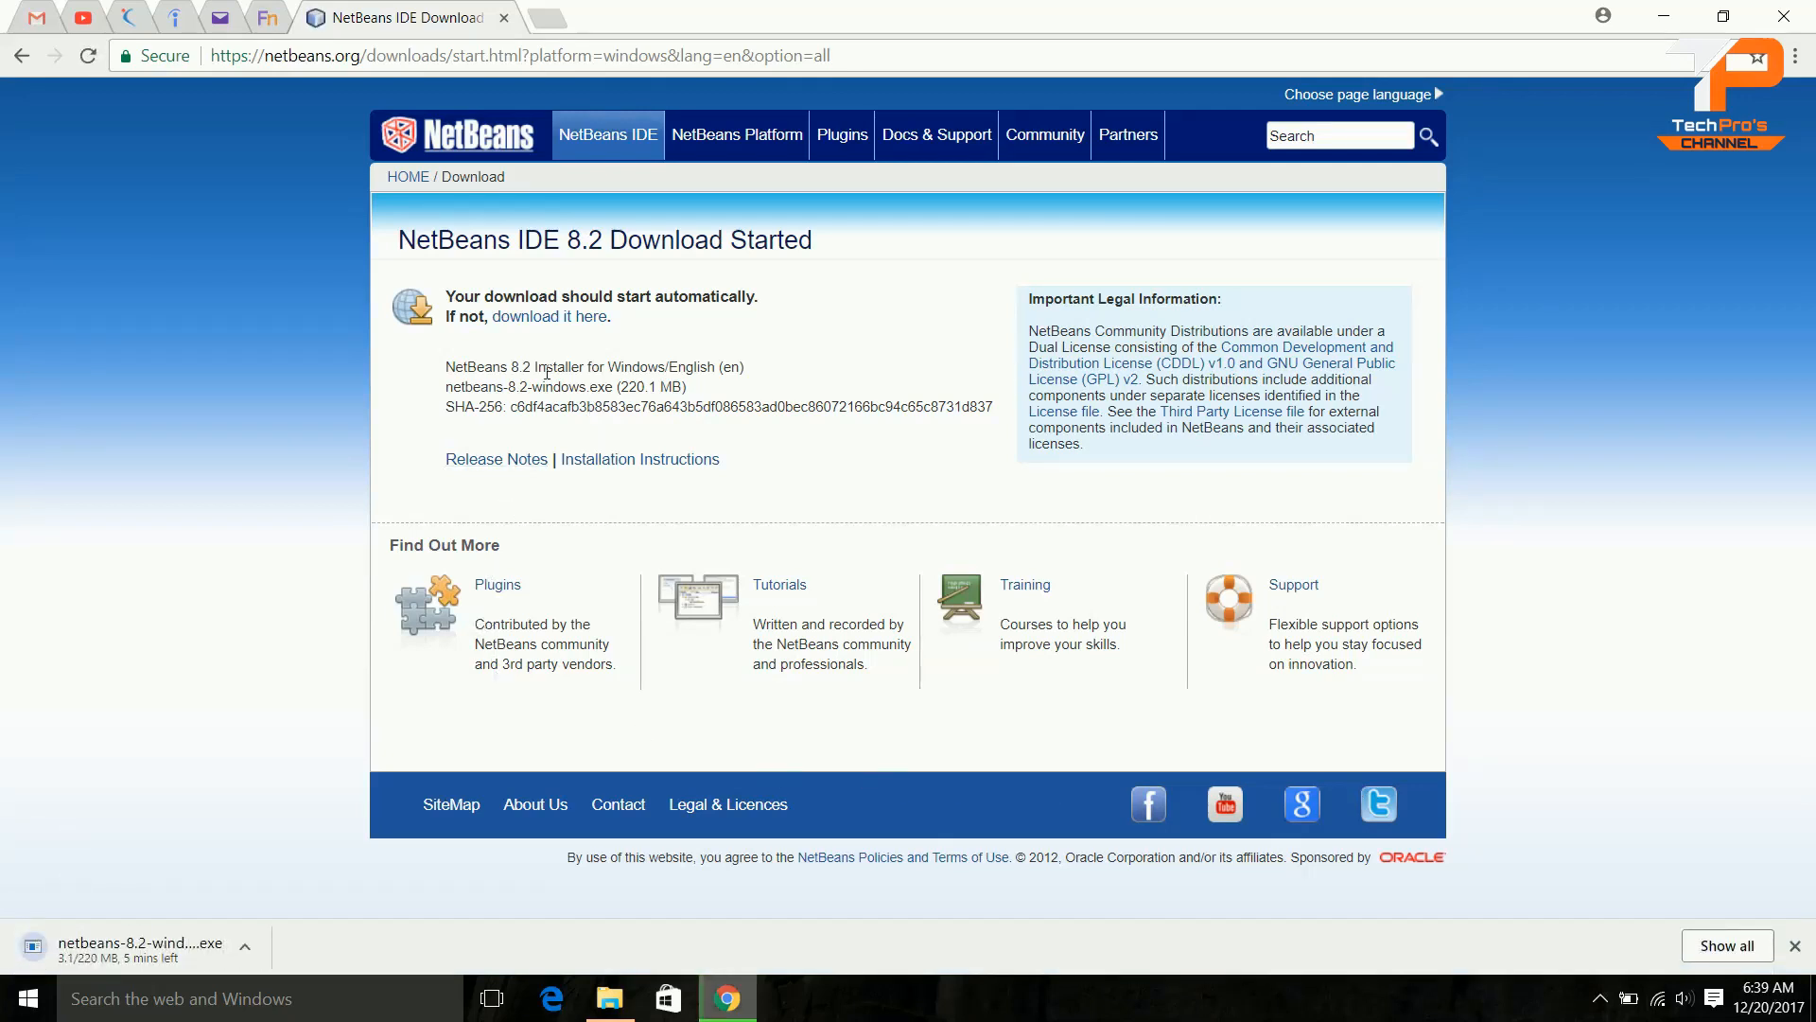
left_click_drag(447, 365, 994, 406)
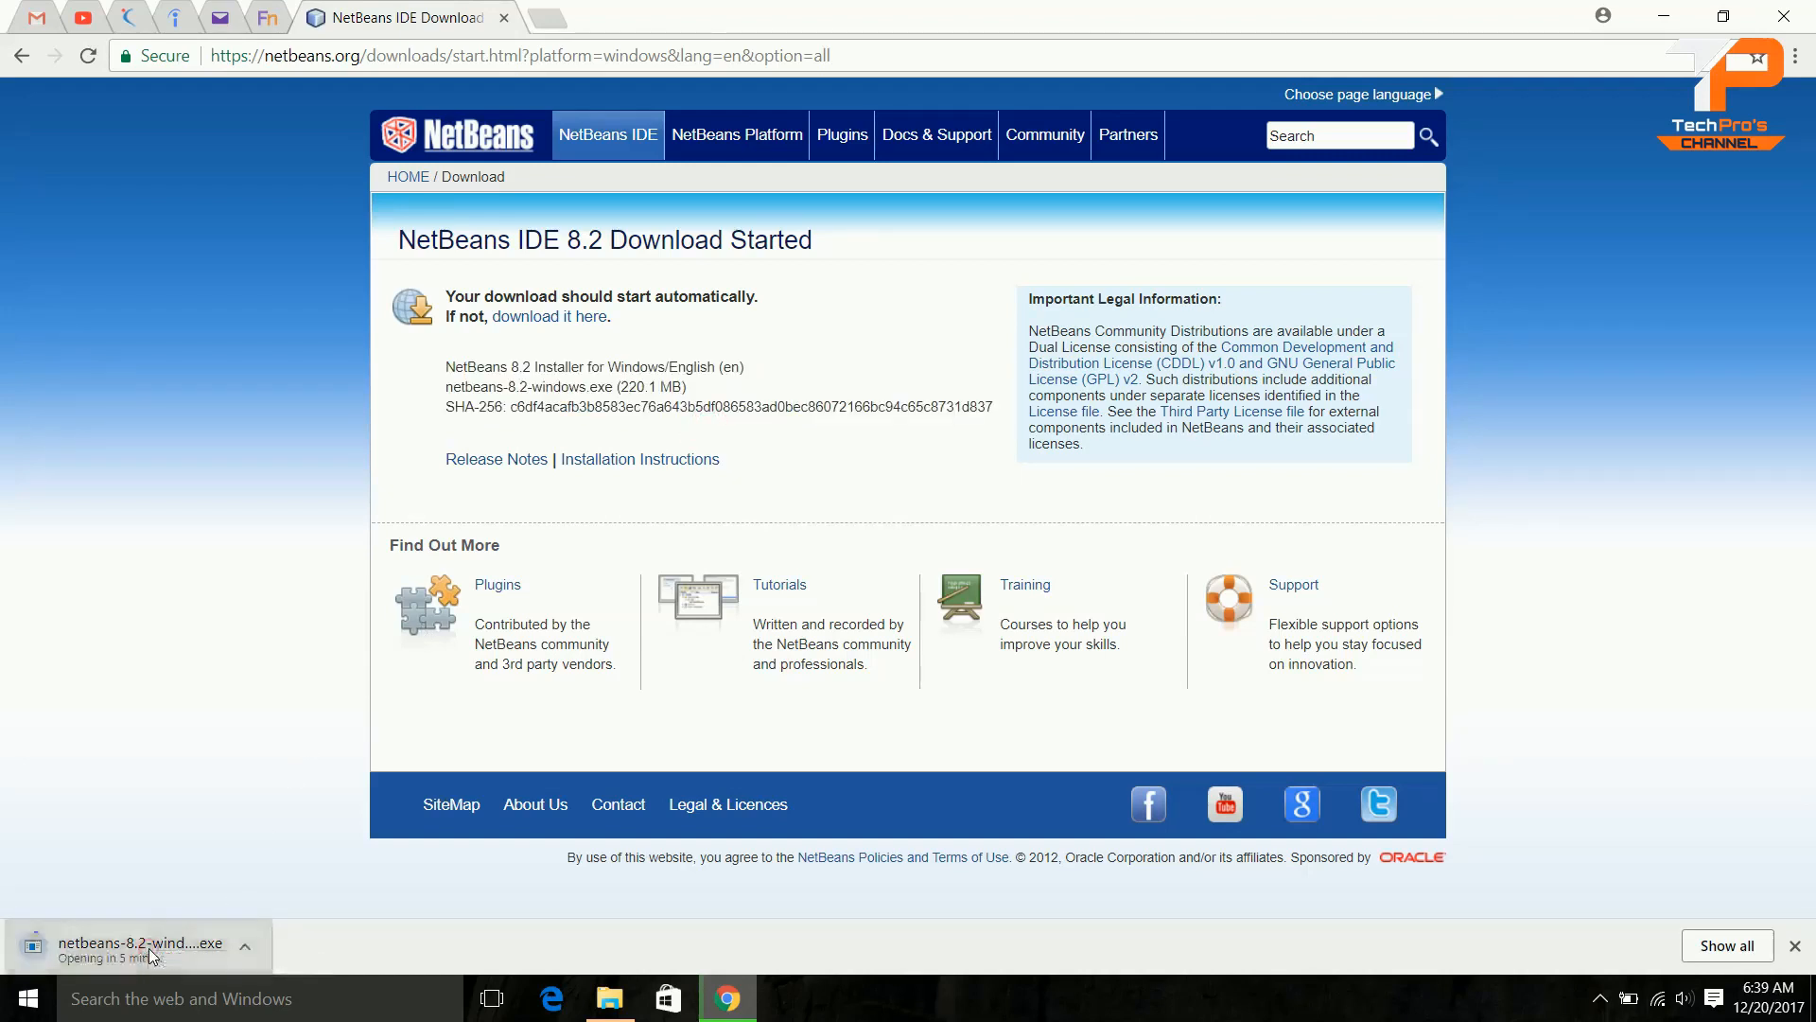
mouse_move(451, 834)
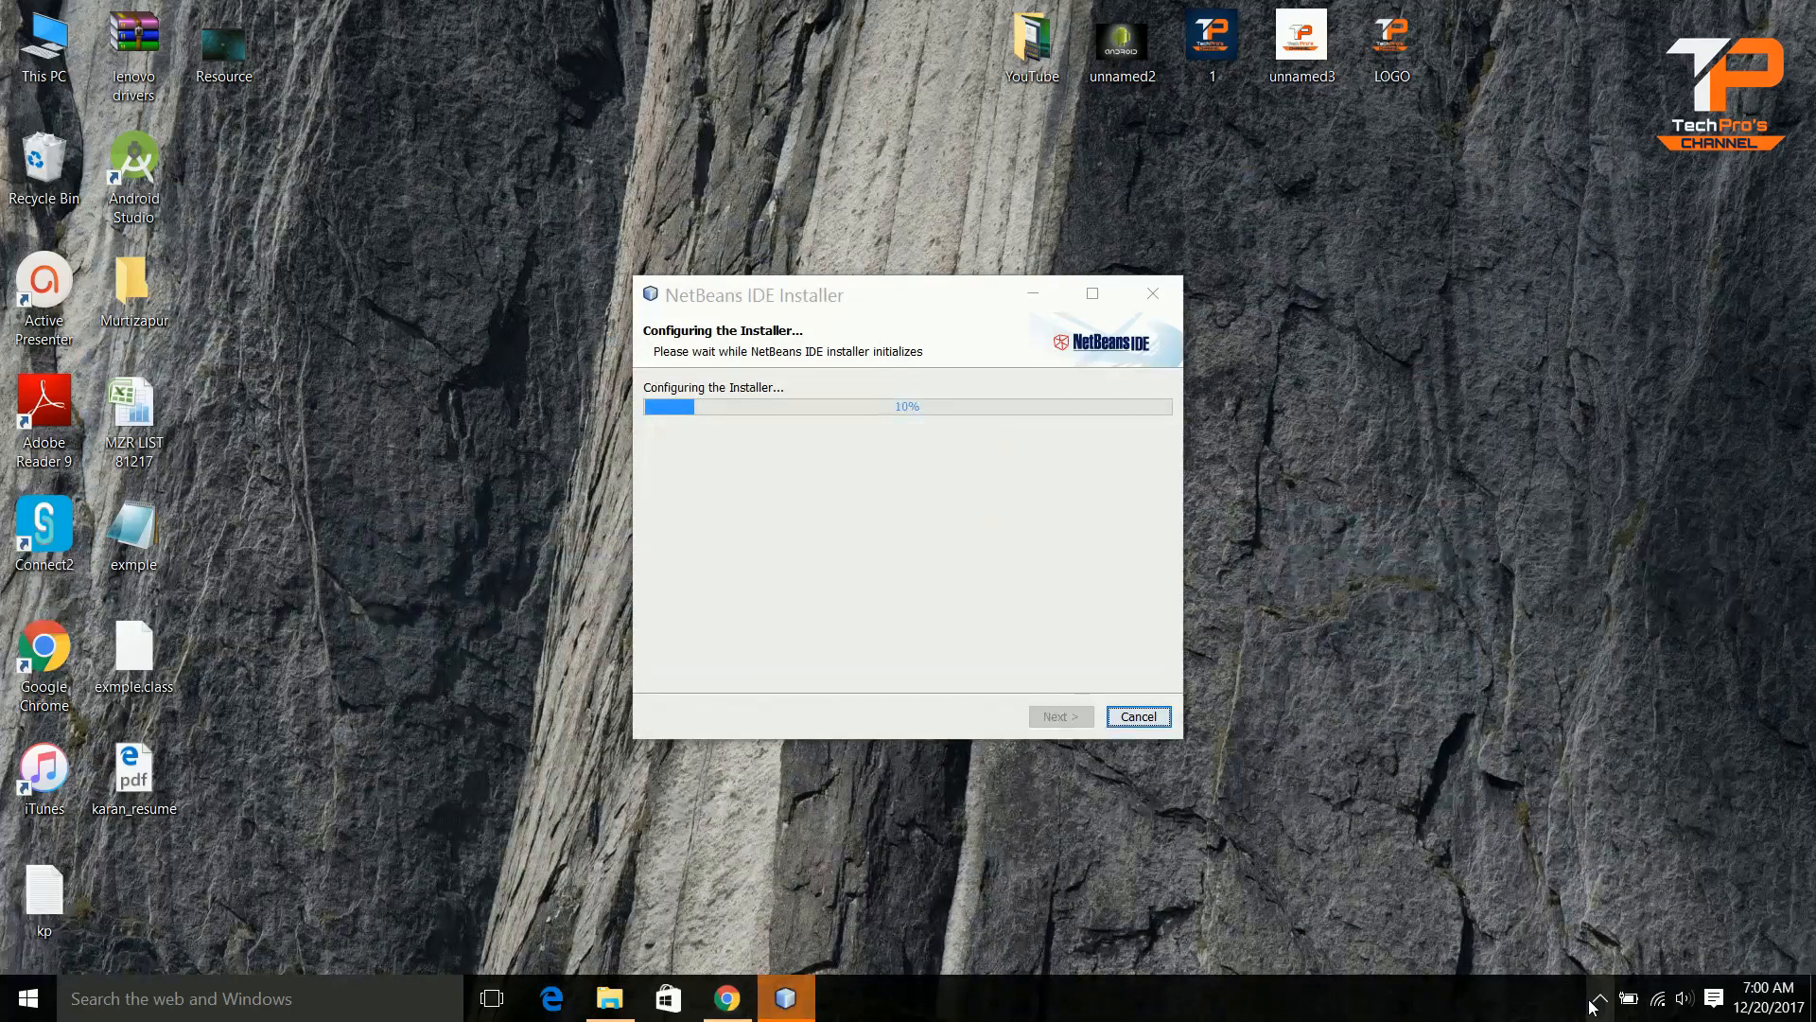
- Pass the installer's Welcome page and accept the license agreement terms
left_click(1597, 997)
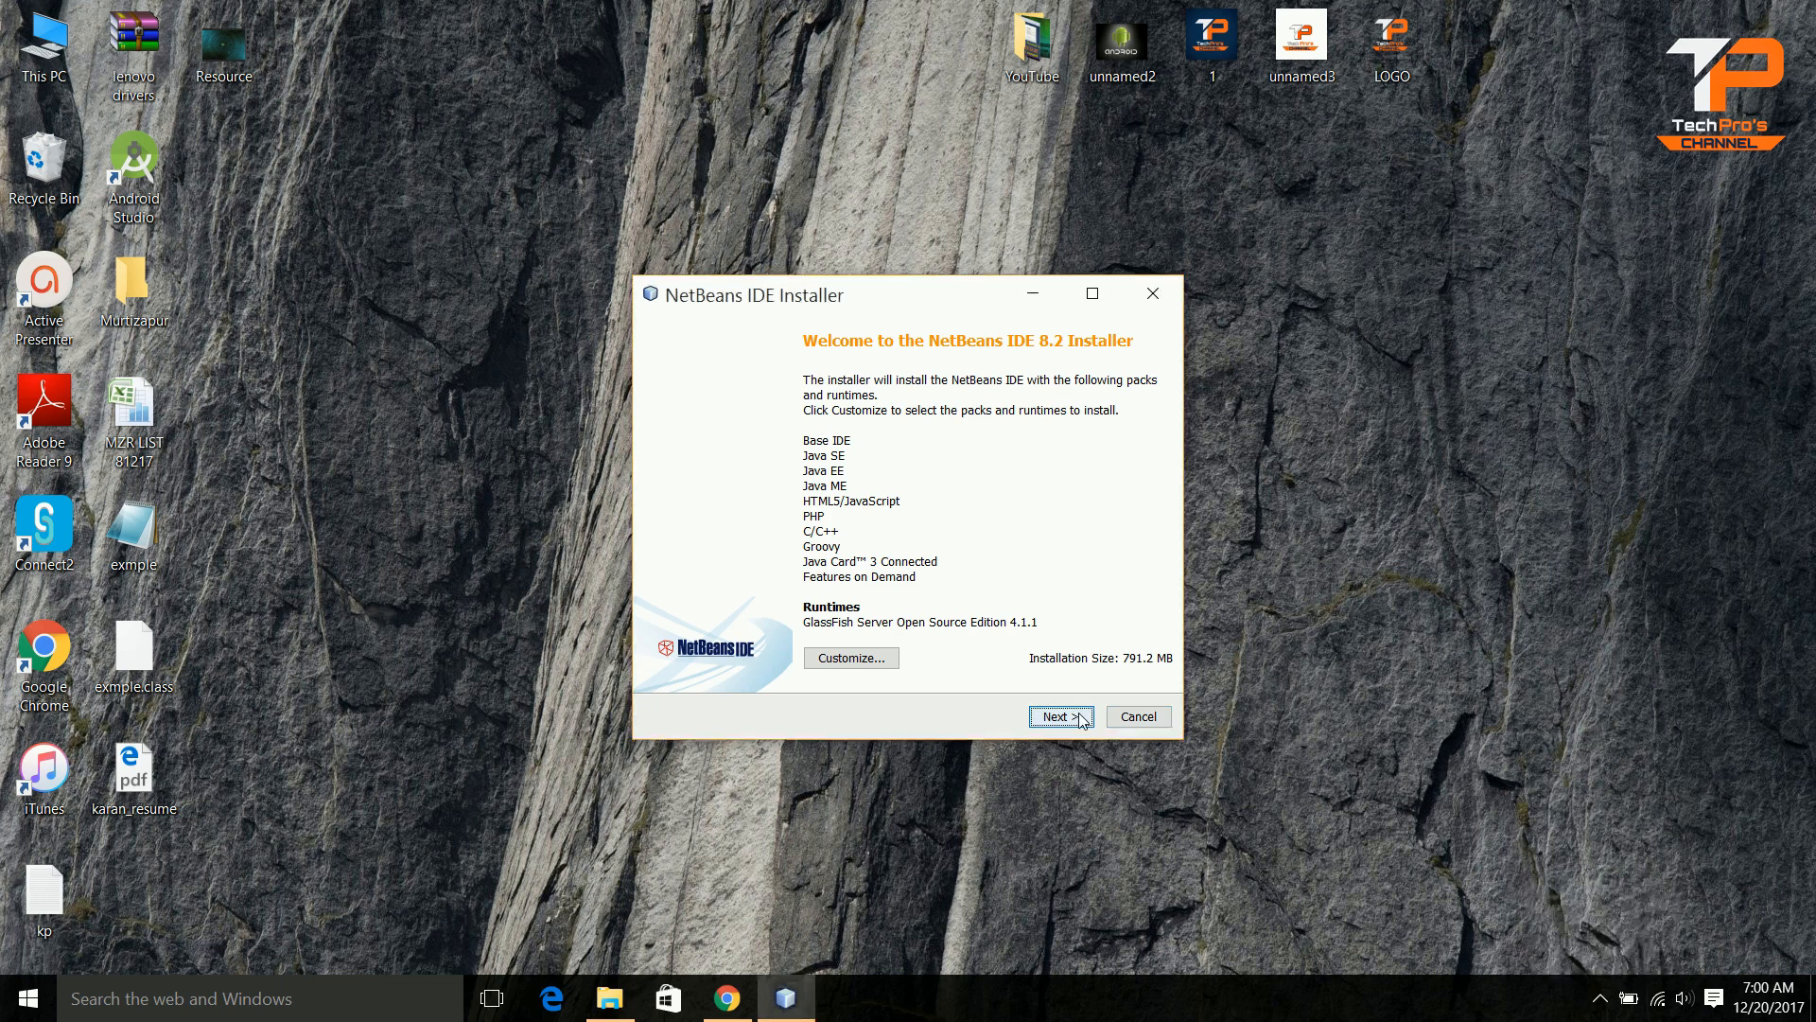
left_click(1056, 715)
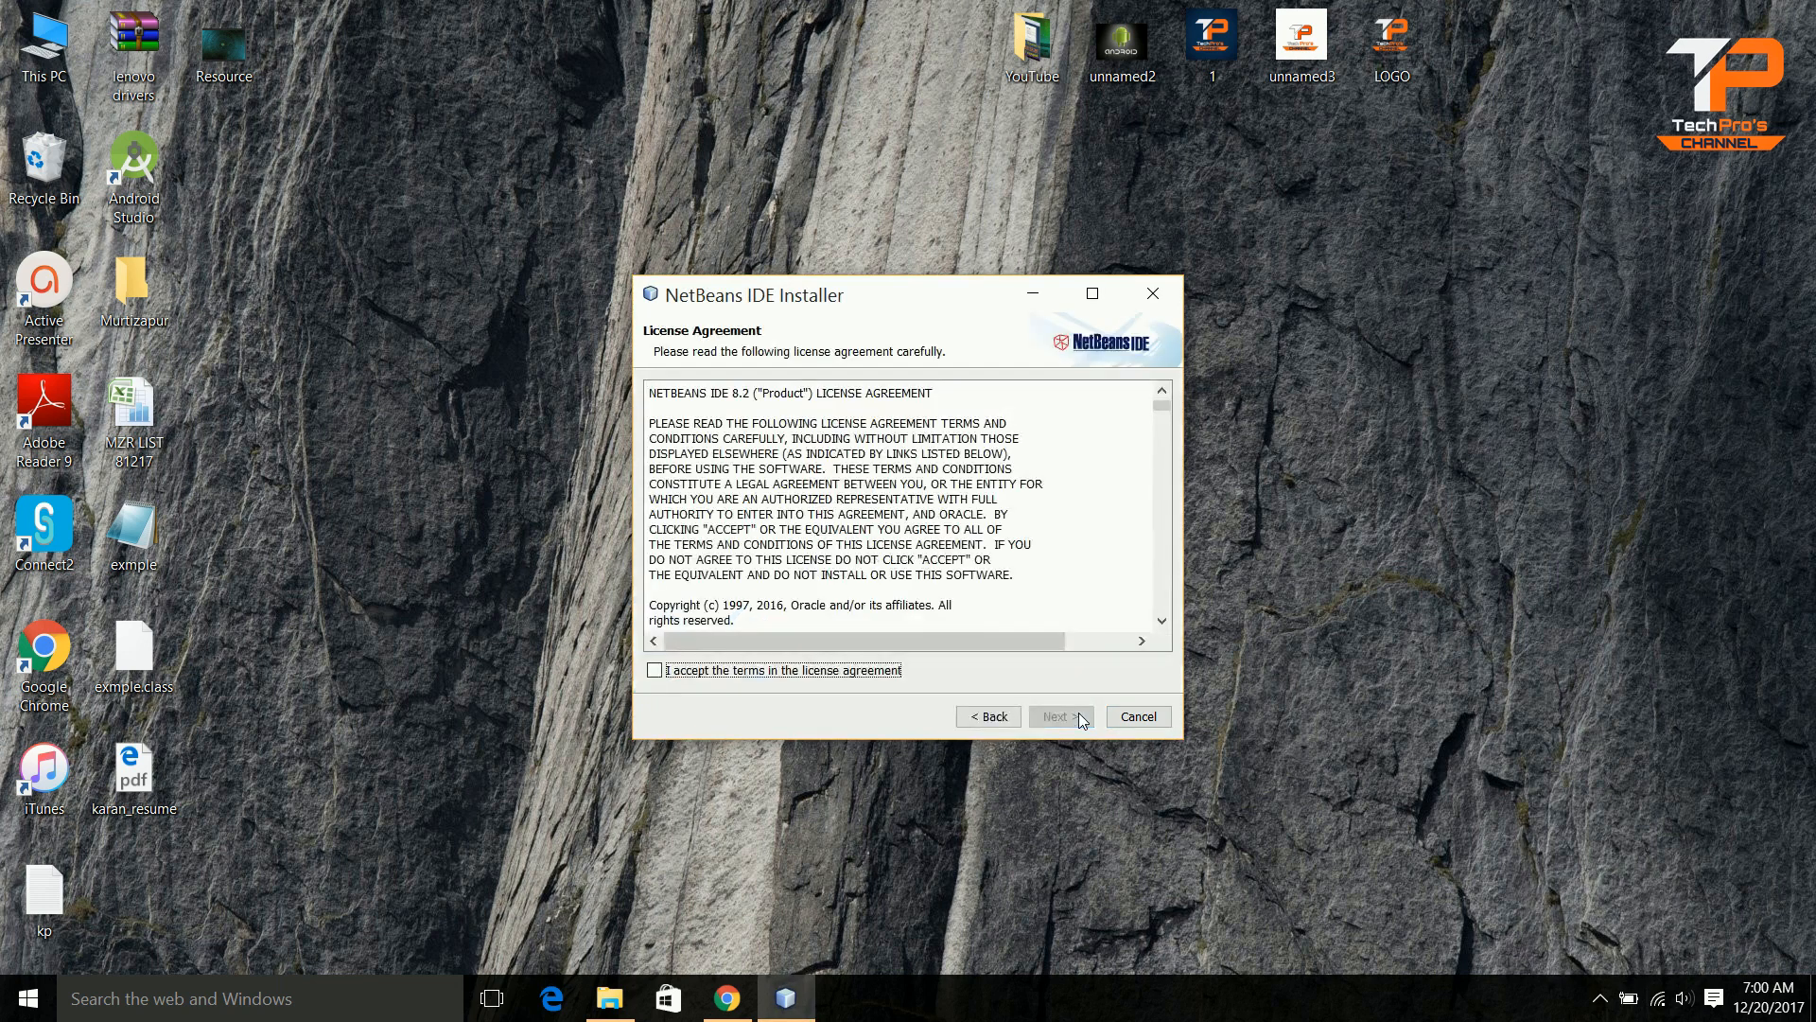
left_click(654, 670)
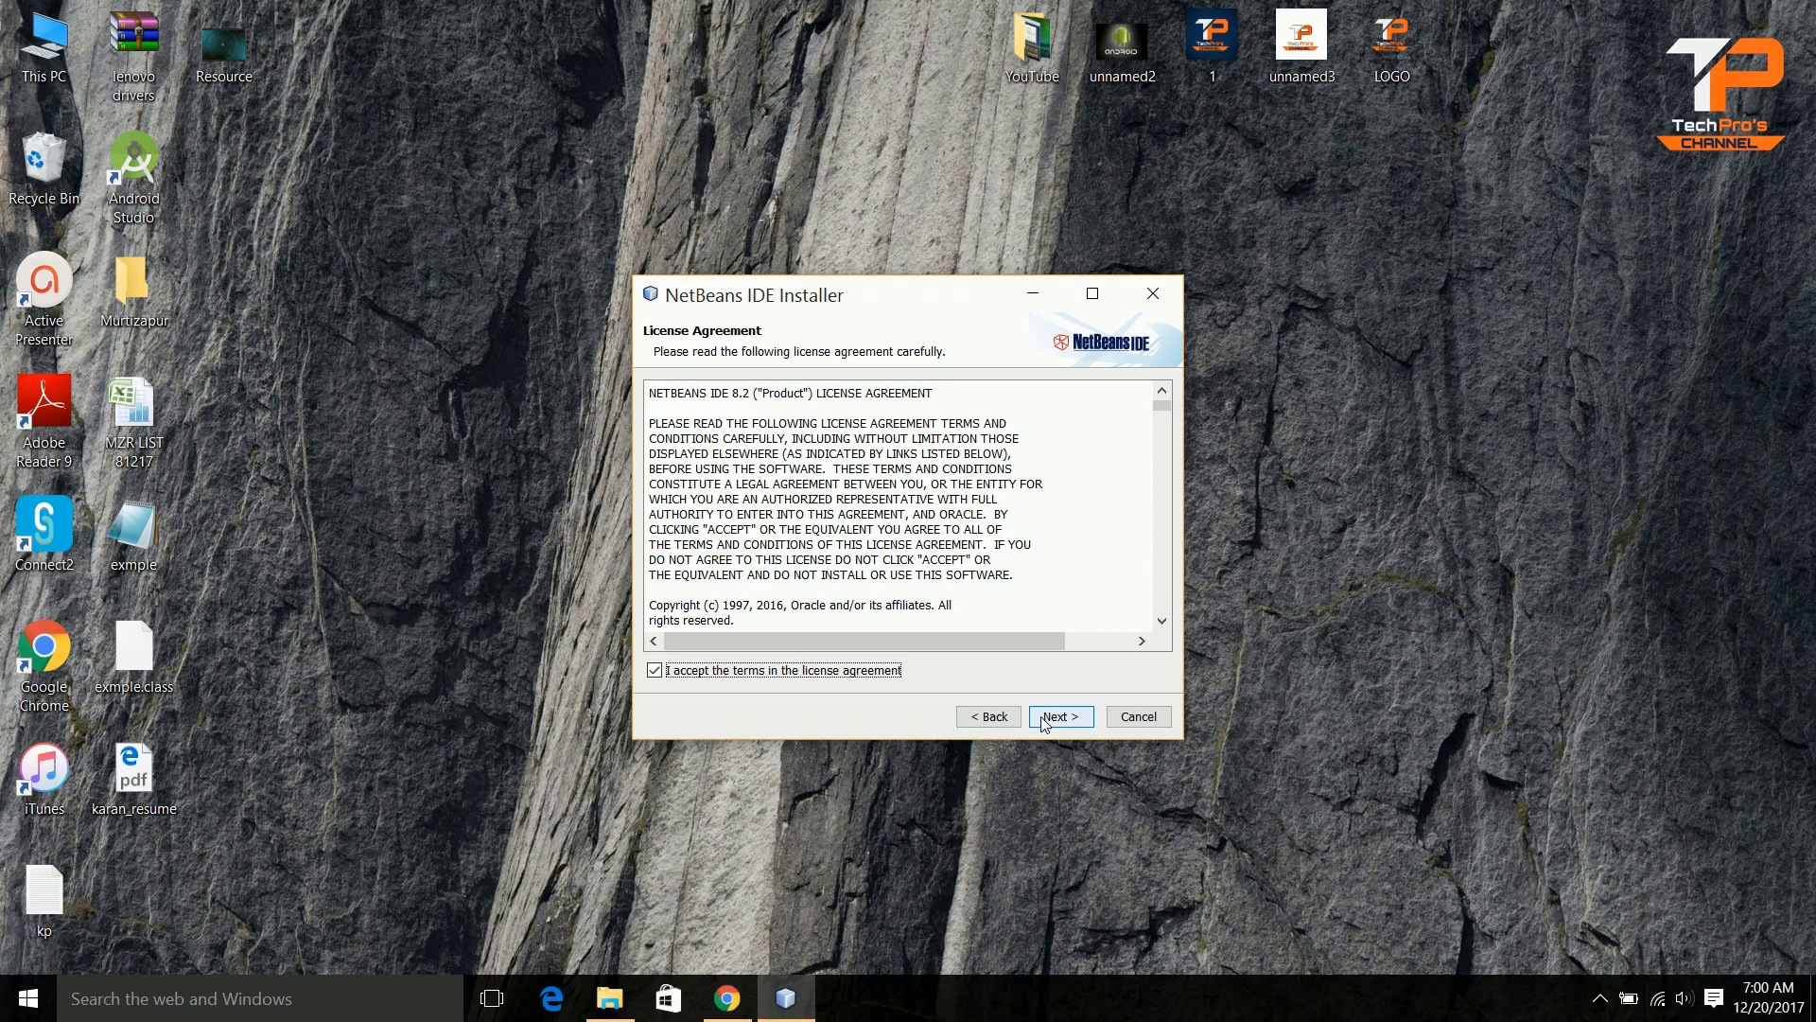
left_click(1058, 715)
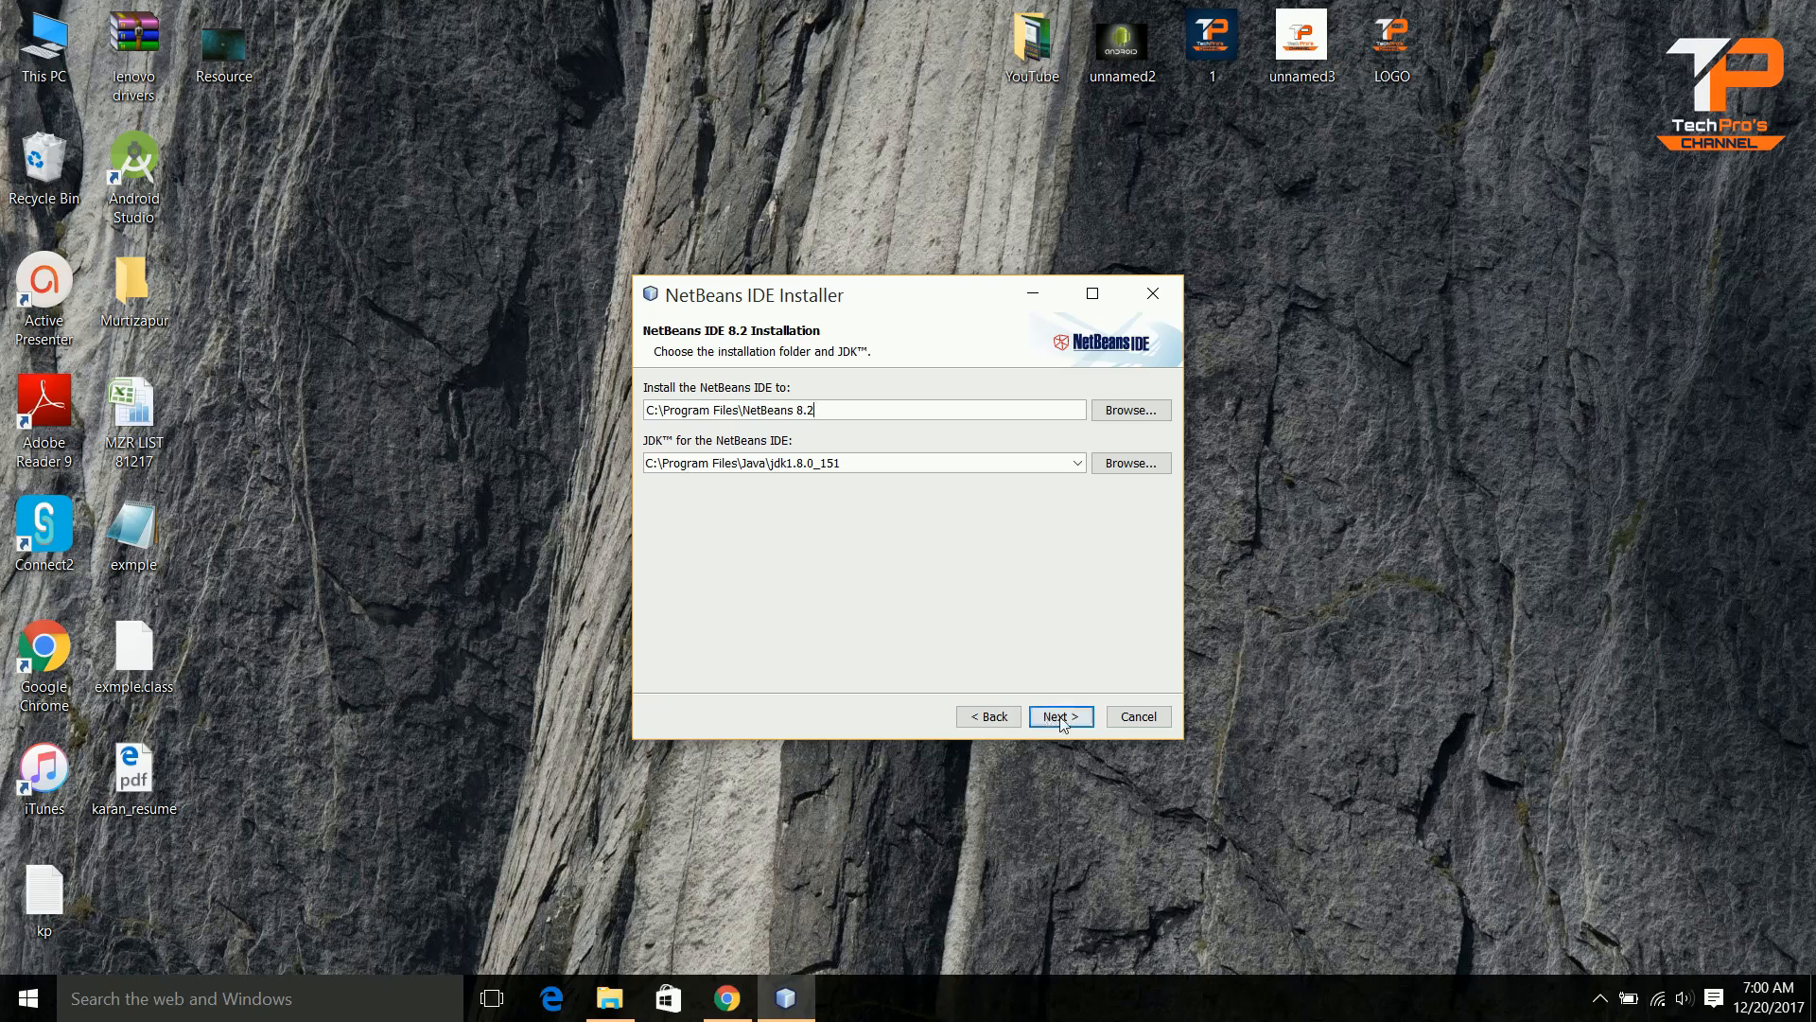
- Keep the default NetBeans, JDK and GlassFish folders and install with Check for Updates ticked
left_click(1058, 716)
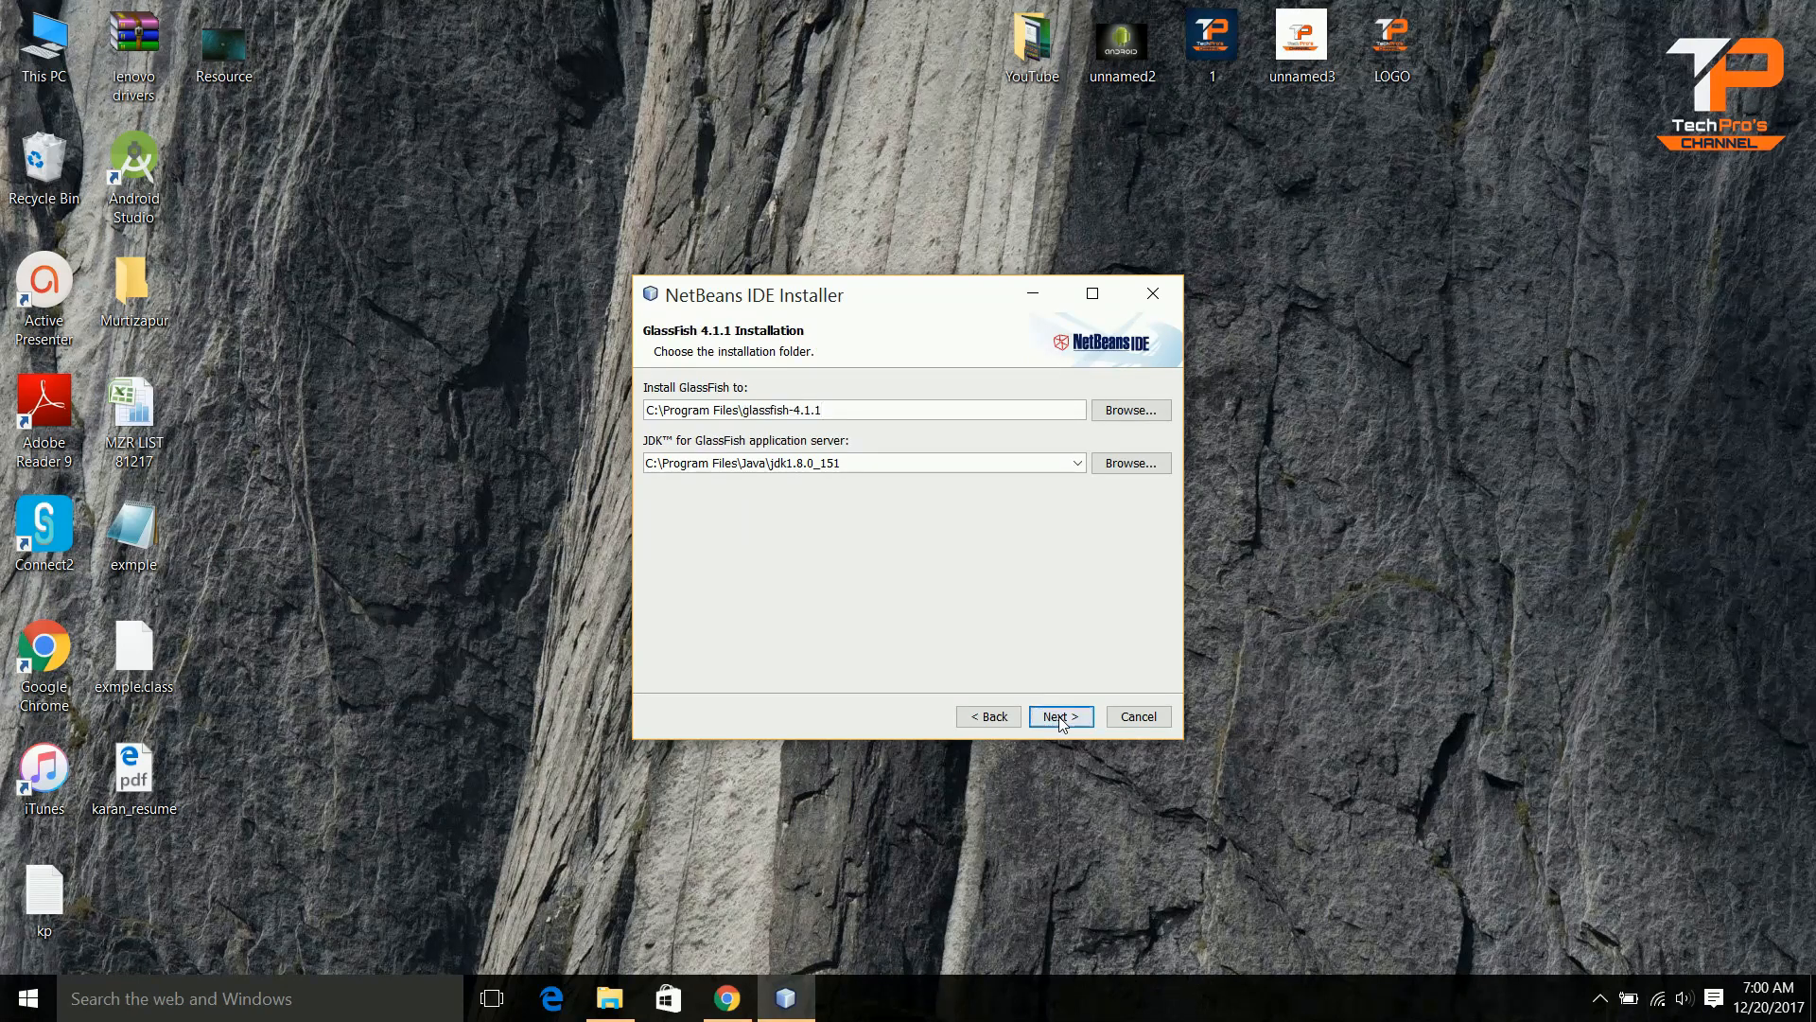
left_click(863, 409)
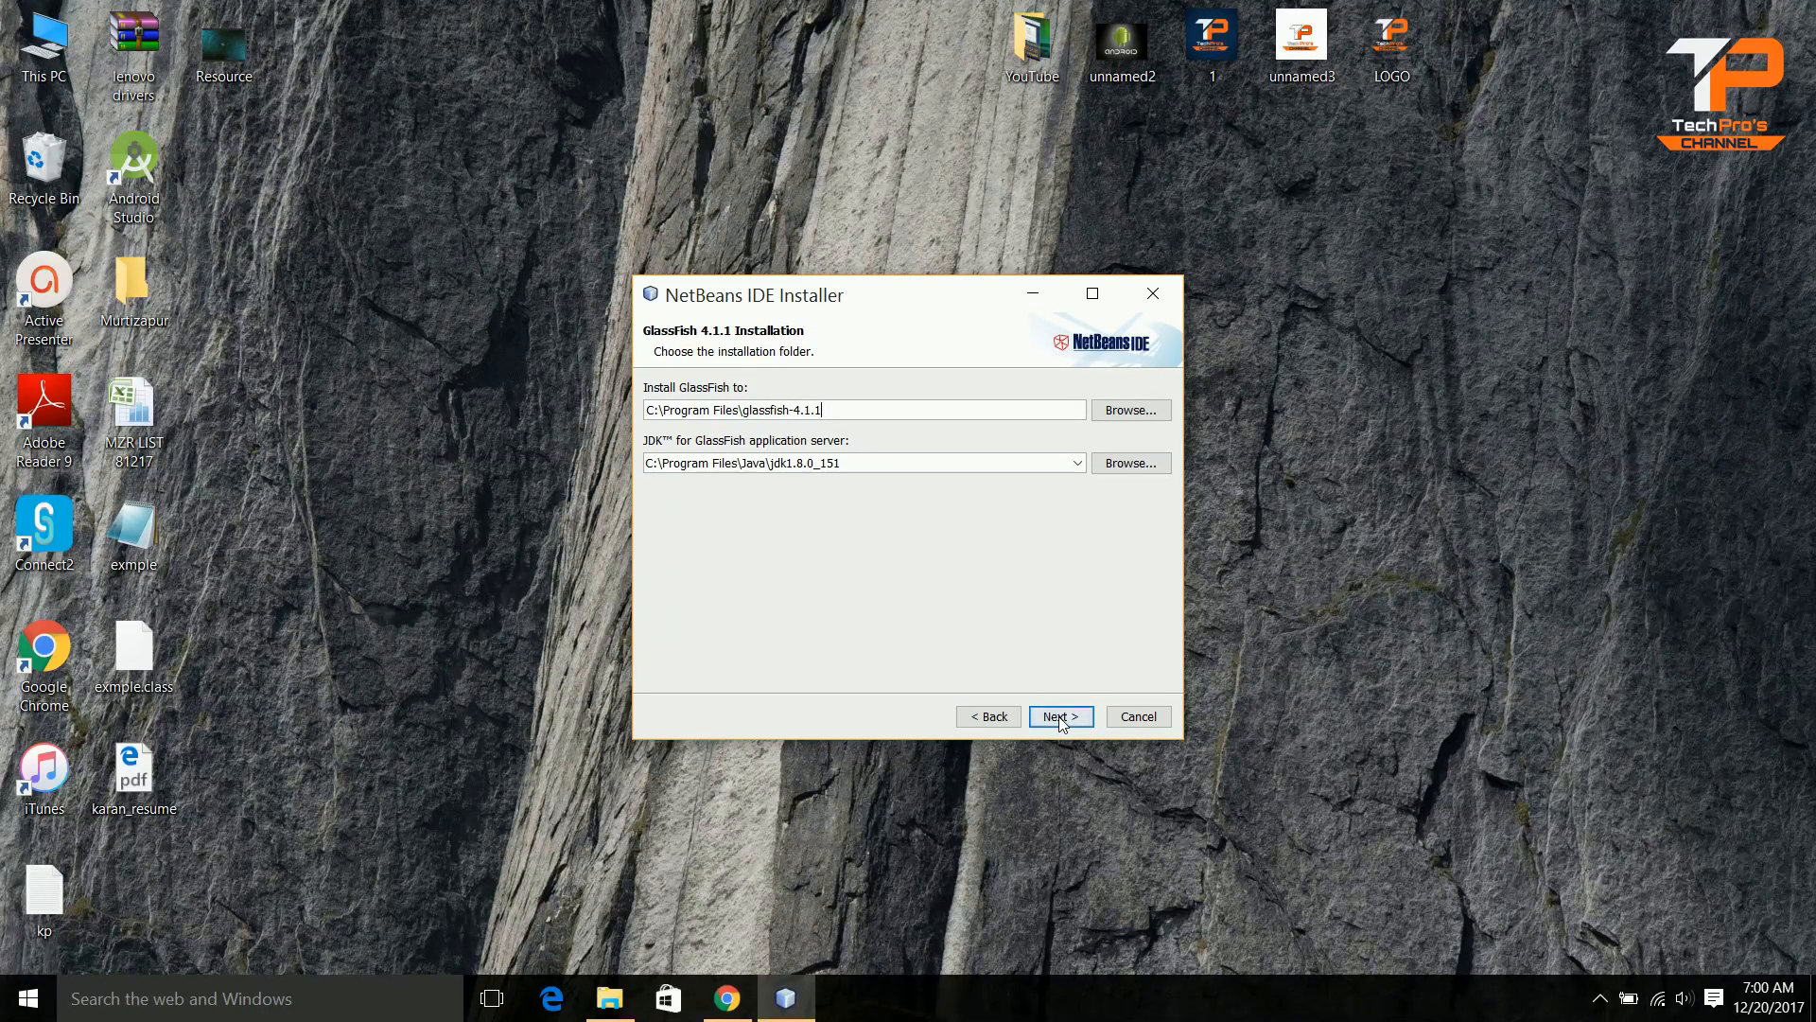
left_click(1057, 715)
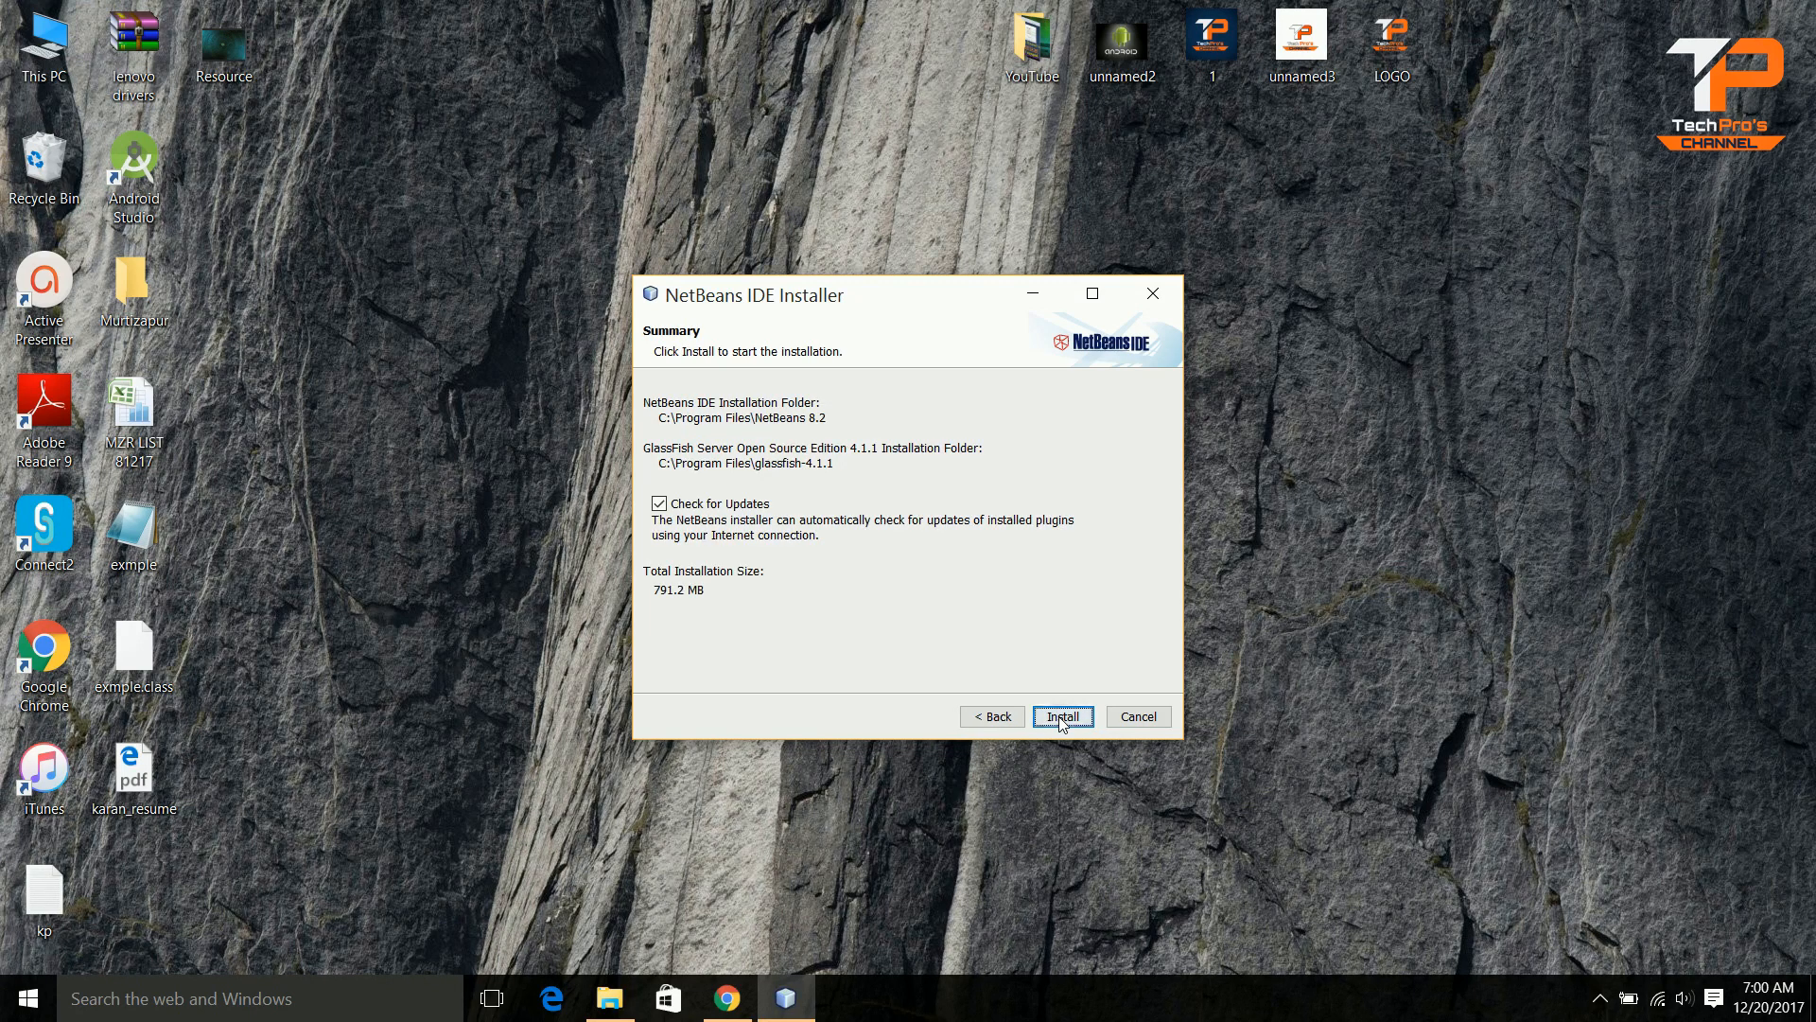
left_click(1062, 715)
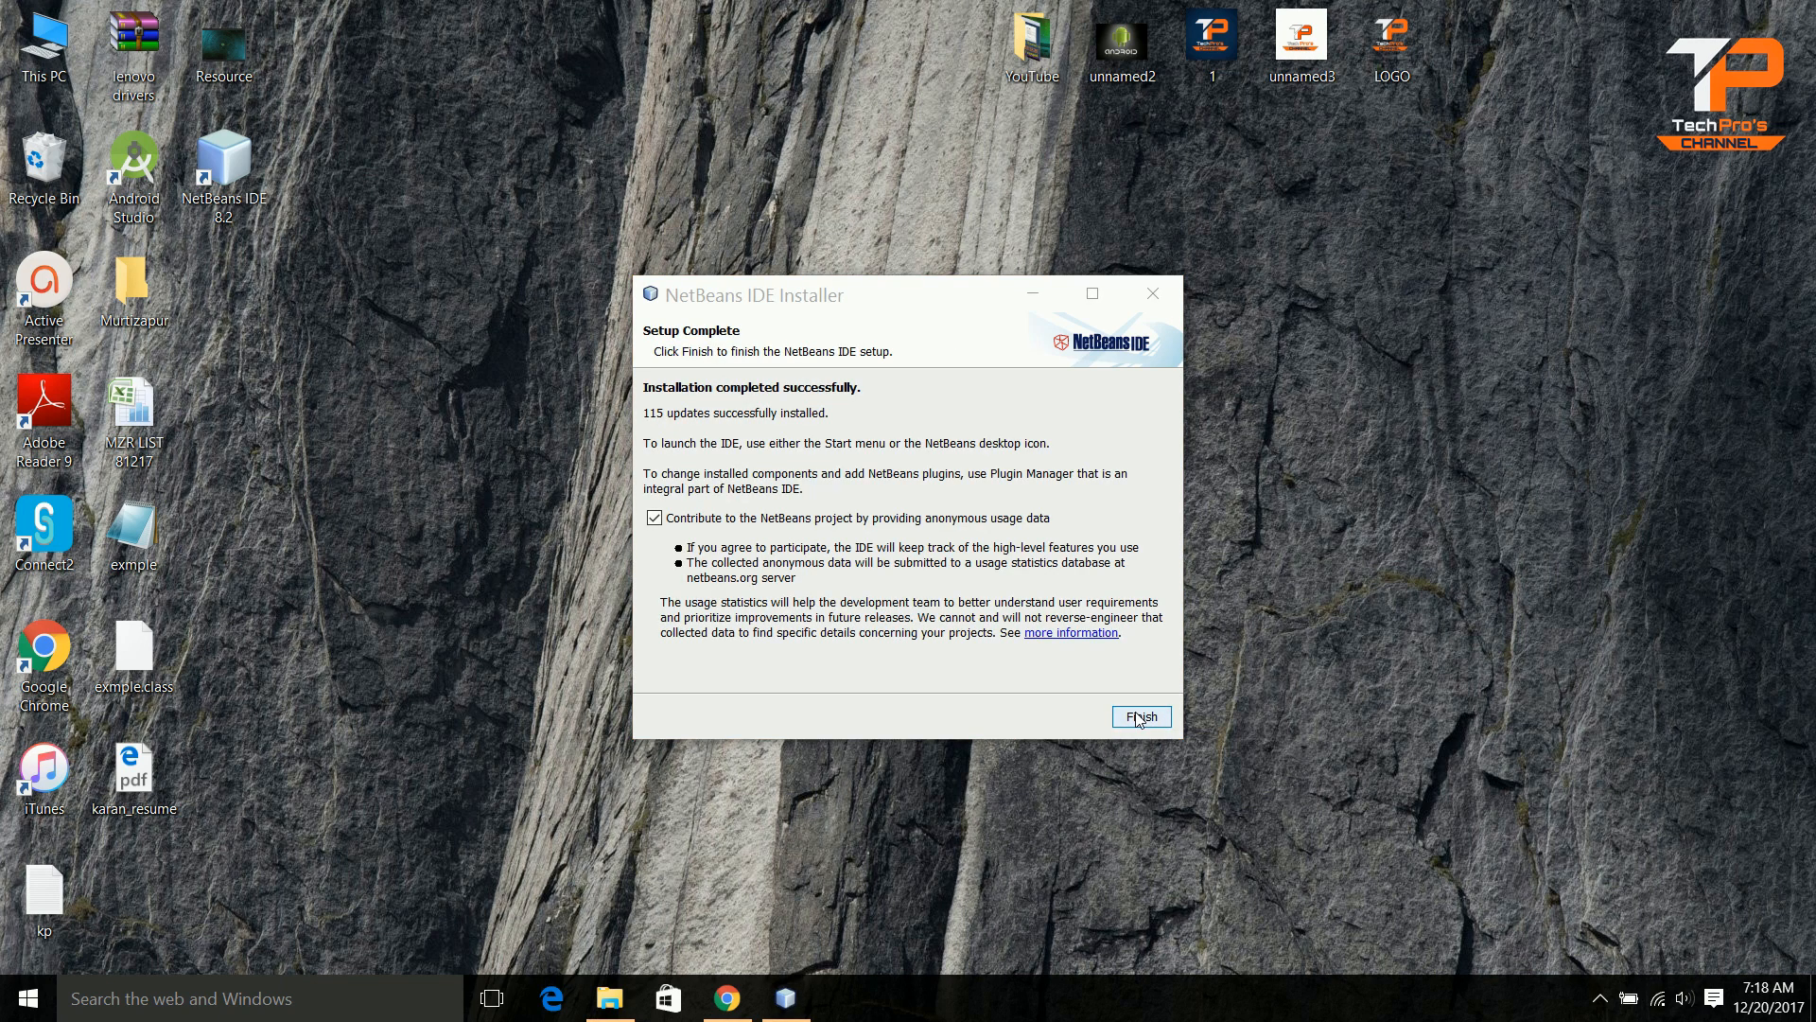
- Finish the installer and launch NetBeans IDE 8.2 from its desktop shortcut
left_click(1139, 715)
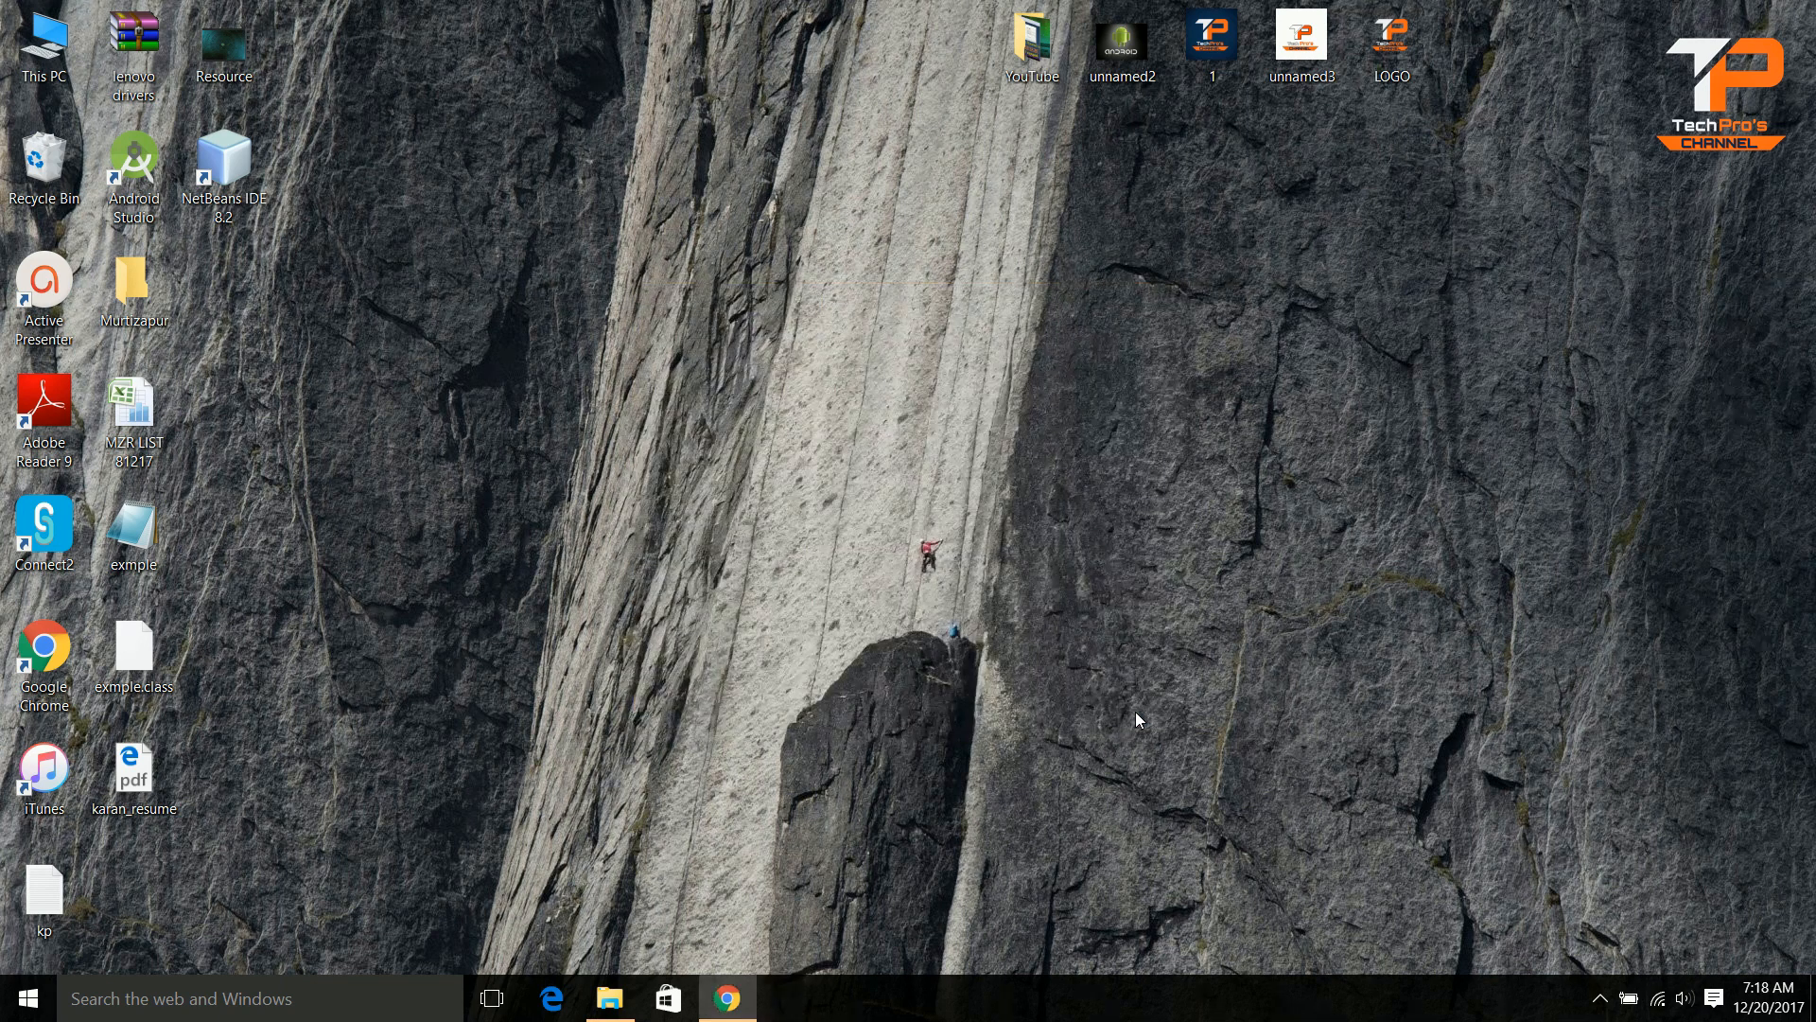
mouse_move(487, 259)
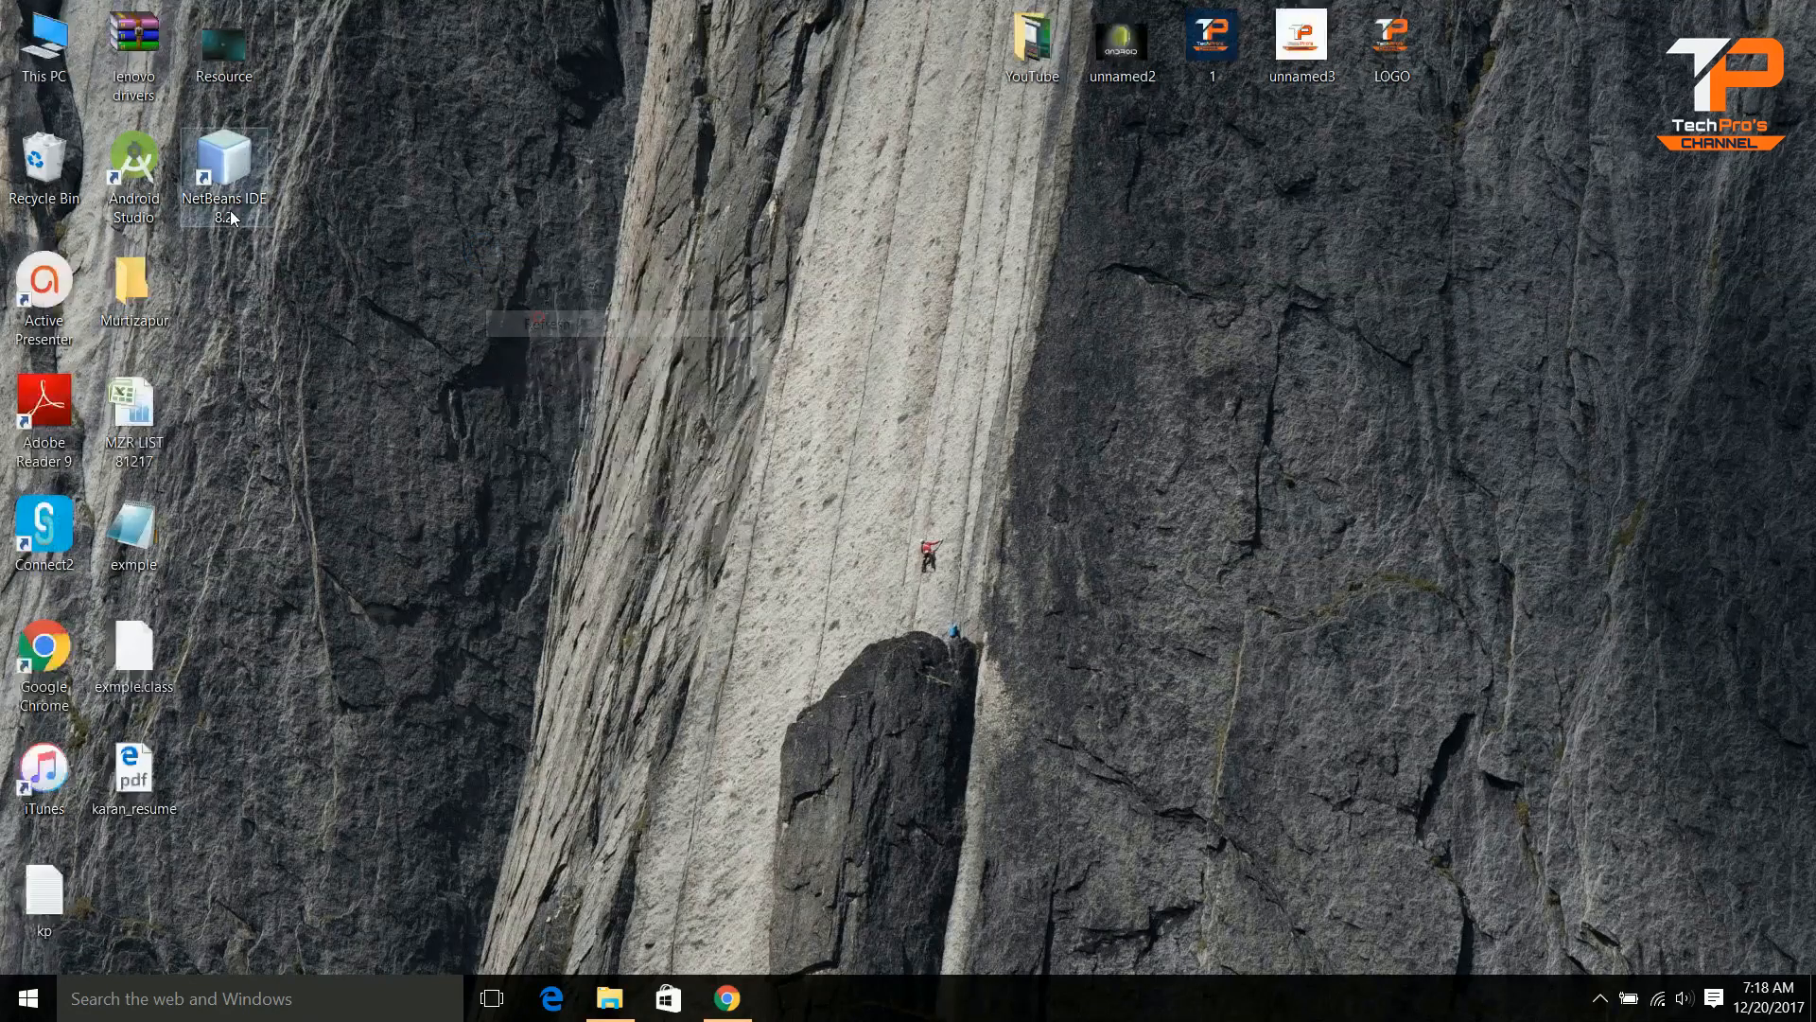
left_click(225, 171)
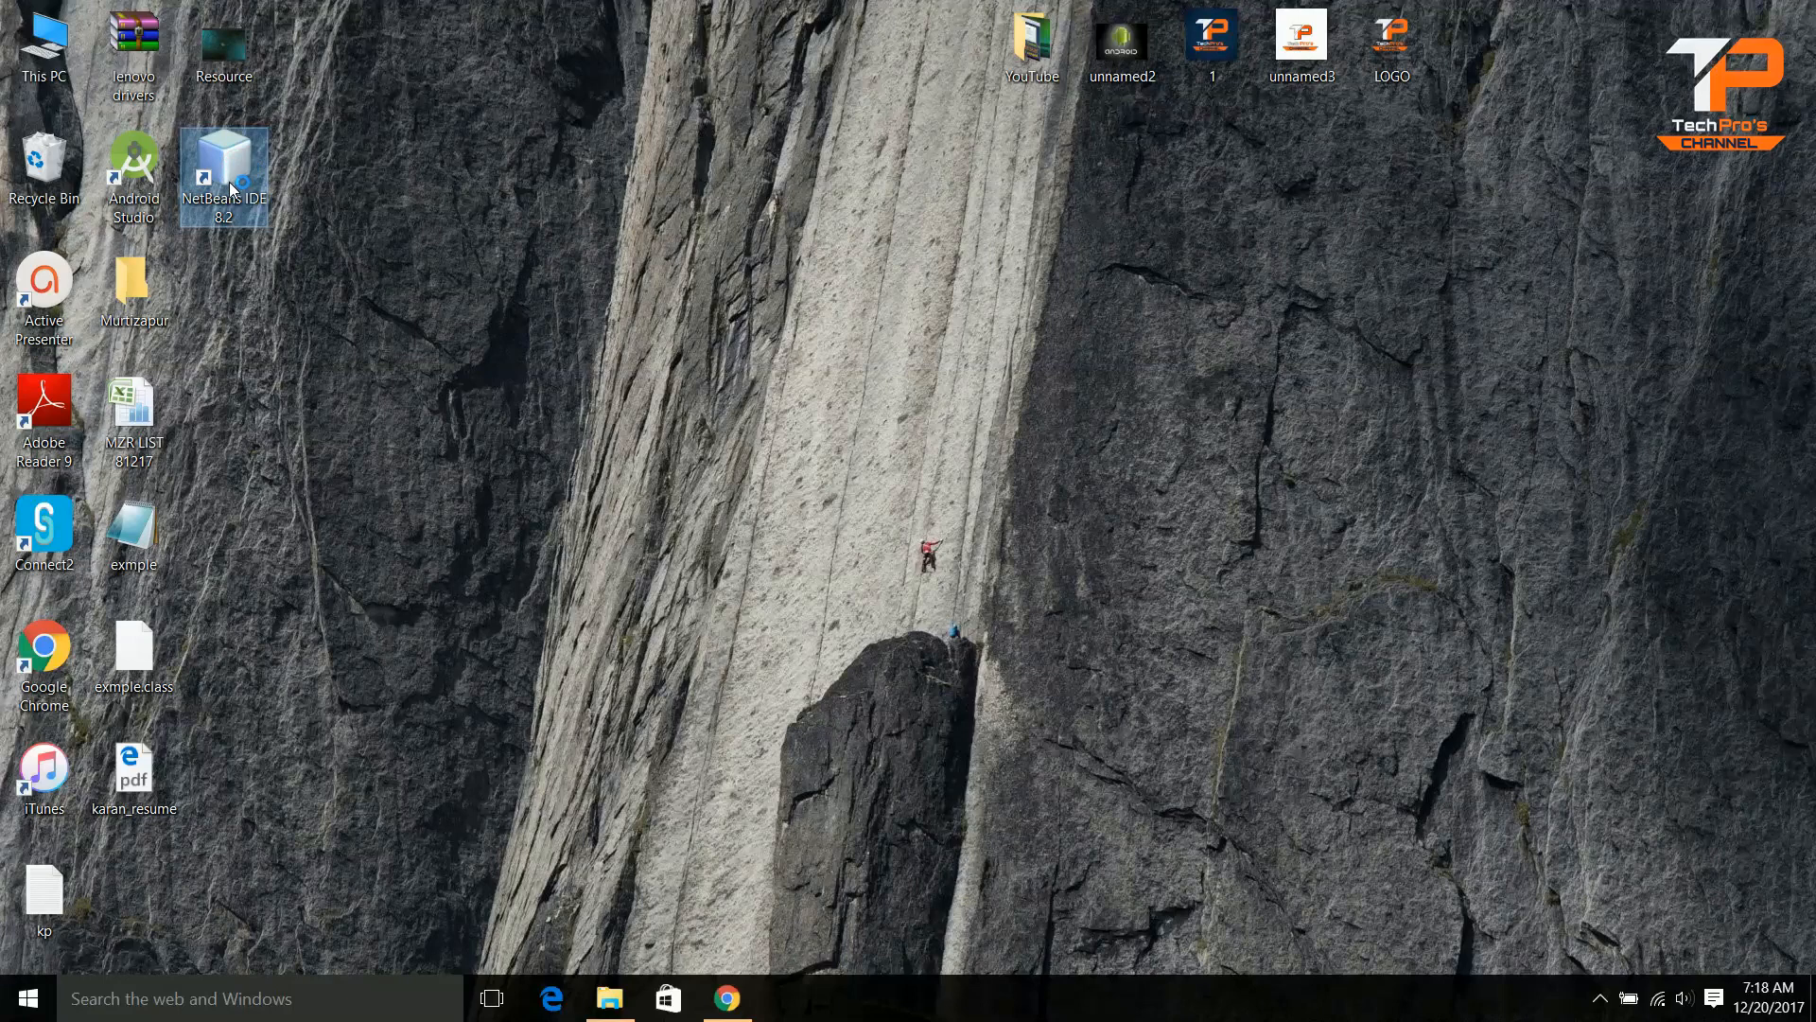
double_click(224, 174)
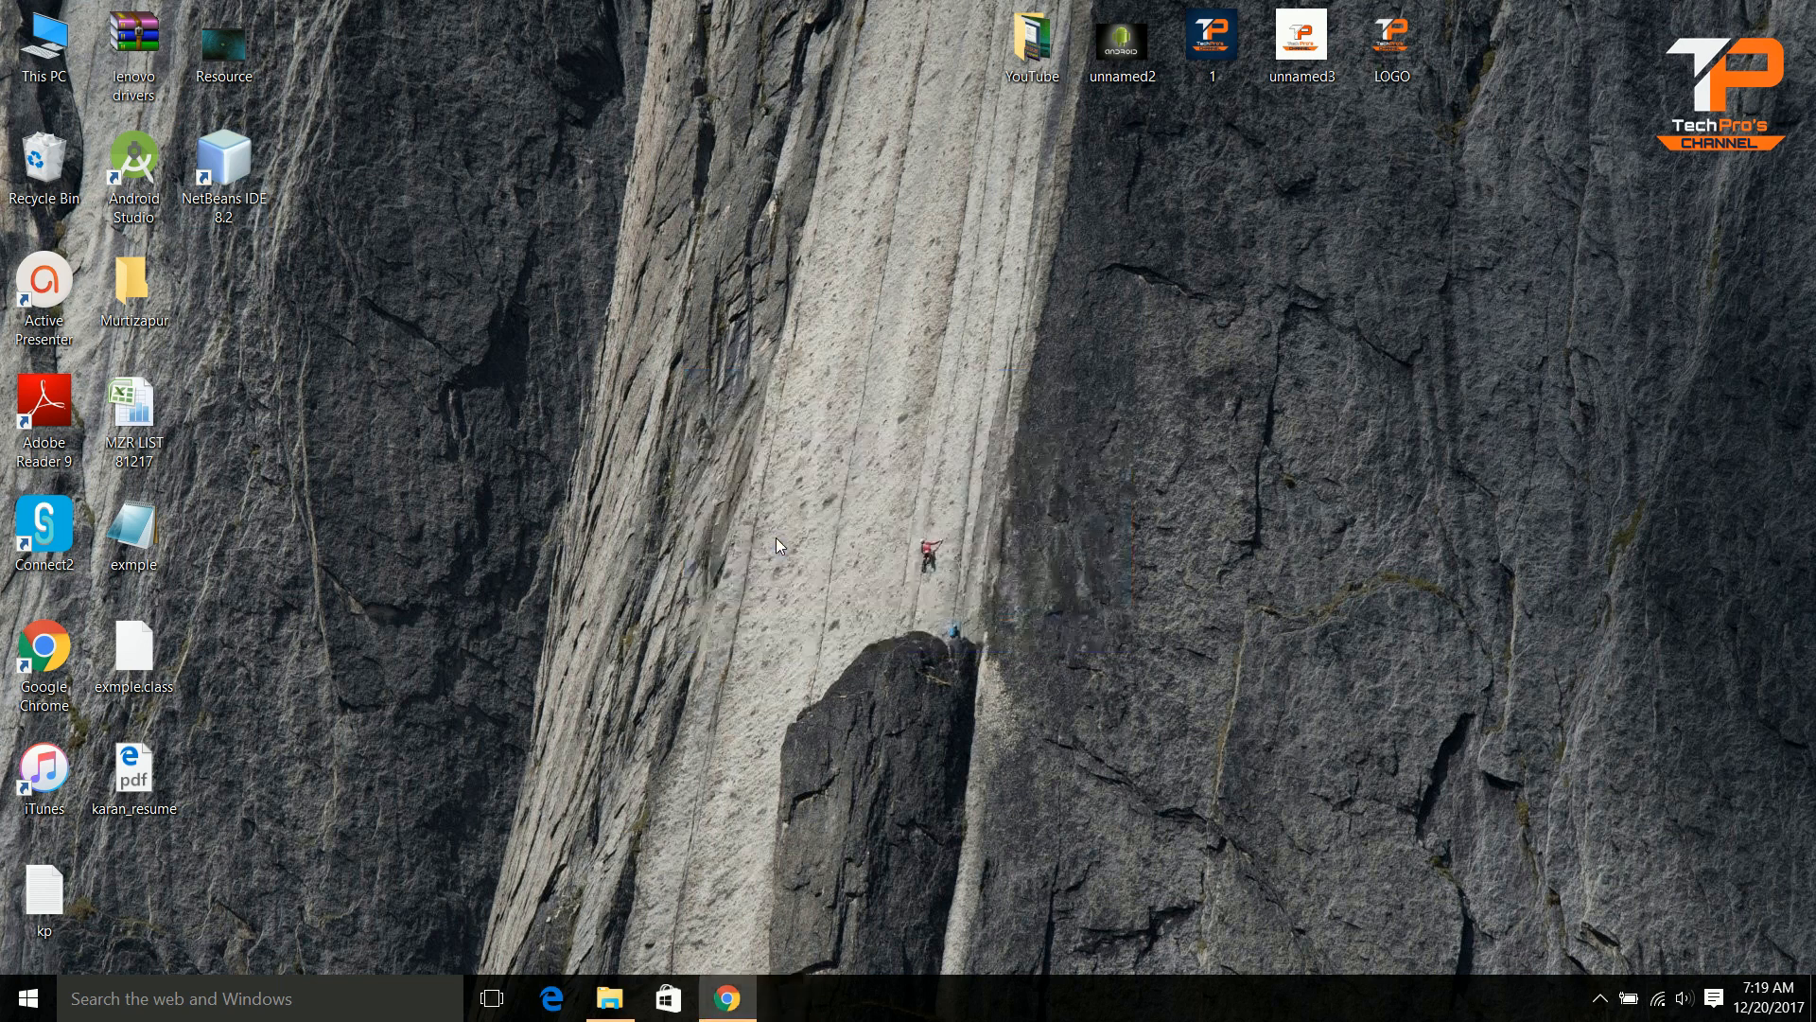
double_click(224, 169)
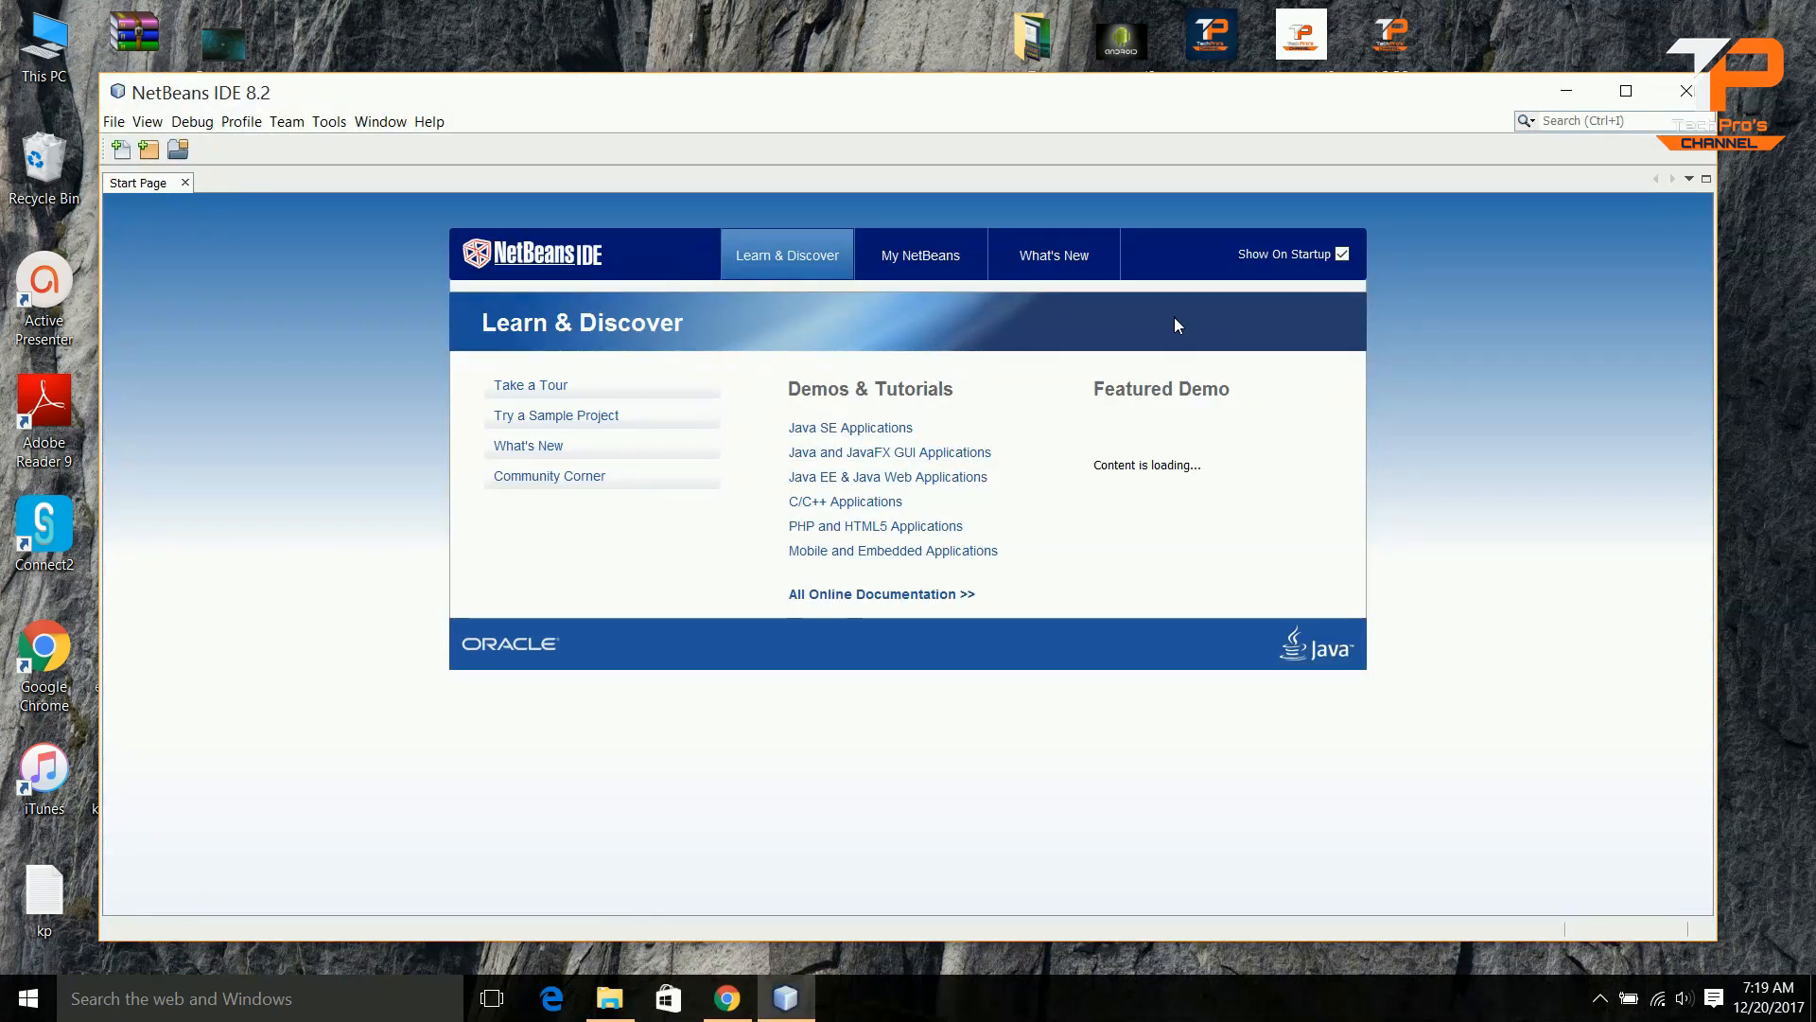
mouse_move(1101, 394)
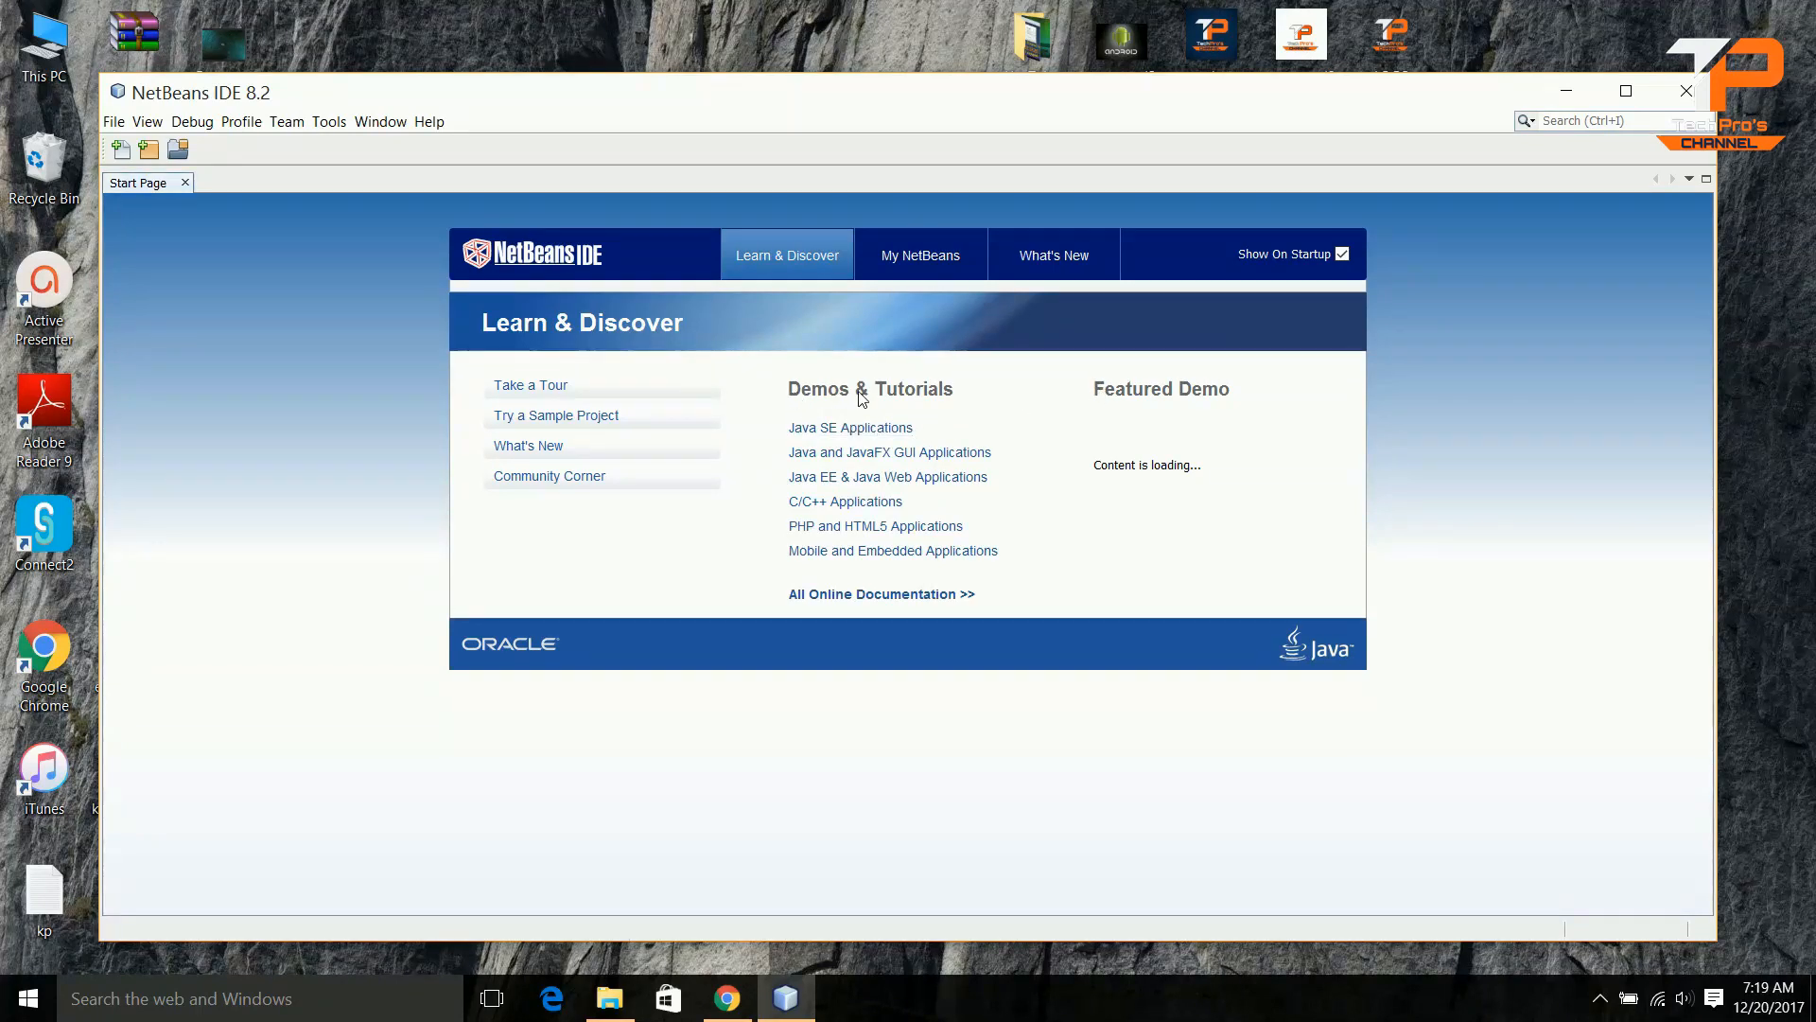
mouse_move(942, 404)
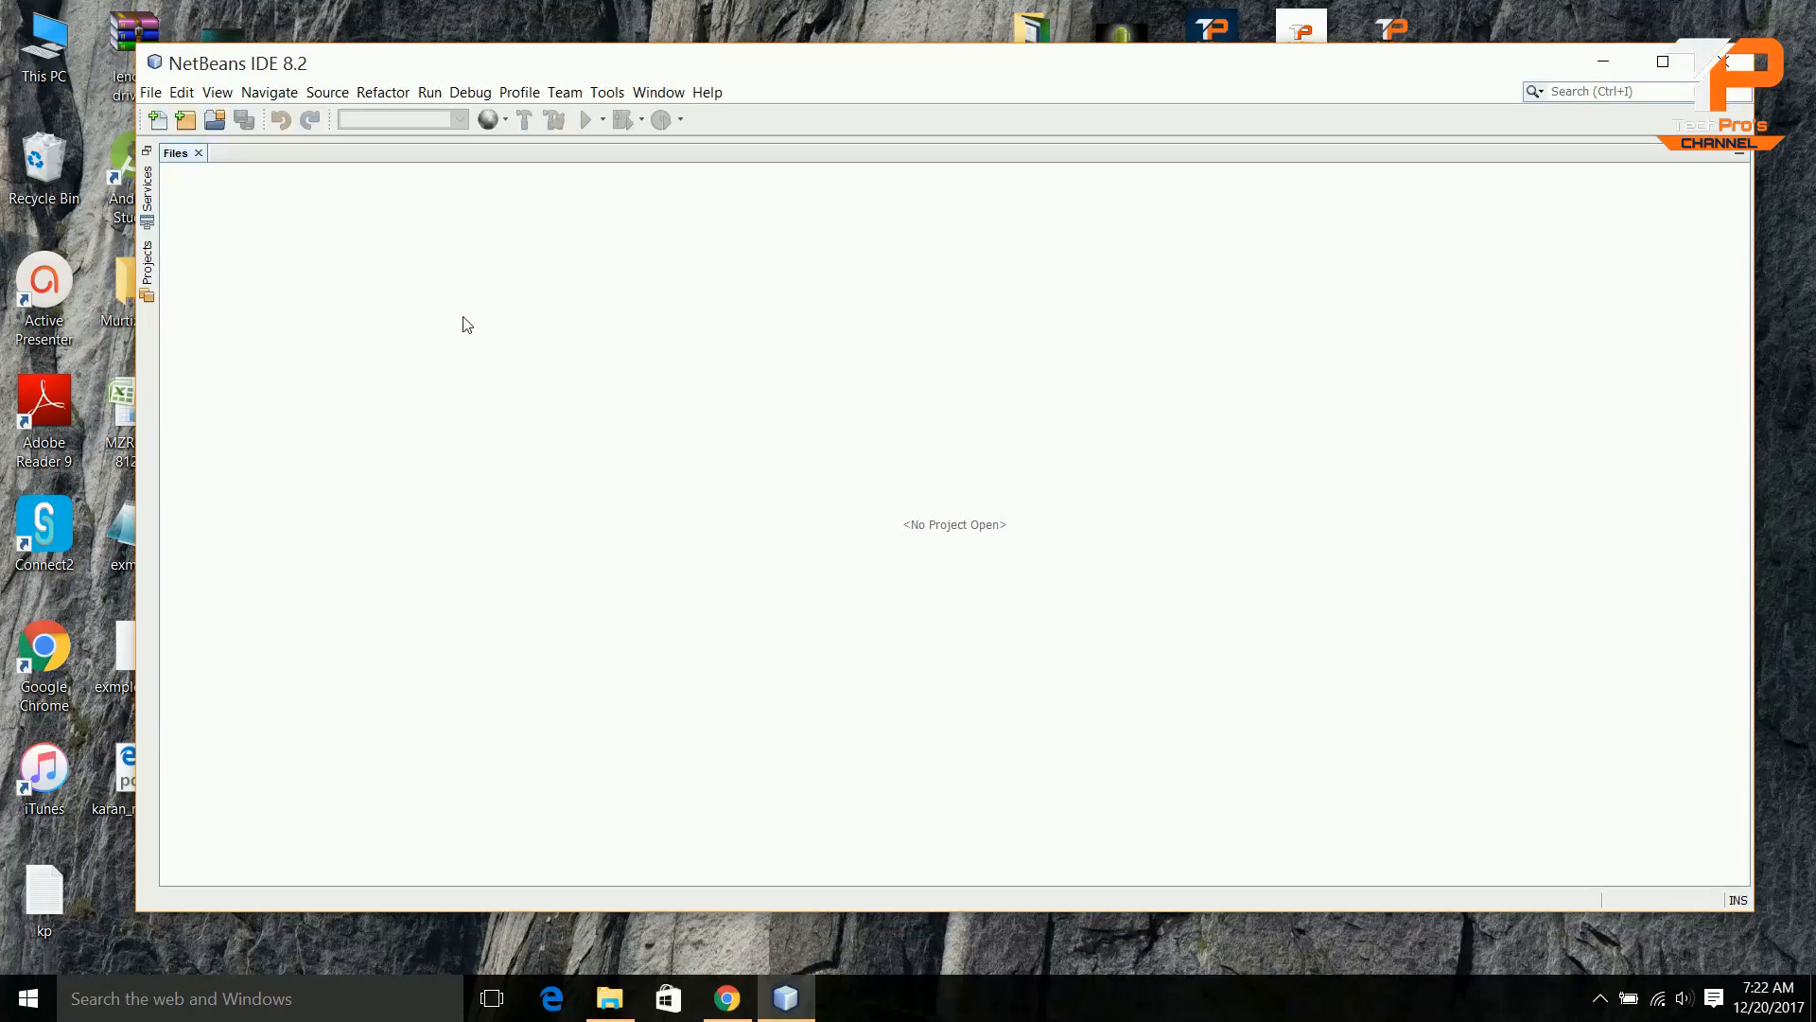
- Close the Start Page and create a new Java Application project with default name JavaApplication1
left_click(983, 524)
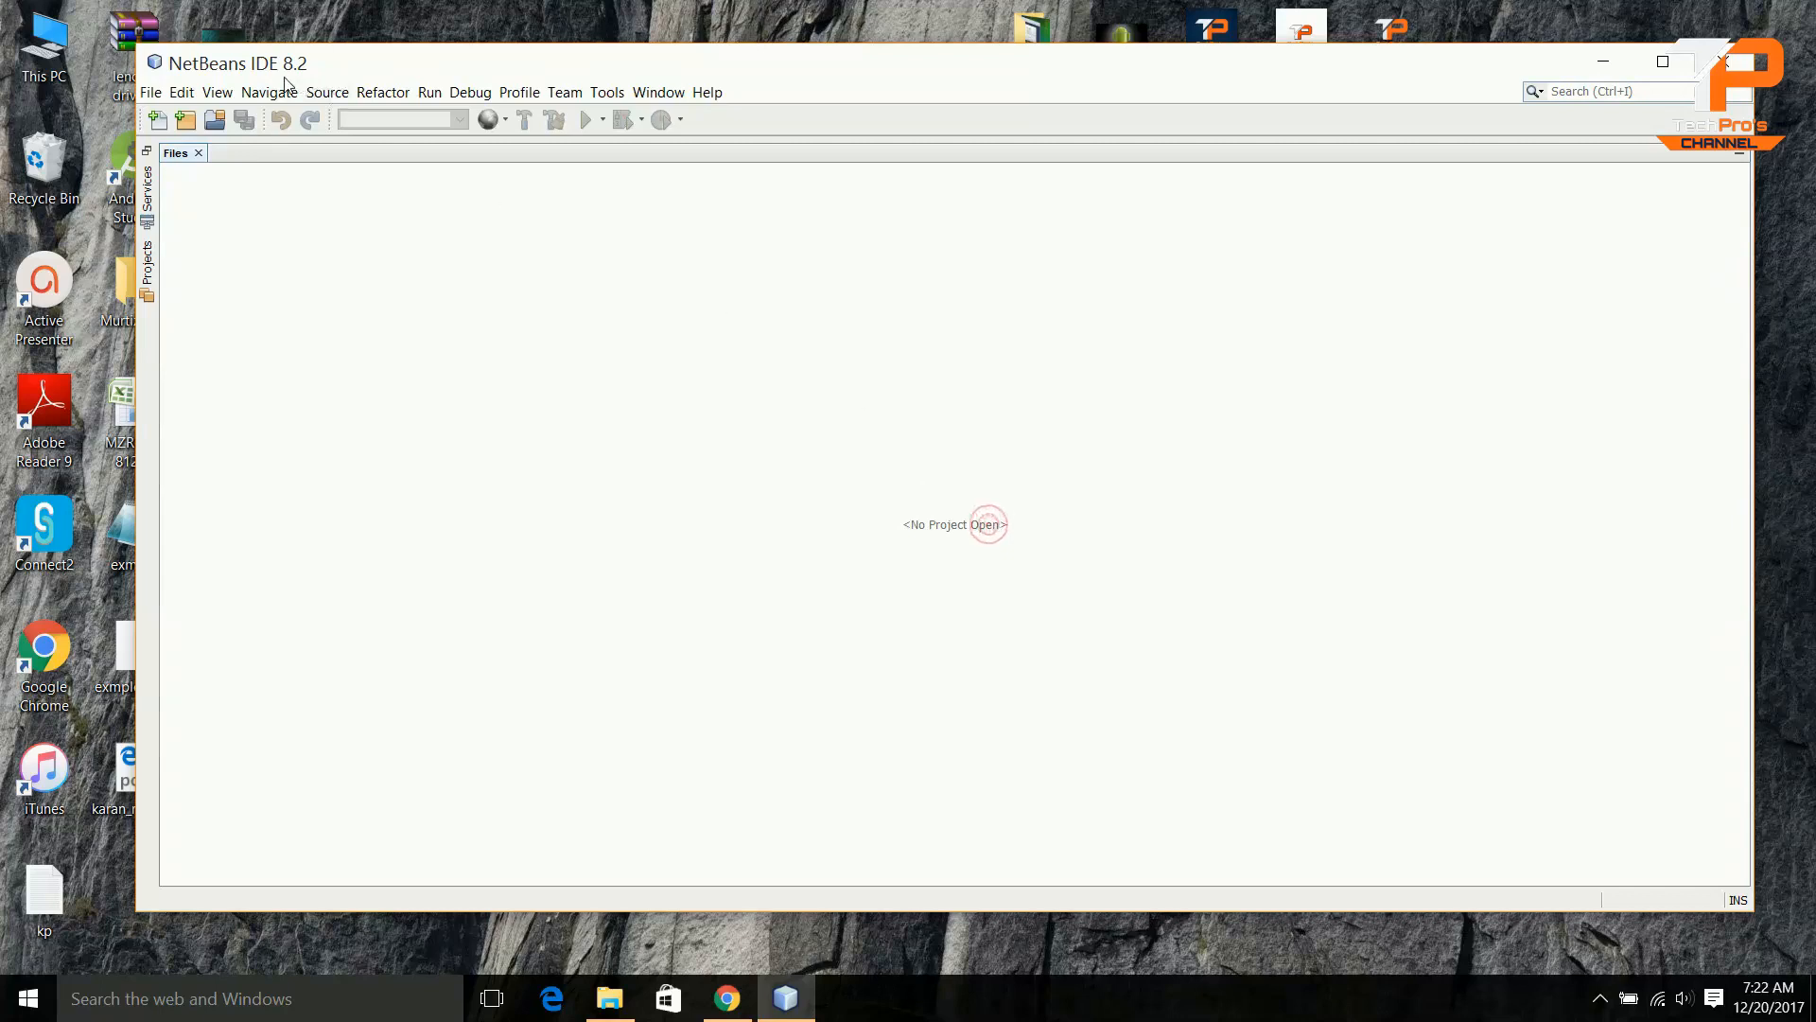
left_click(151, 91)
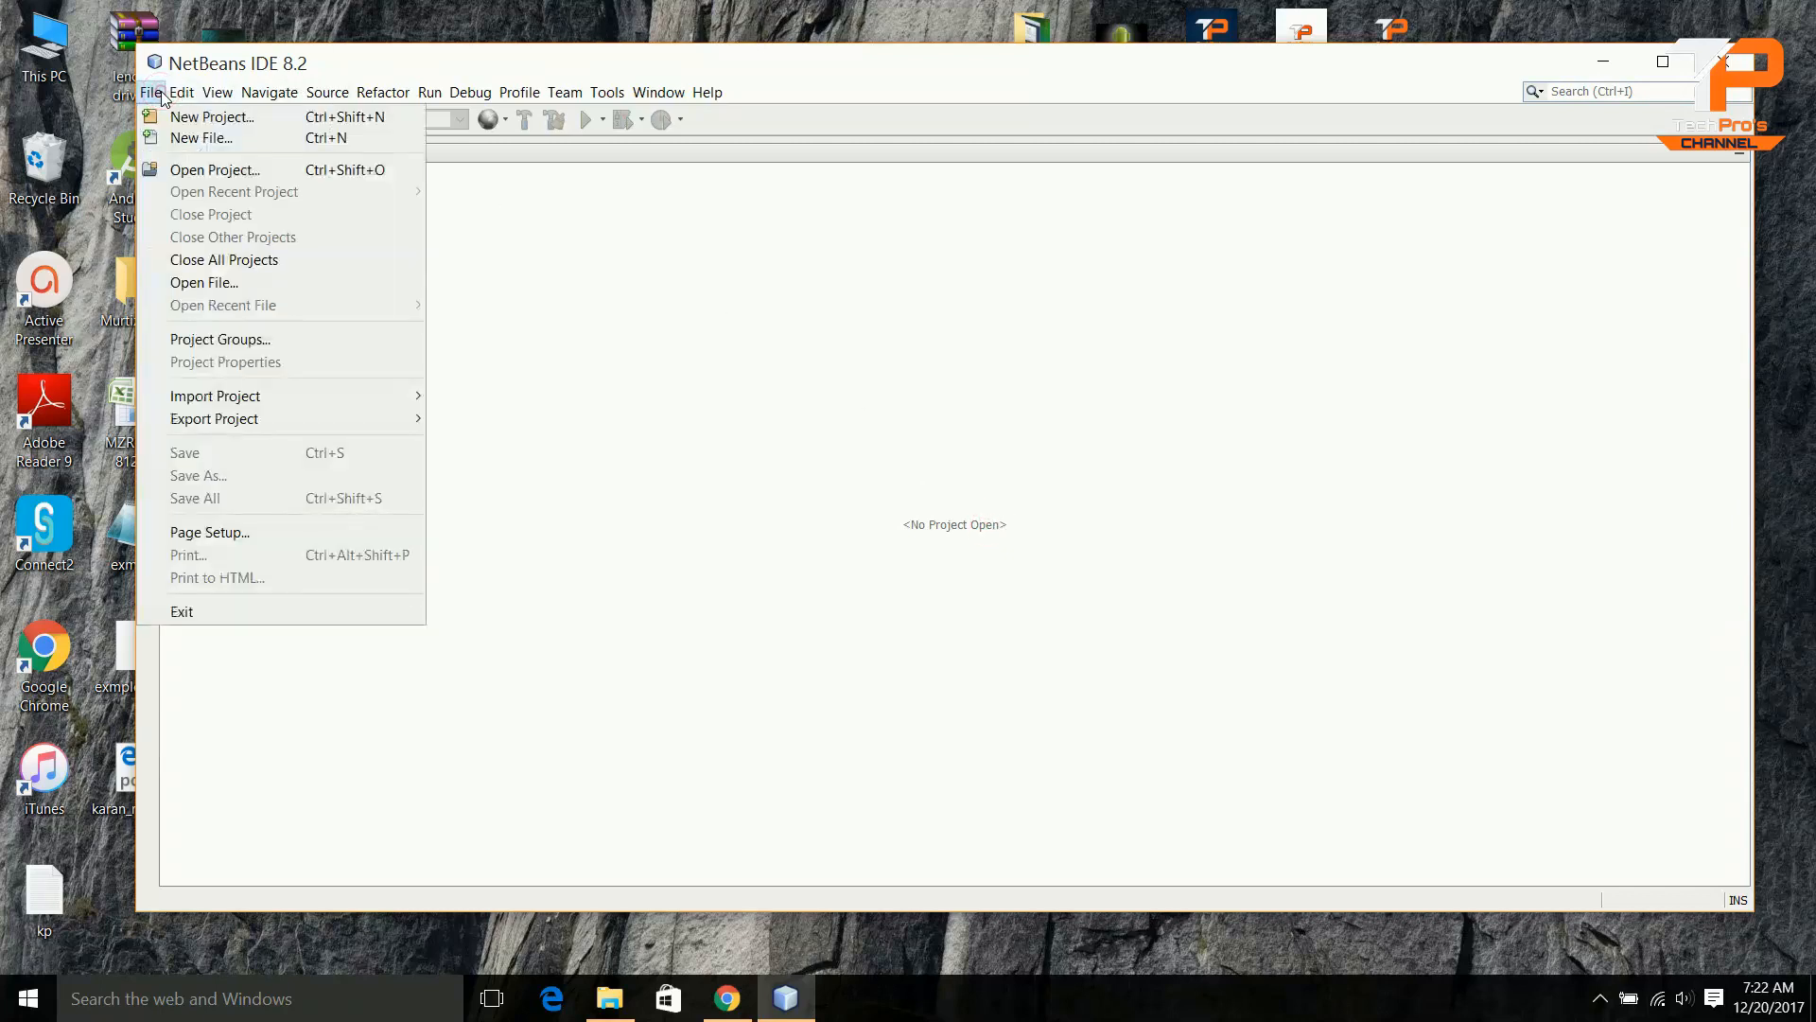
left_click(214, 116)
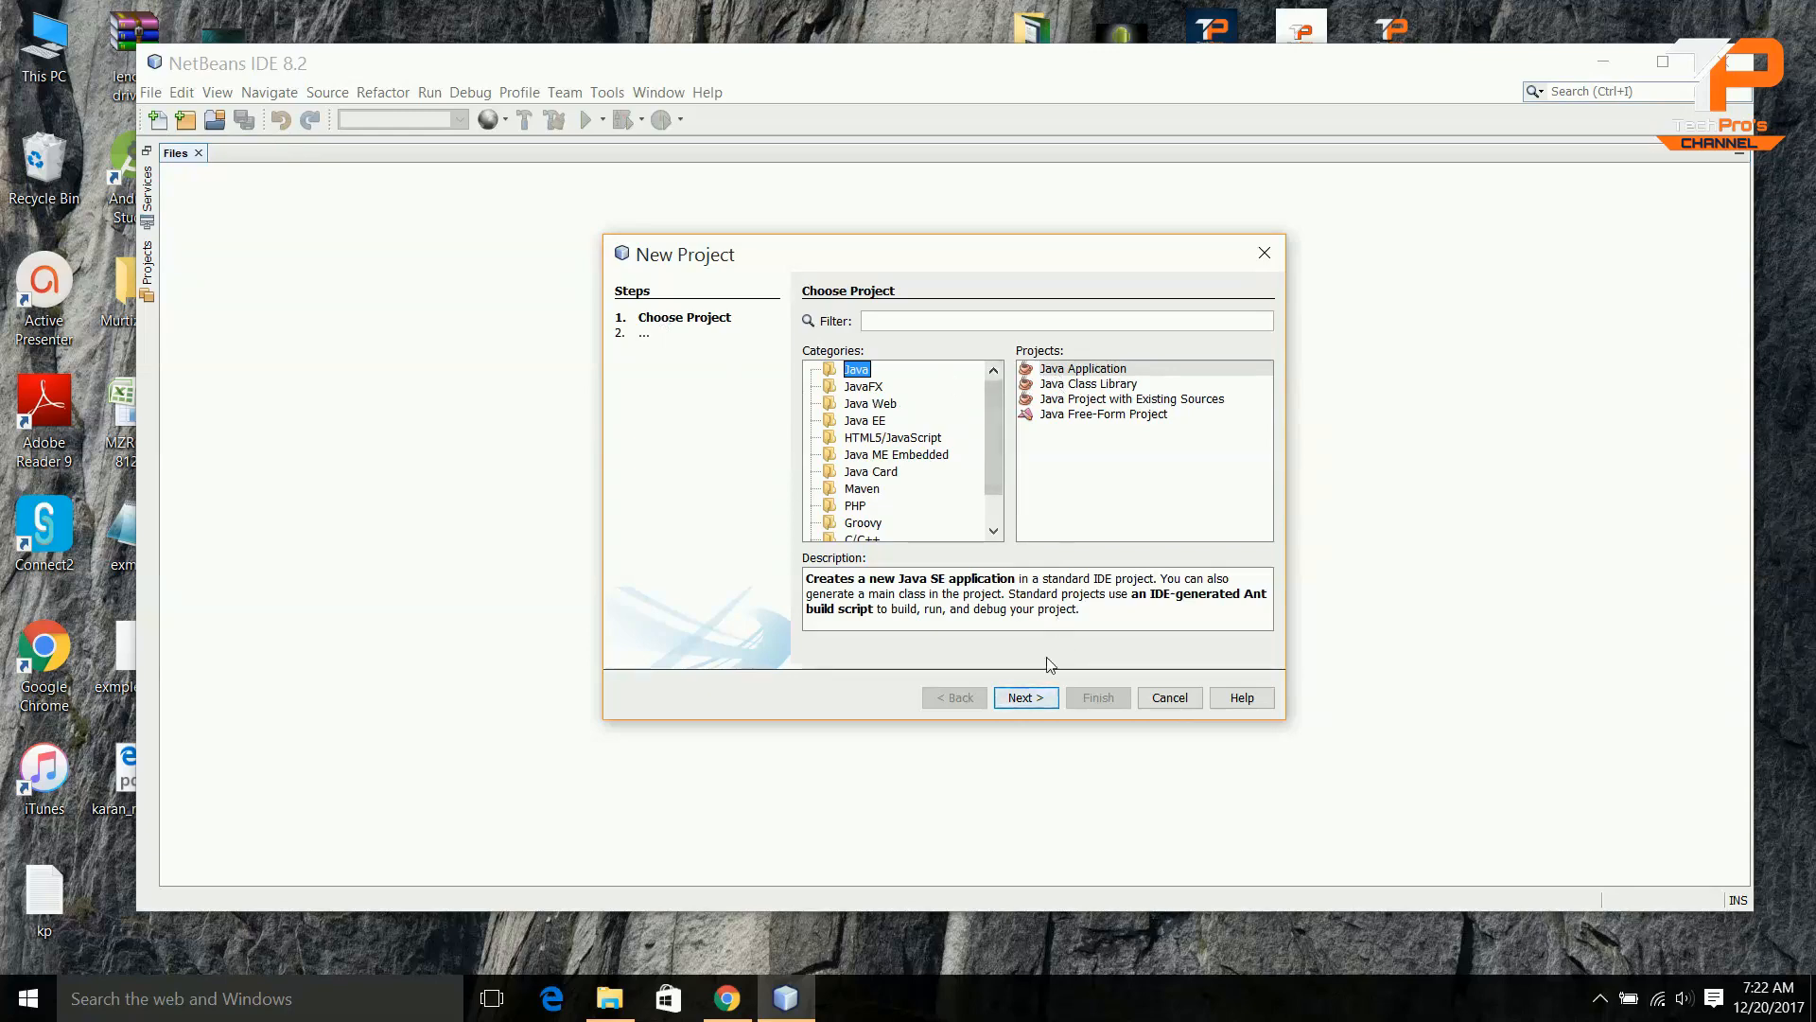
left_click(1023, 696)
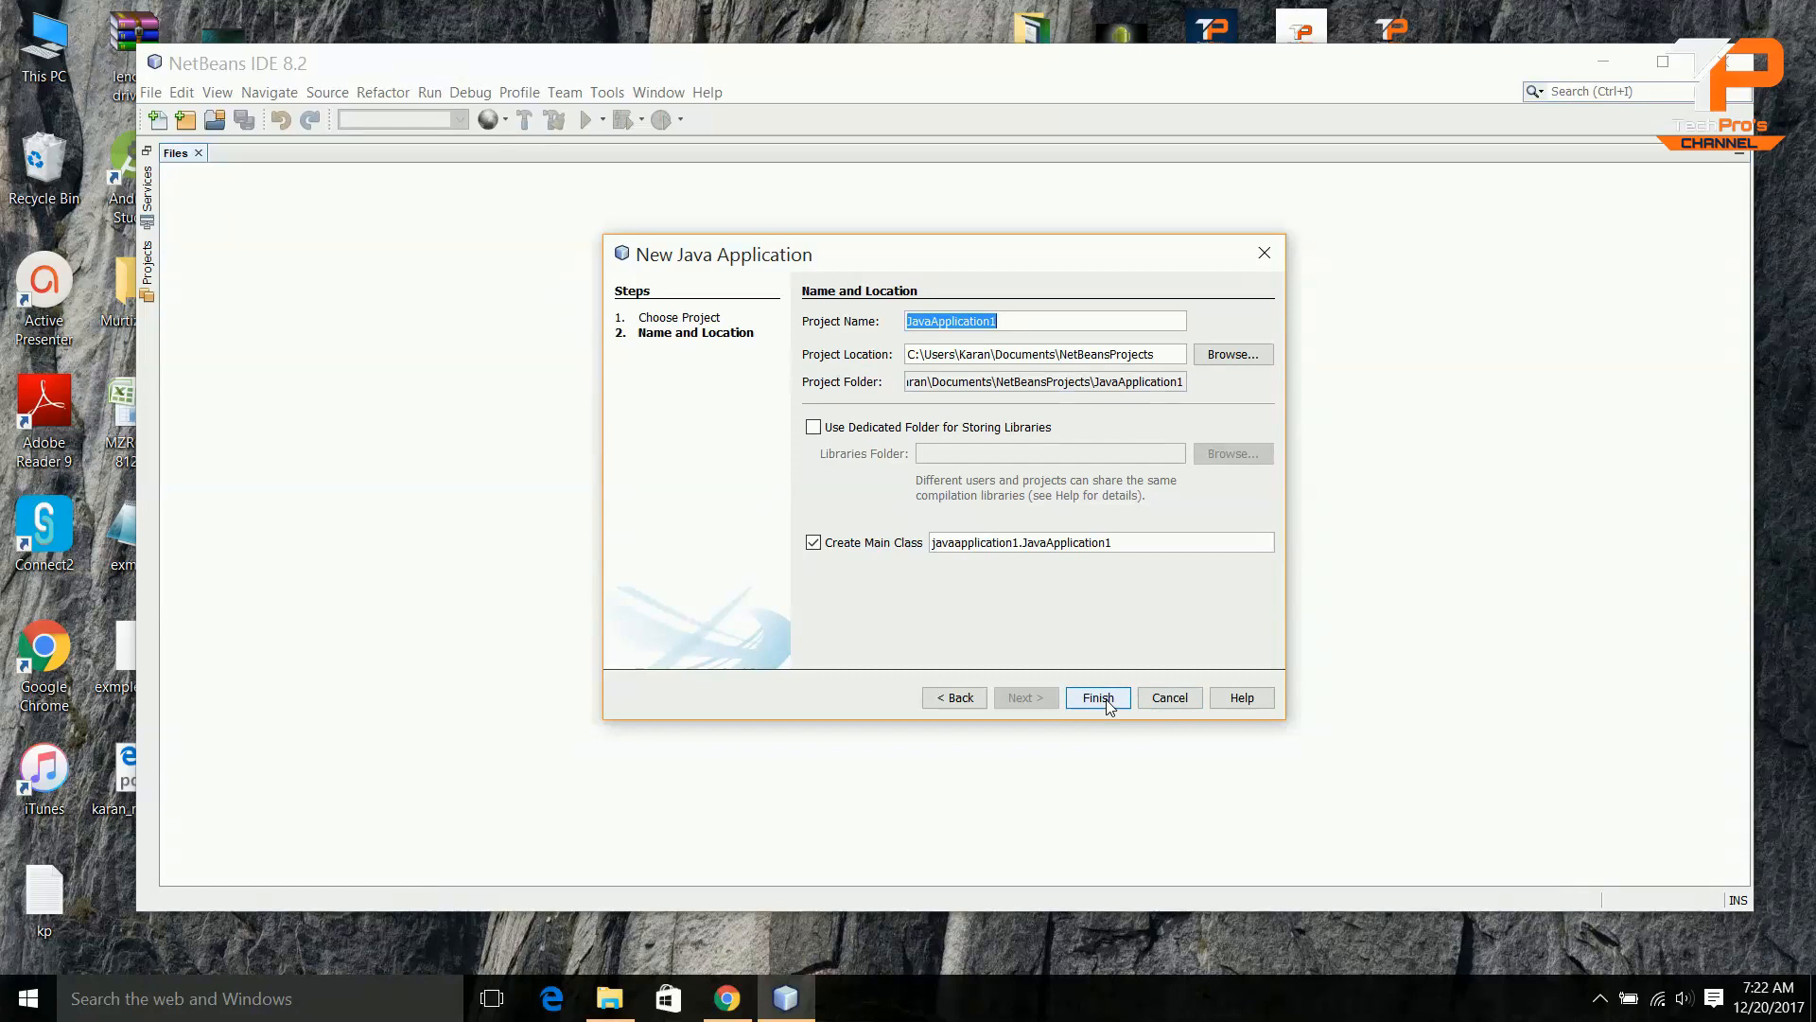
left_click(1096, 698)
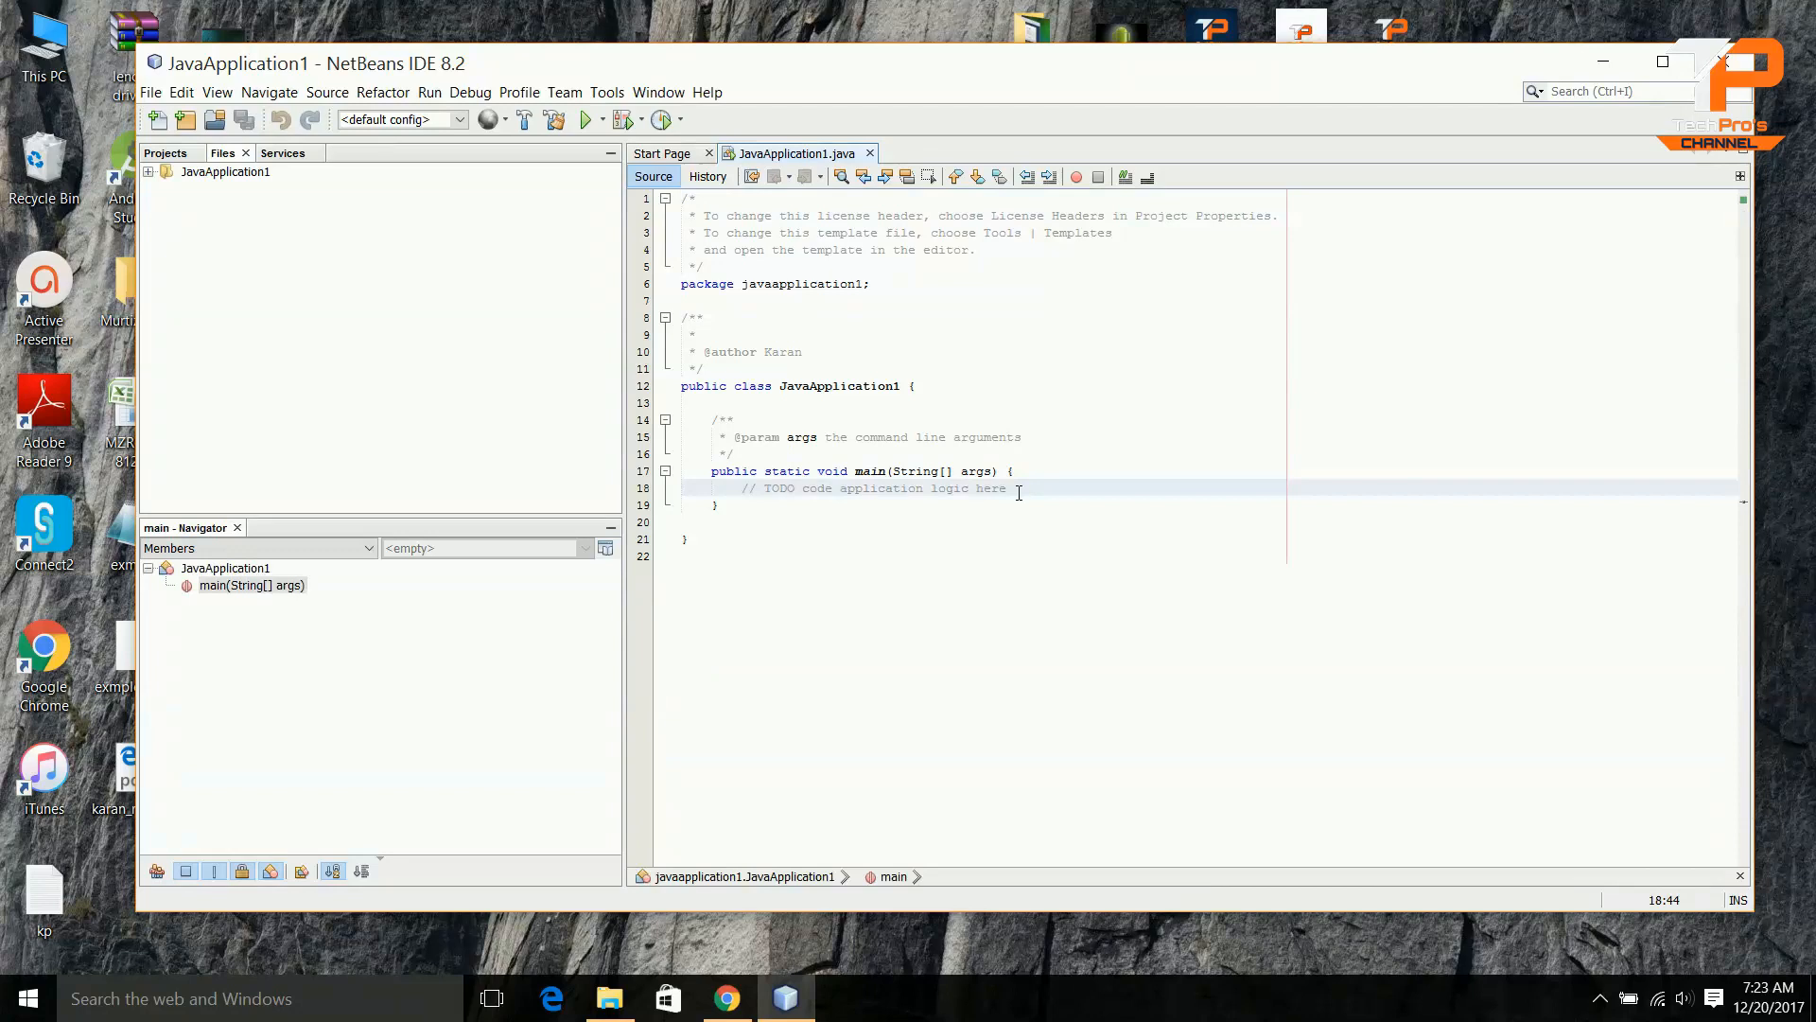
- Add System.out.println("Hello World"); on a new line below the TODO comment in main
key("enter")
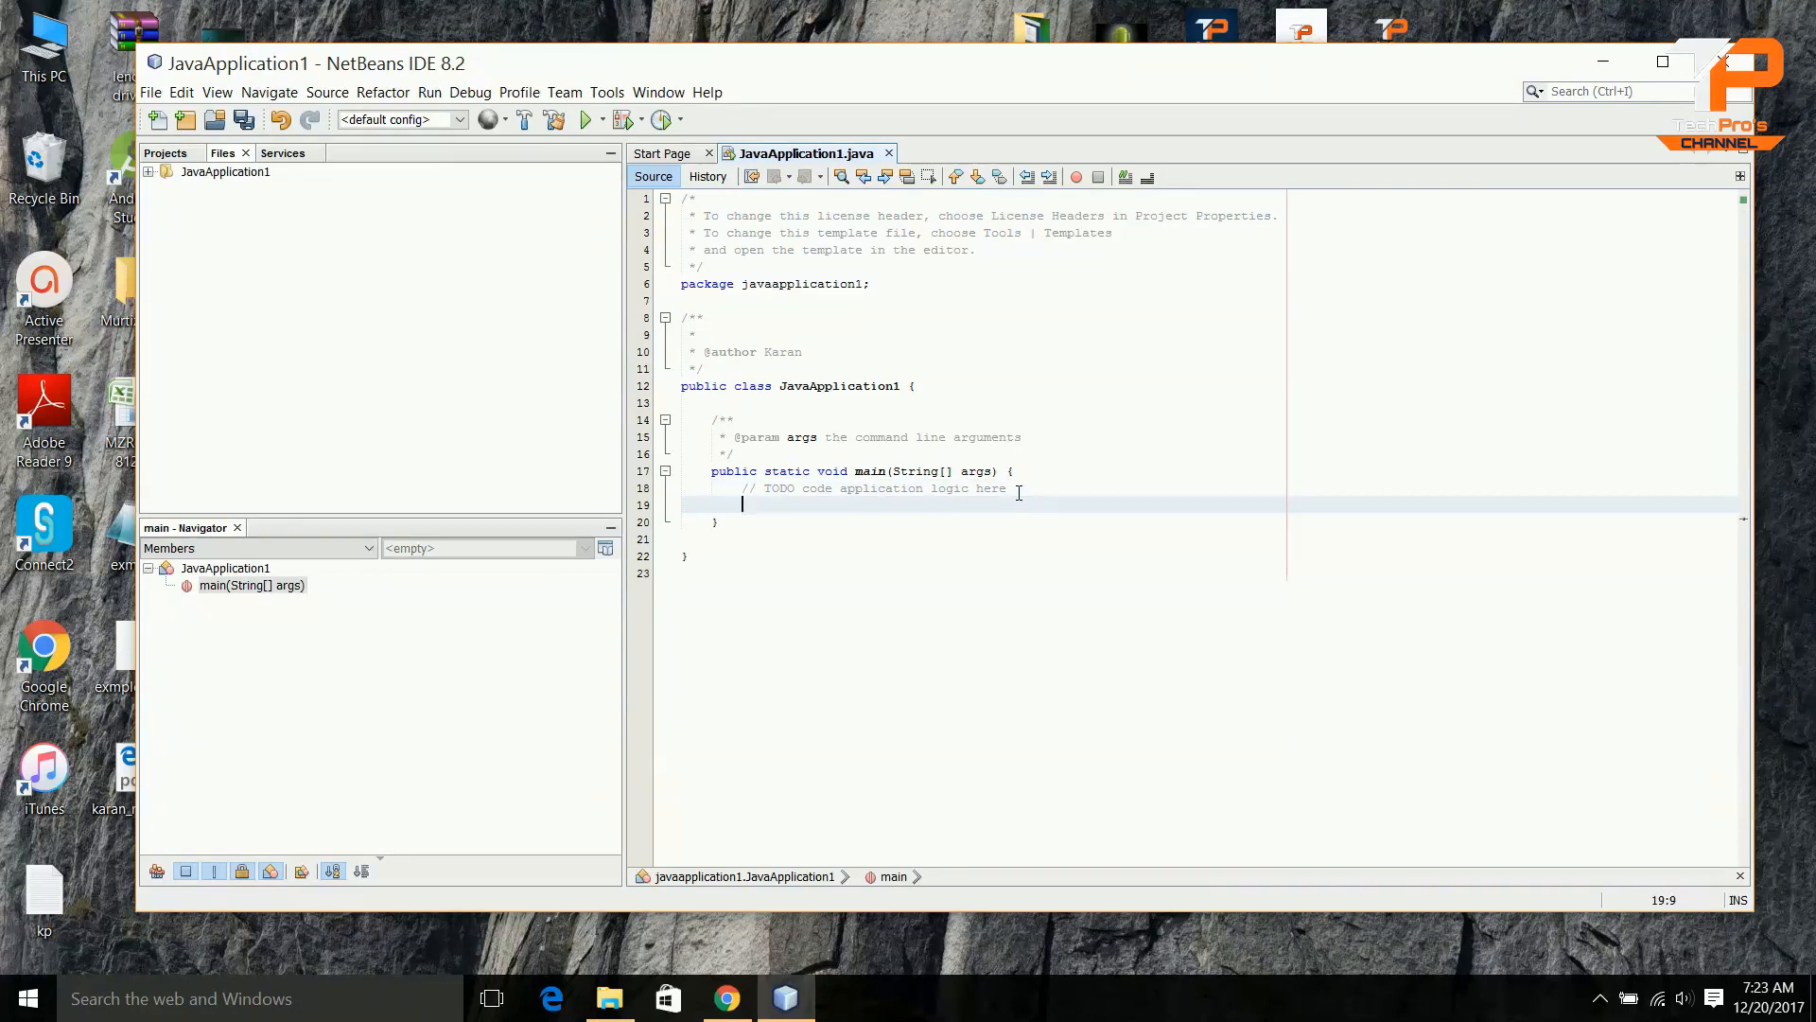
type("Syste")
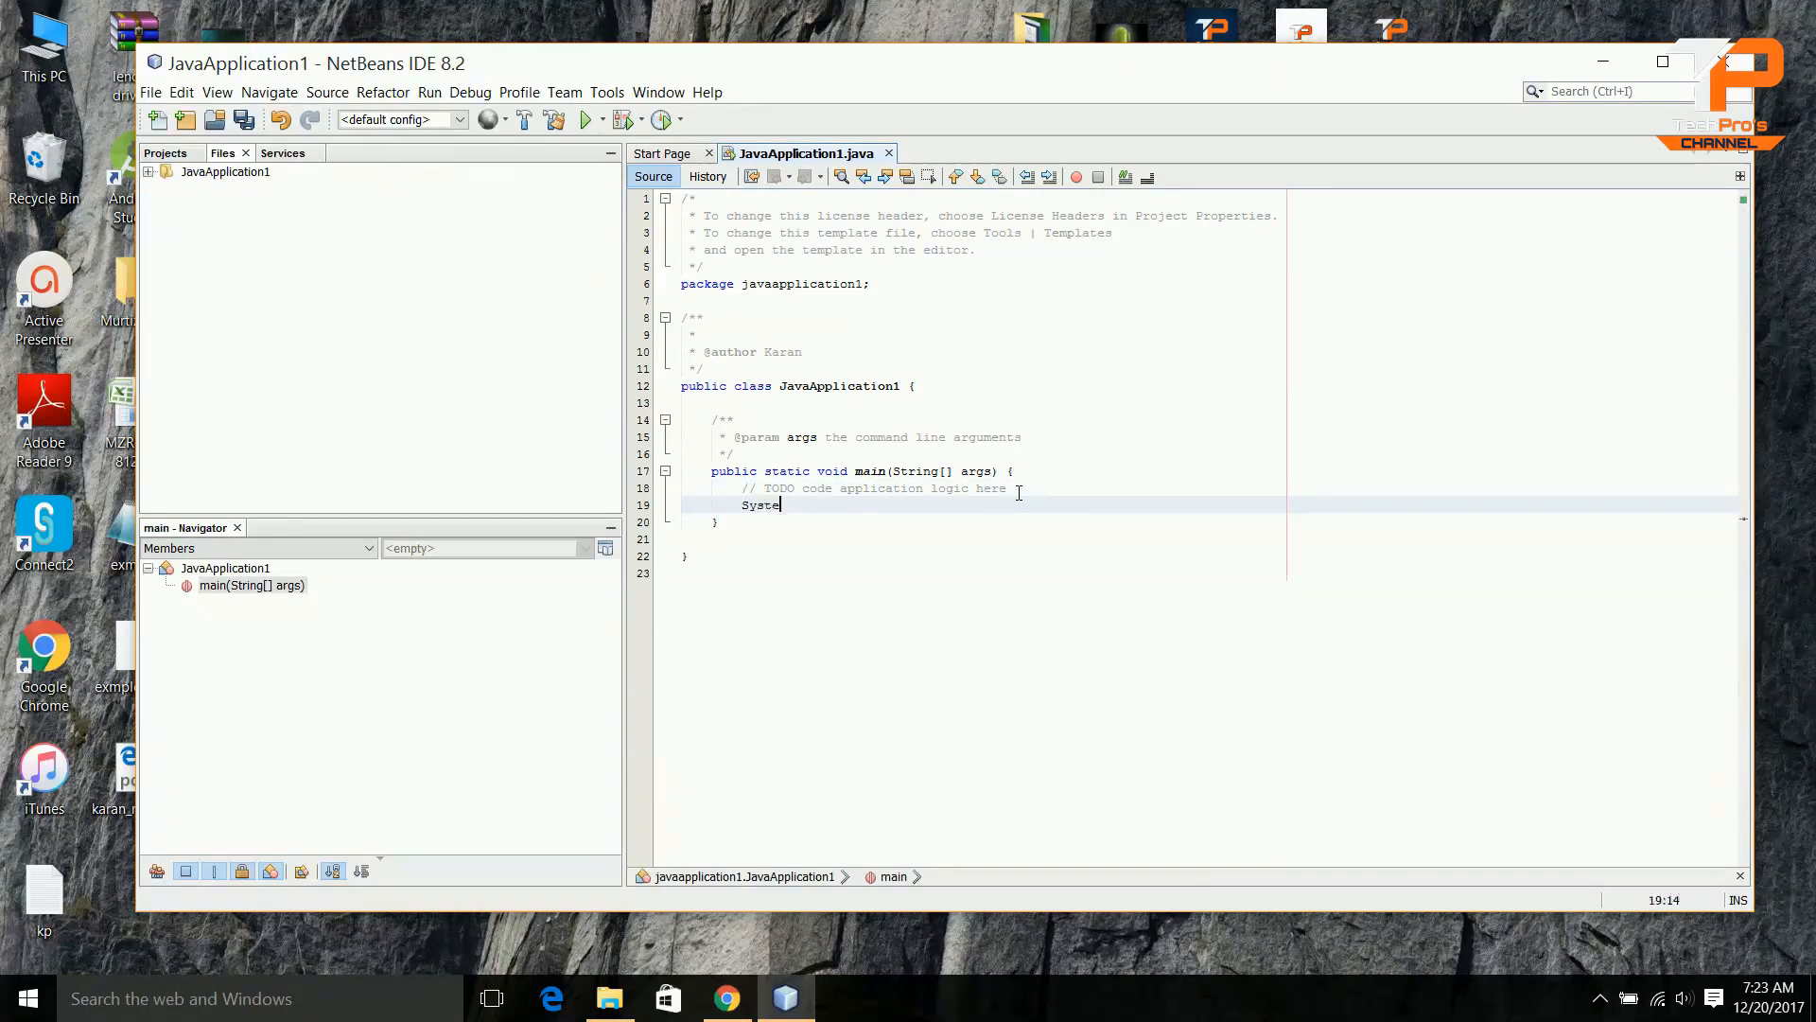
type("m.out")
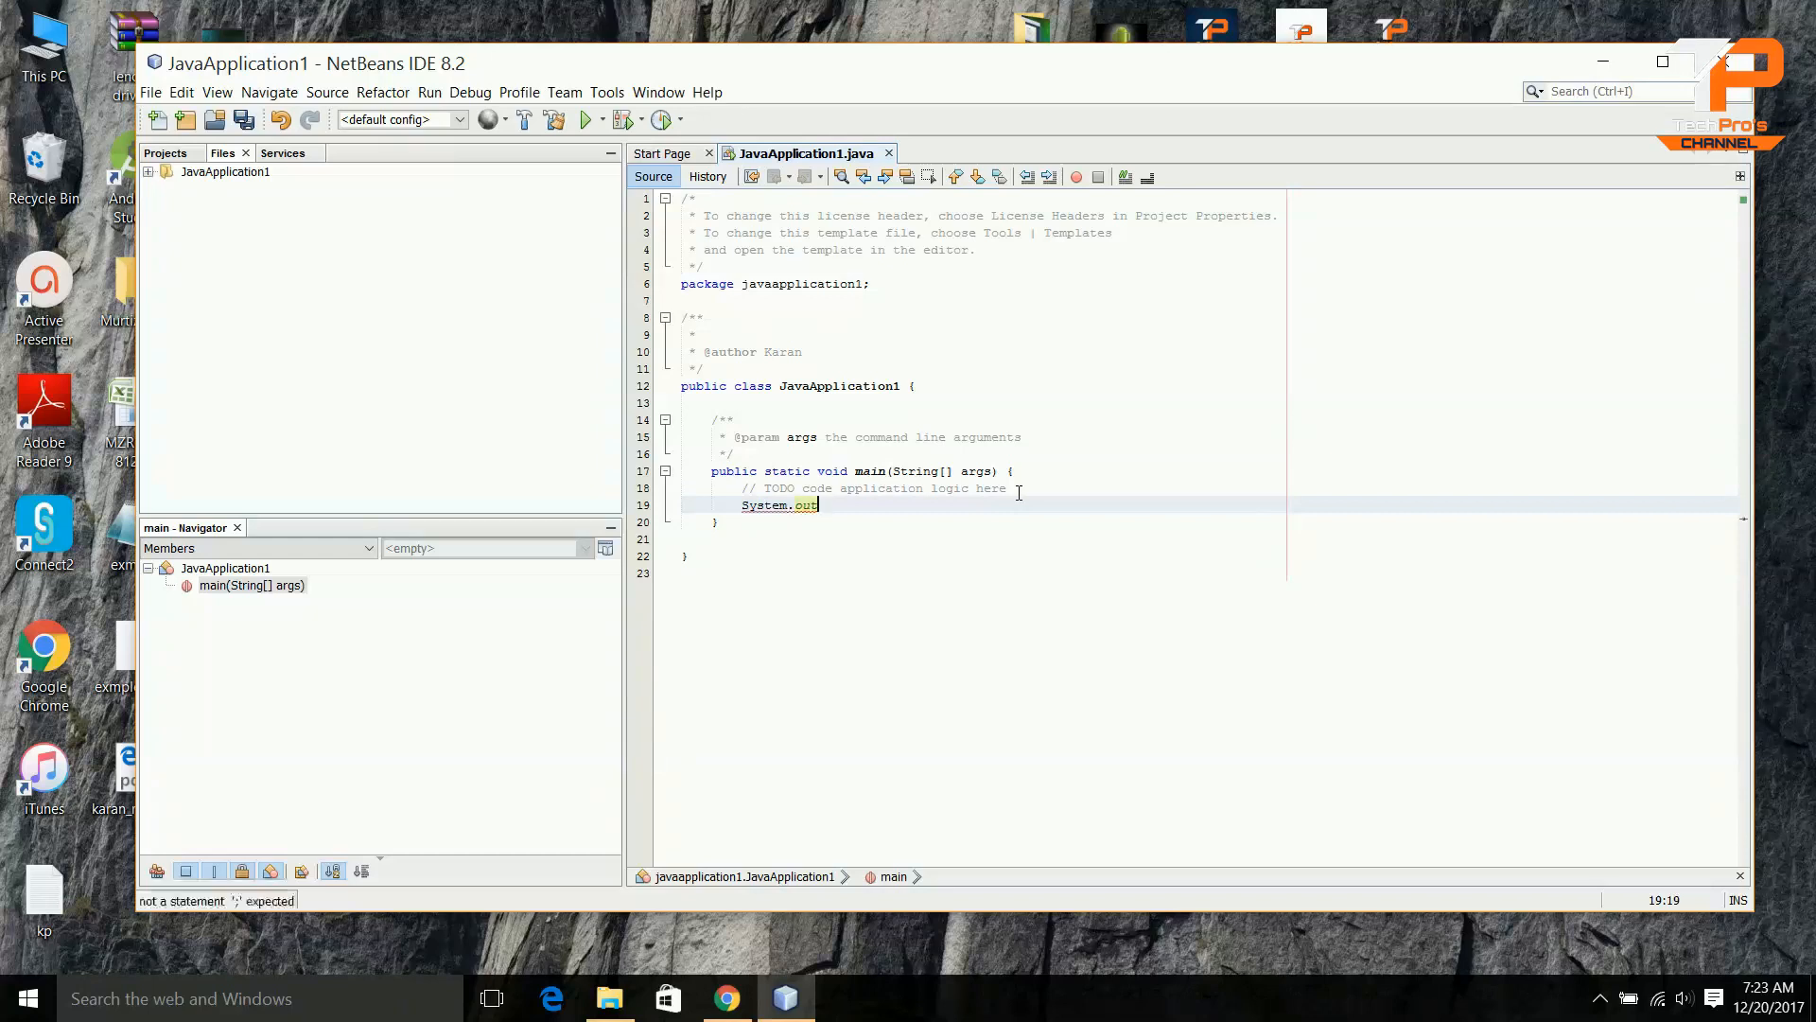
type(".prin")
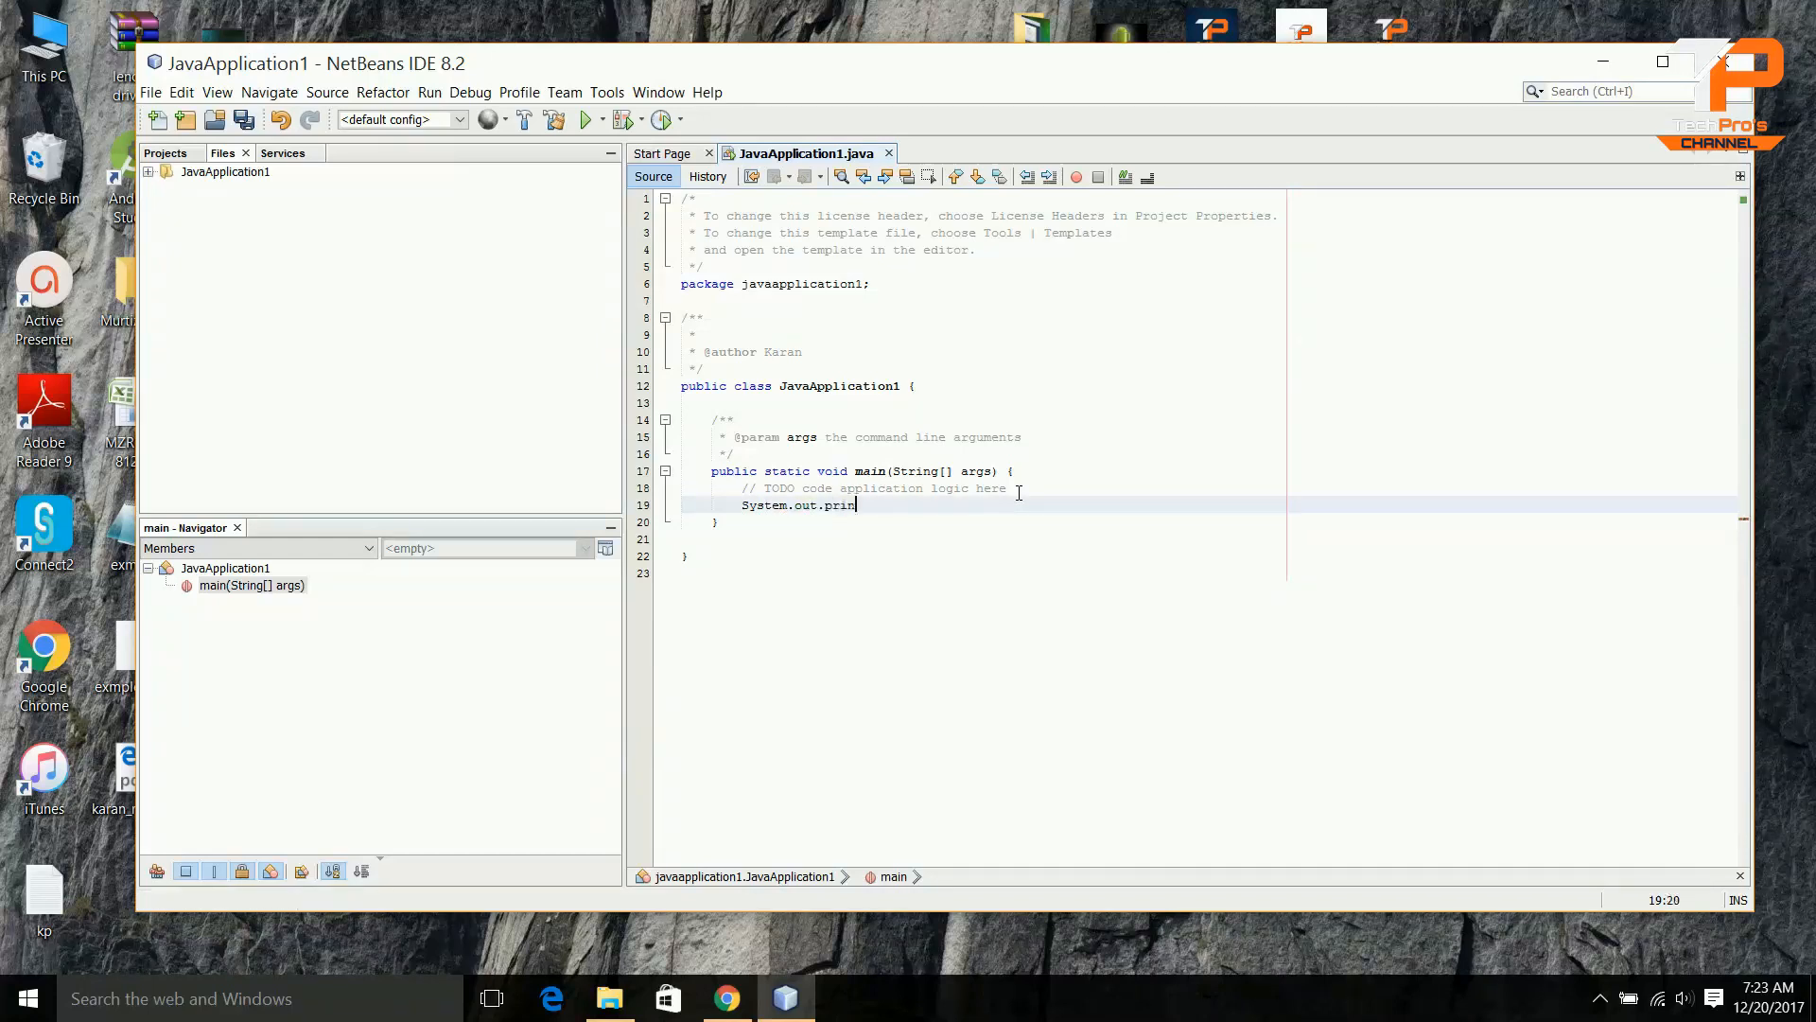
type("tln(\"Hello World\");")
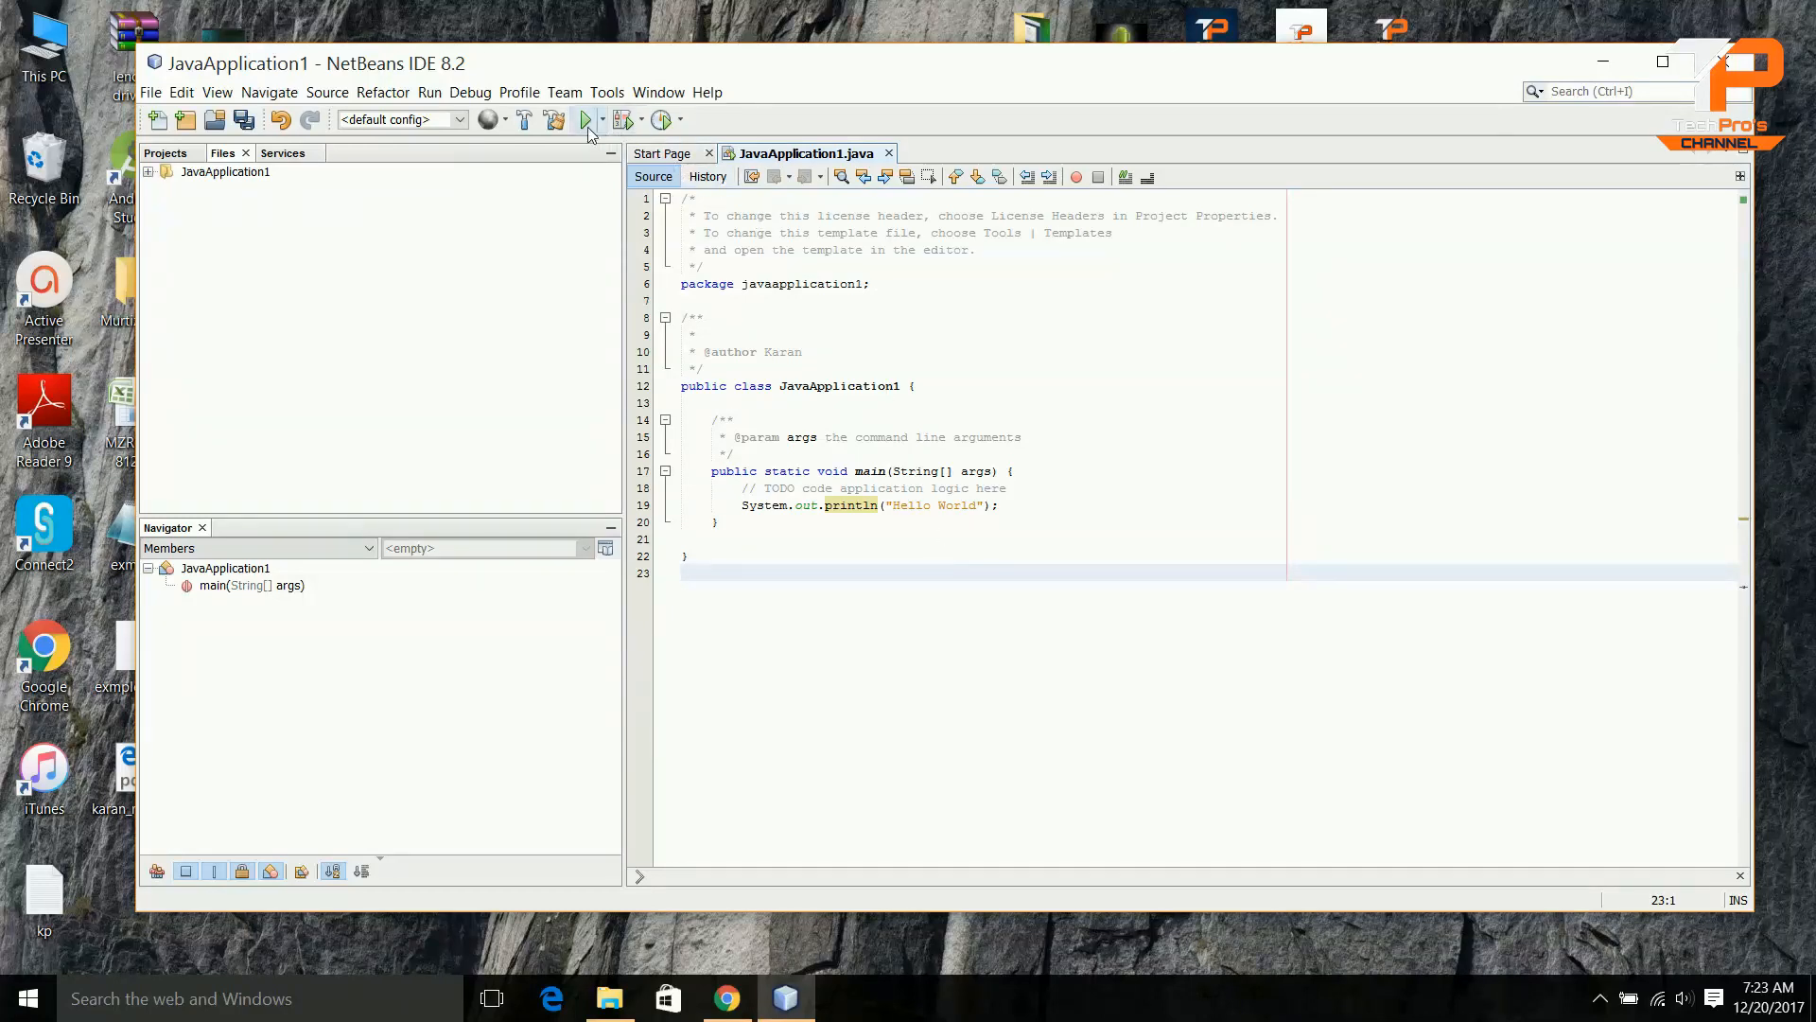
- Run JavaApplication1 and highlight the Hello World text in the Output panel
left_click(589, 119)
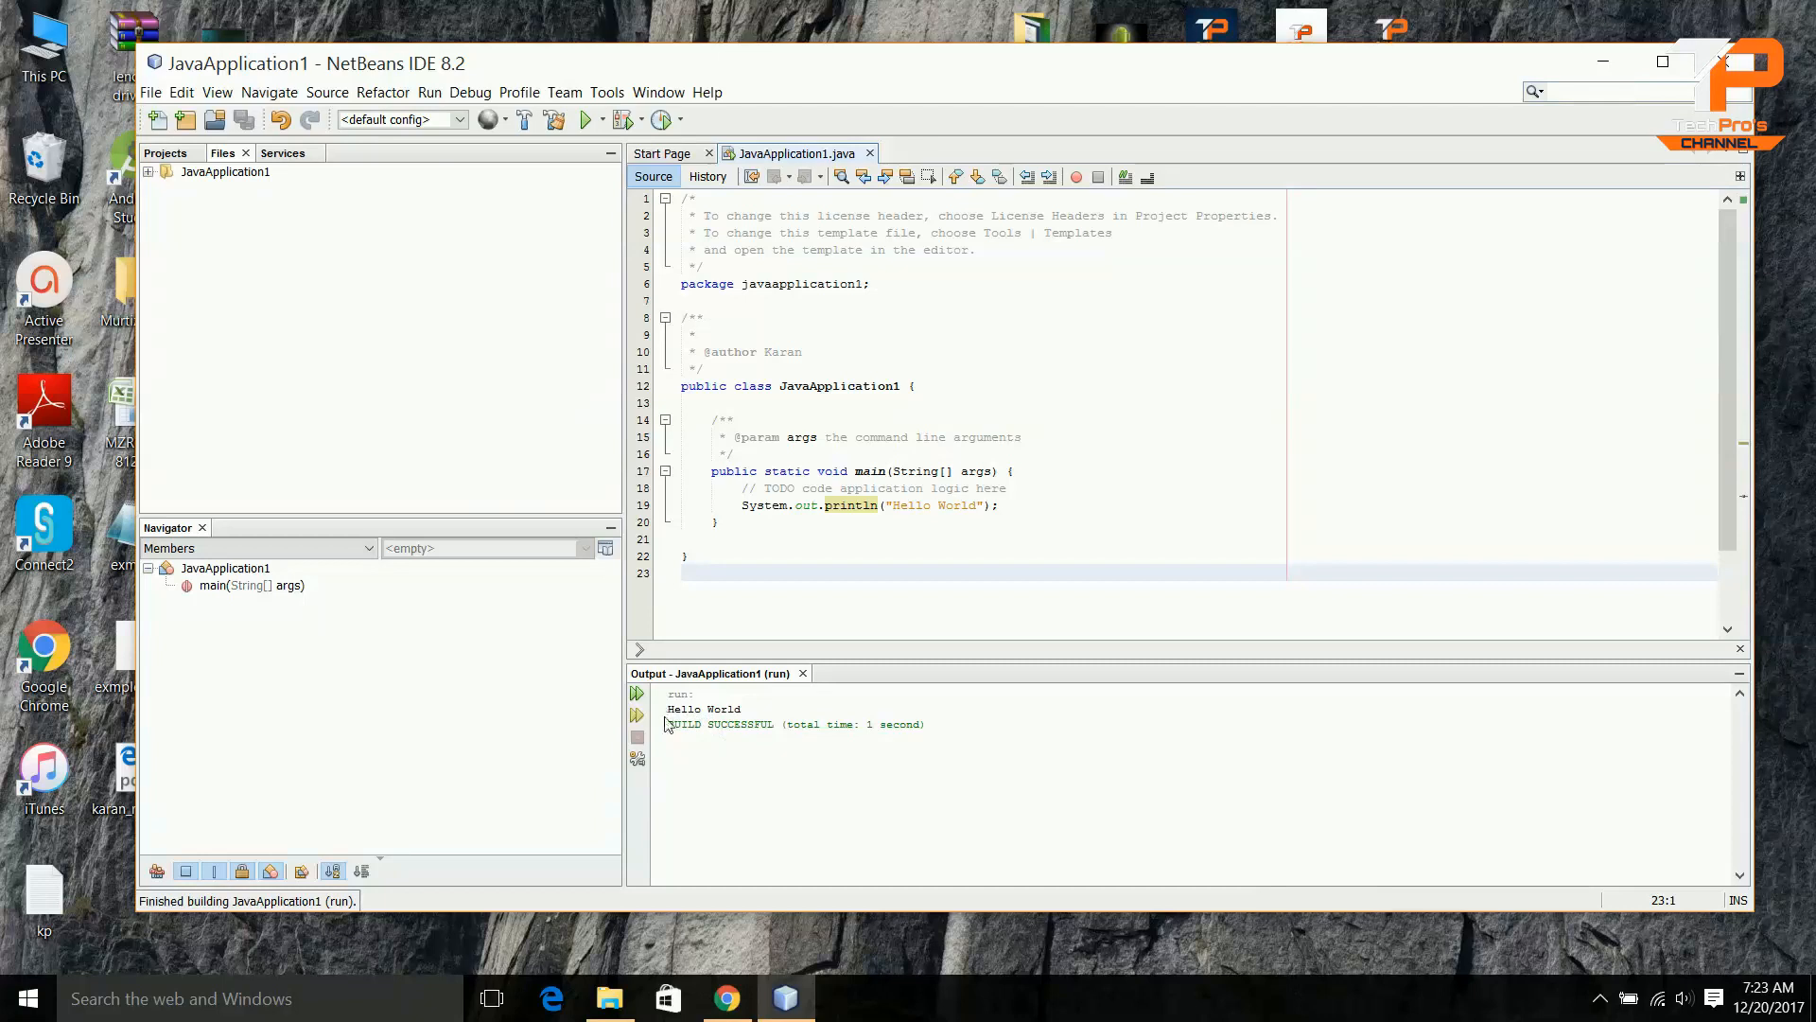
left_click_drag(670, 708, 783, 723)
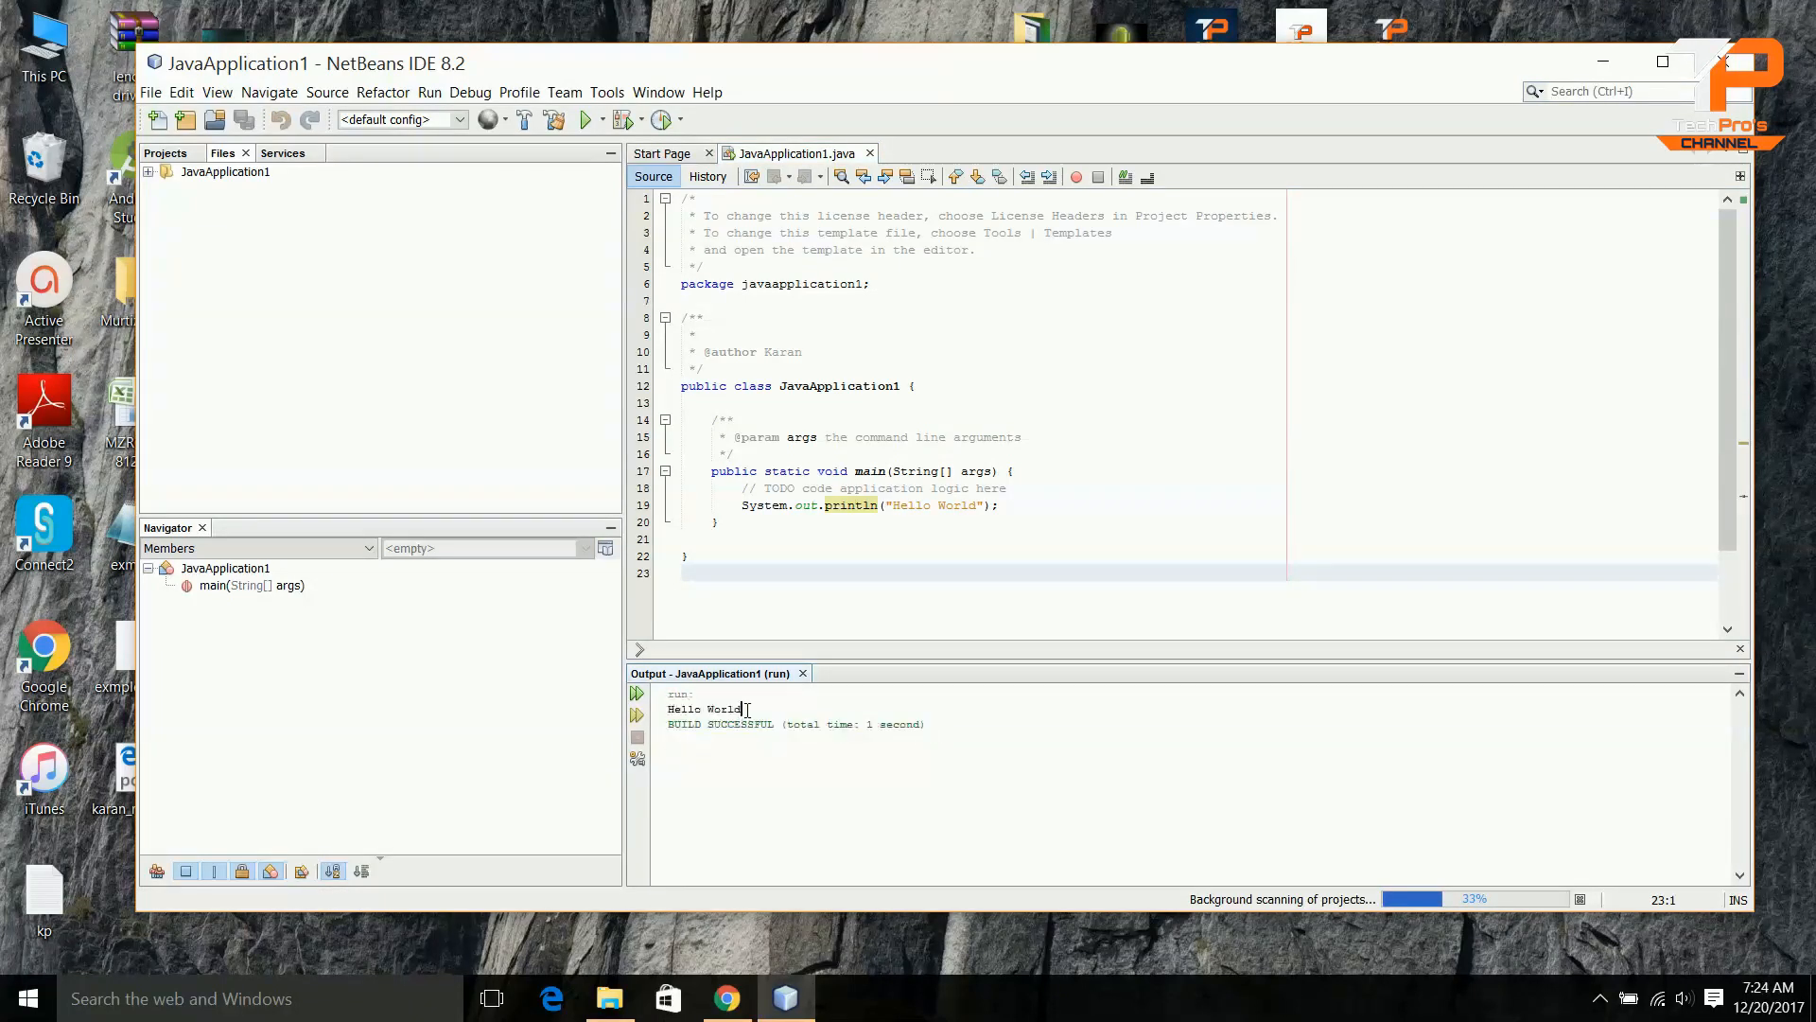
double_click(703, 708)
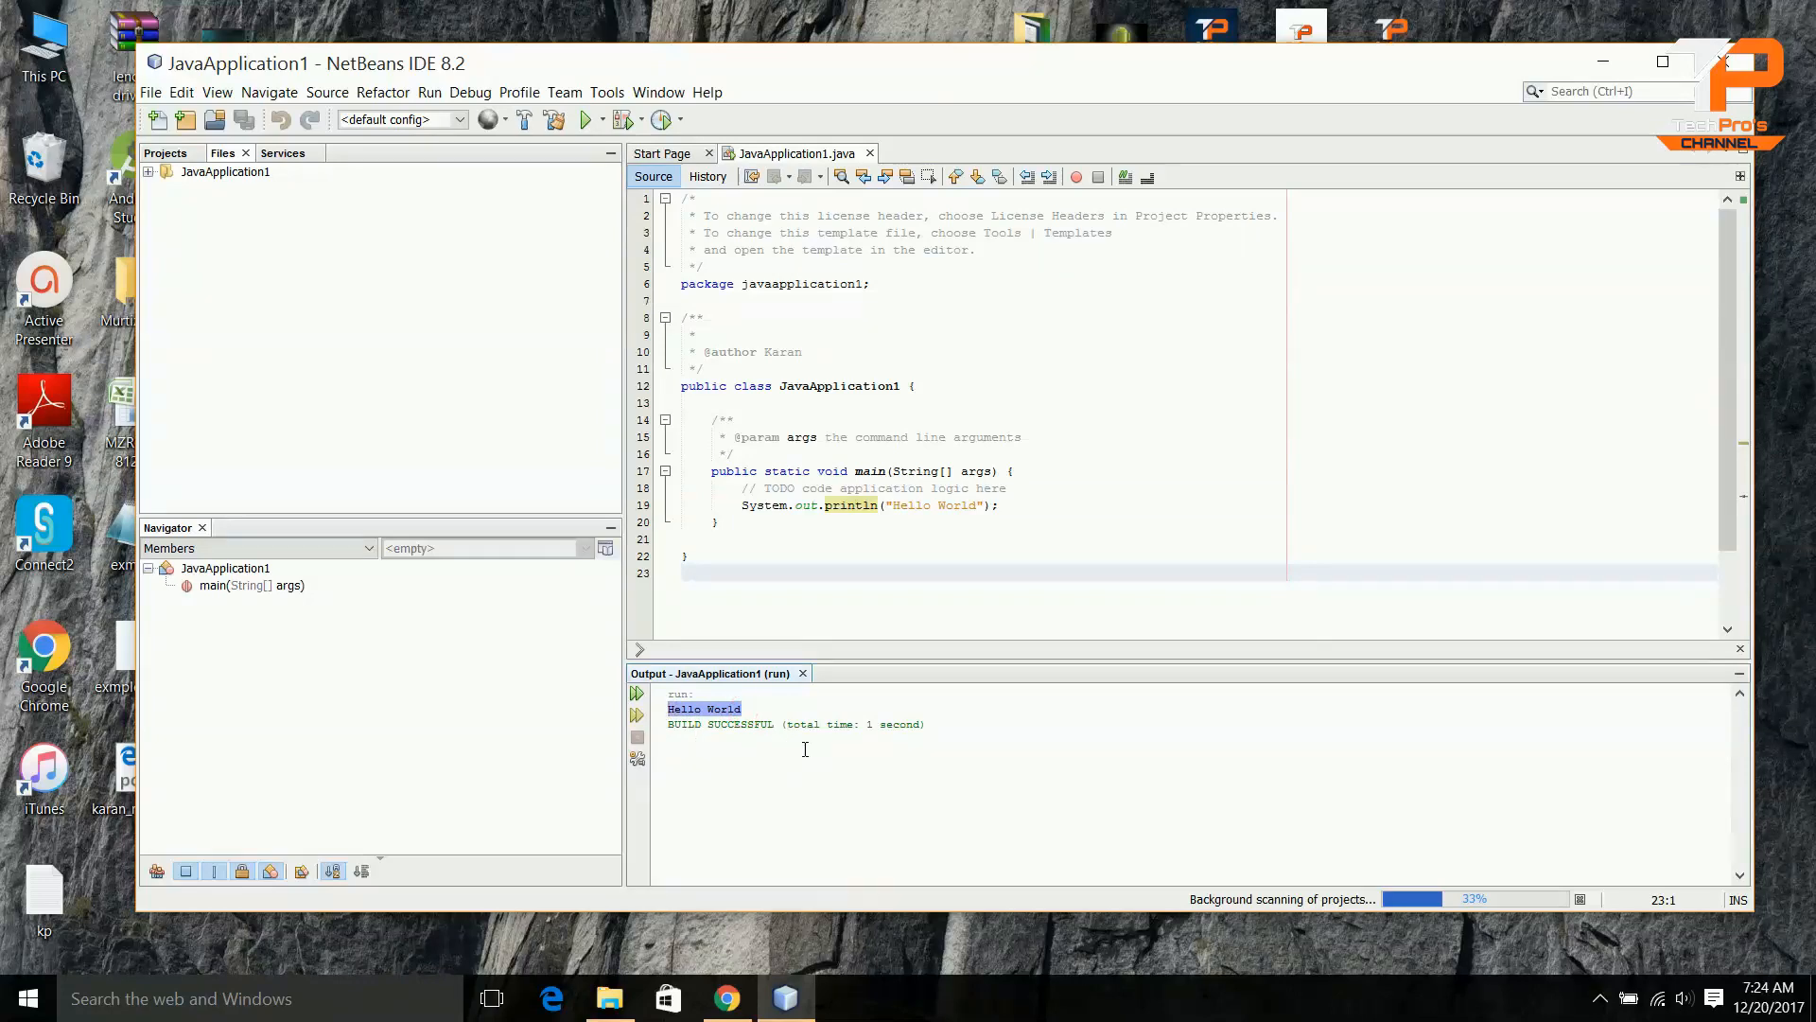